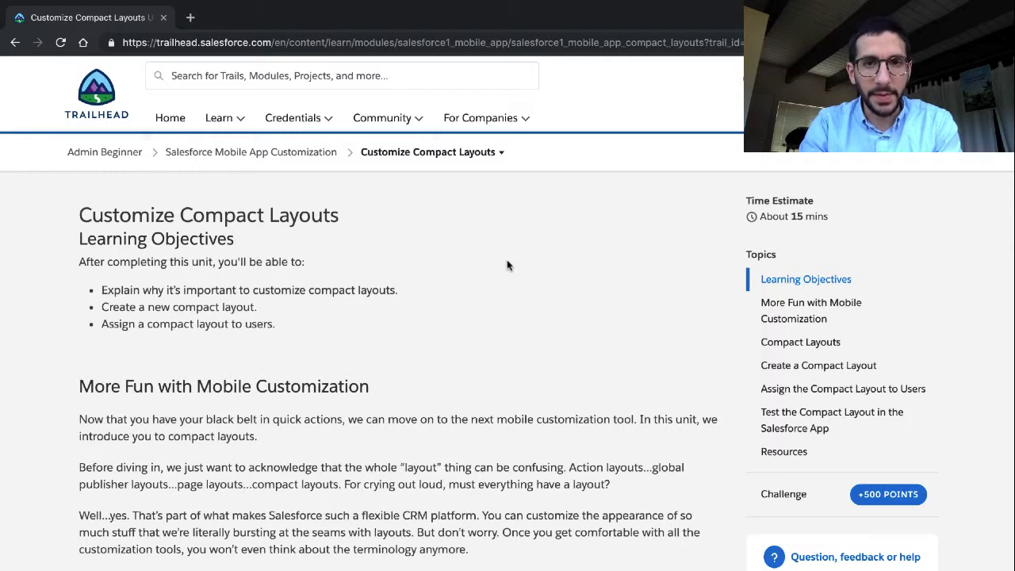
pyautogui.moveTo(468, 273)
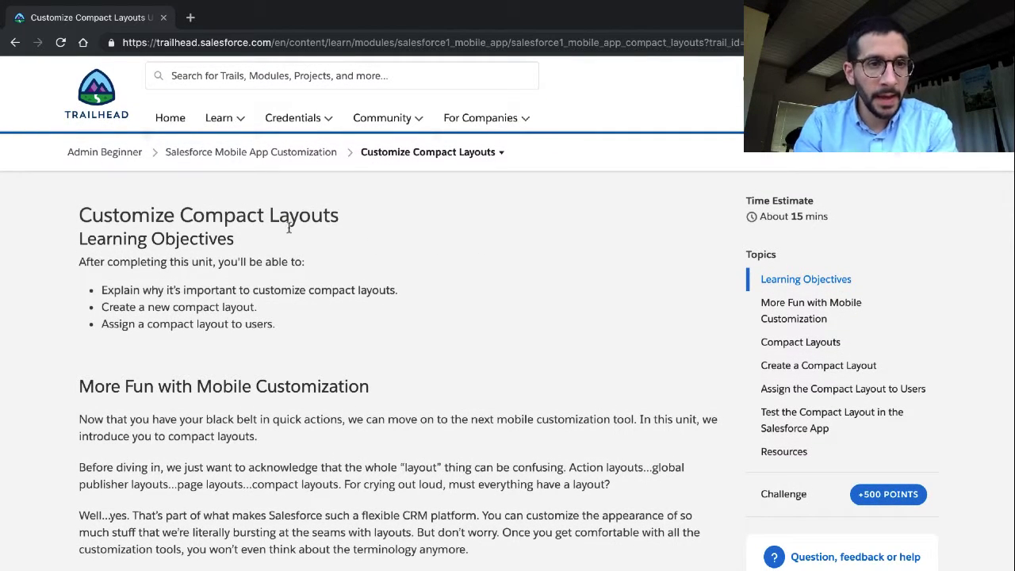
# Read the Customize Compact Layouts unit introduction on mobile customization and Salesforce appearance
pyautogui.doubleClick(210, 216)
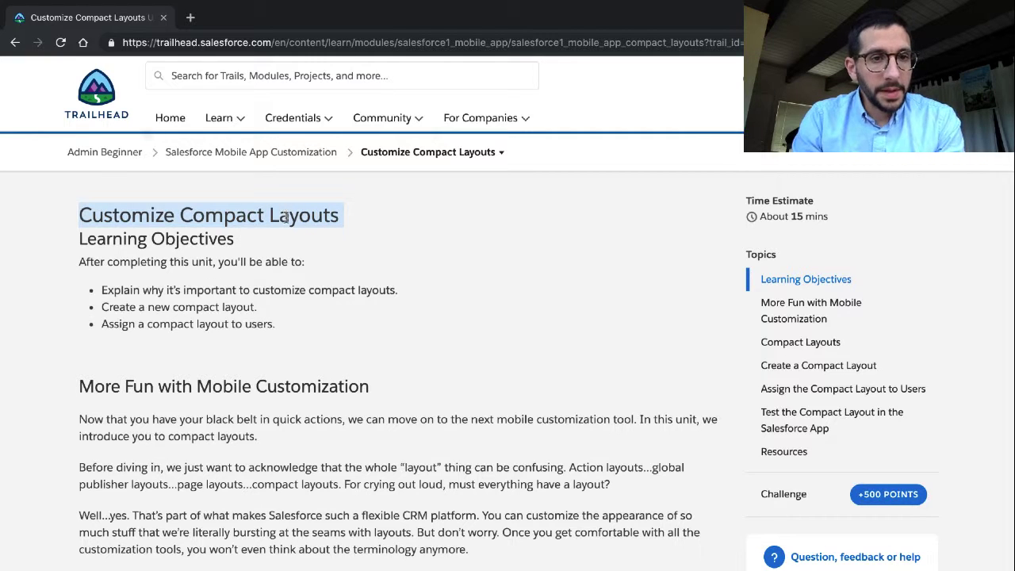
pyautogui.scroll(-3)
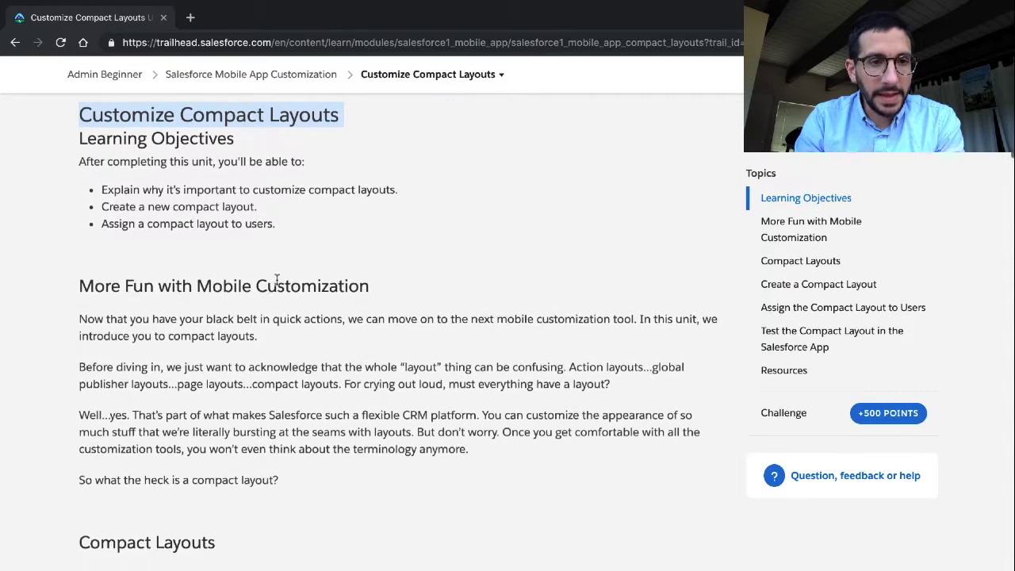
pyautogui.scroll(-3)
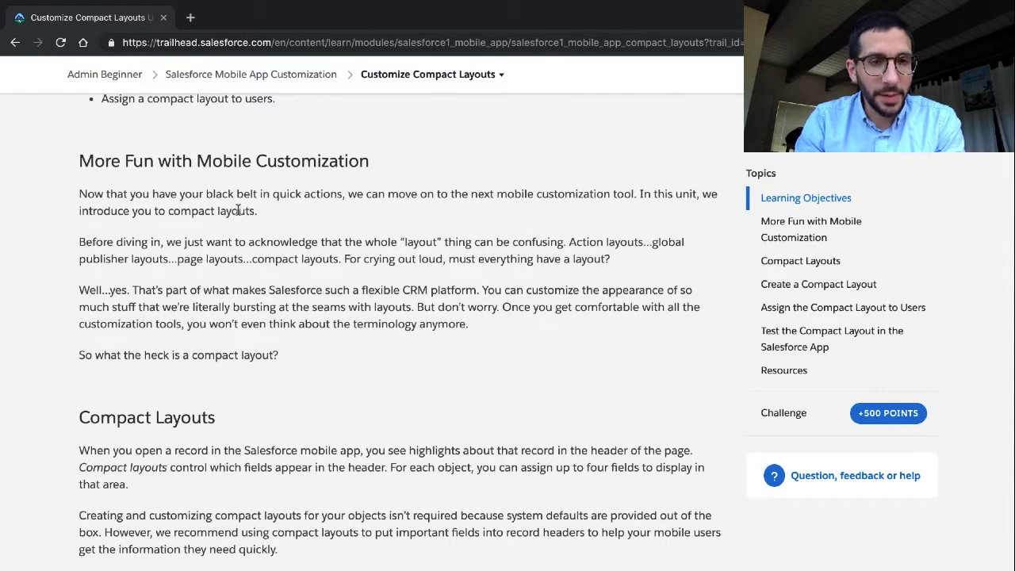
pyautogui.moveTo(79, 193); pyautogui.dragTo(257, 209)
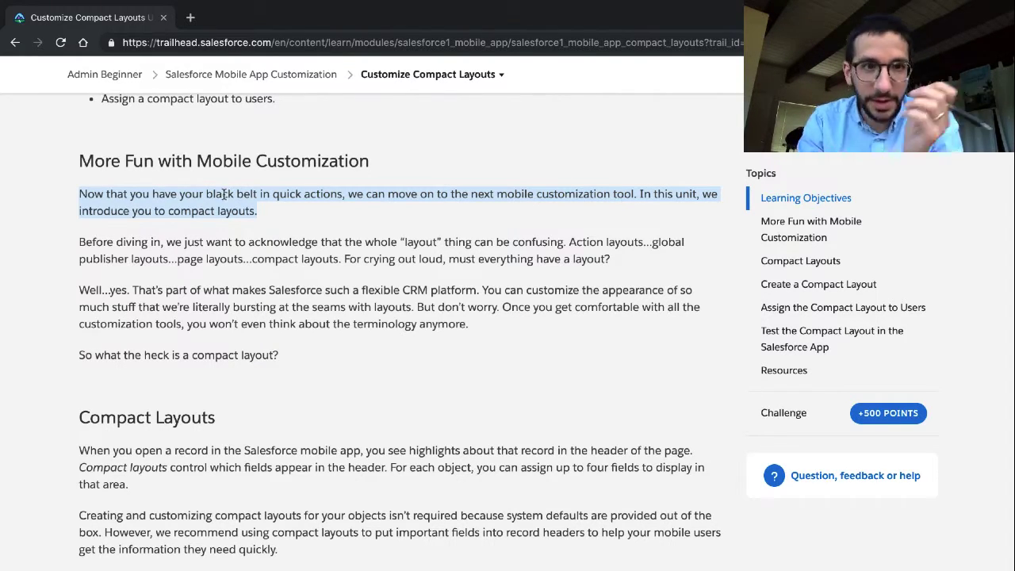
pyautogui.moveTo(214, 230)
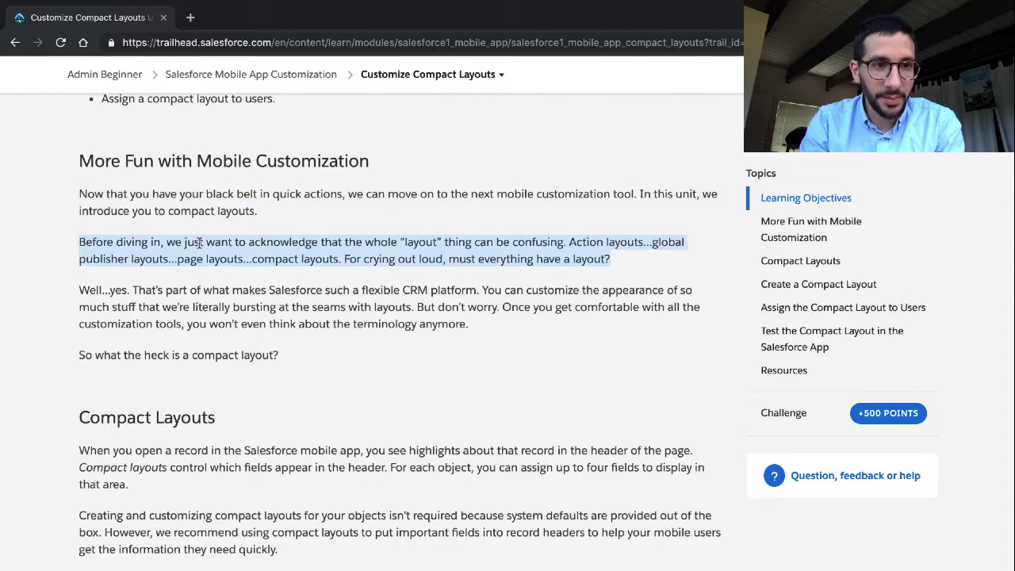
pyautogui.scroll(-3)
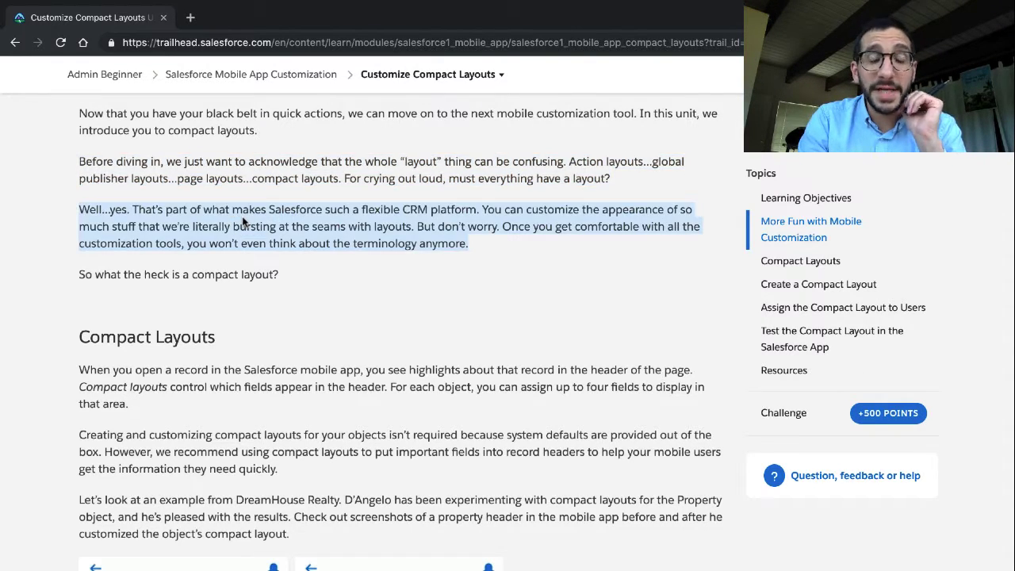
pyautogui.scroll(-3)
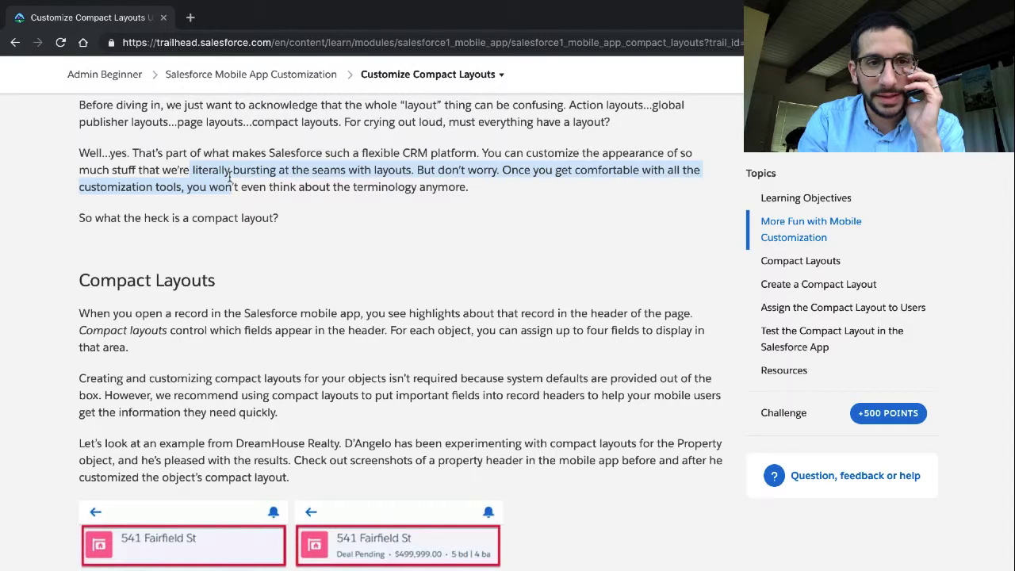
pyautogui.click(230, 178)
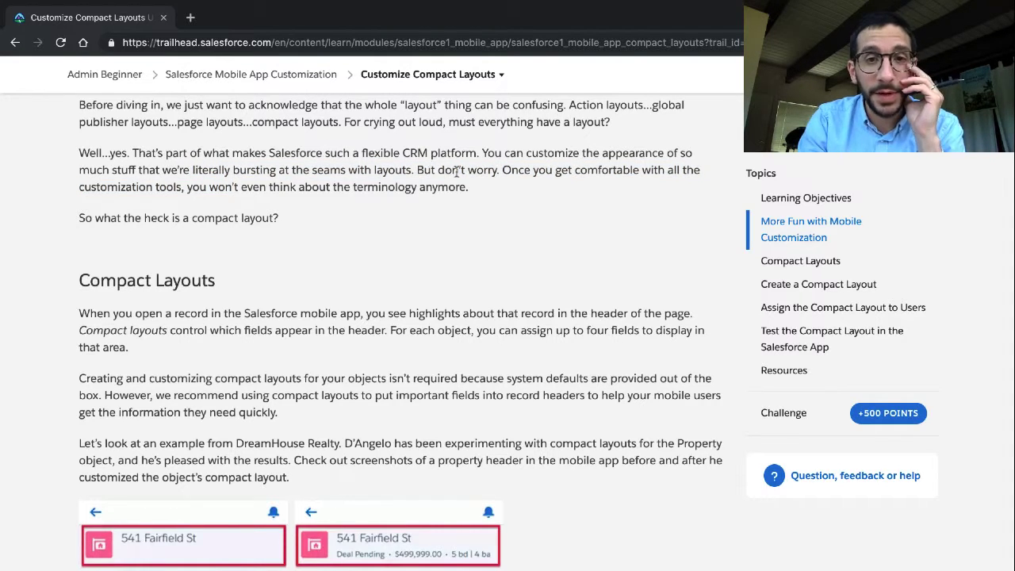
pyautogui.moveTo(79, 152); pyautogui.dragTo(469, 187)
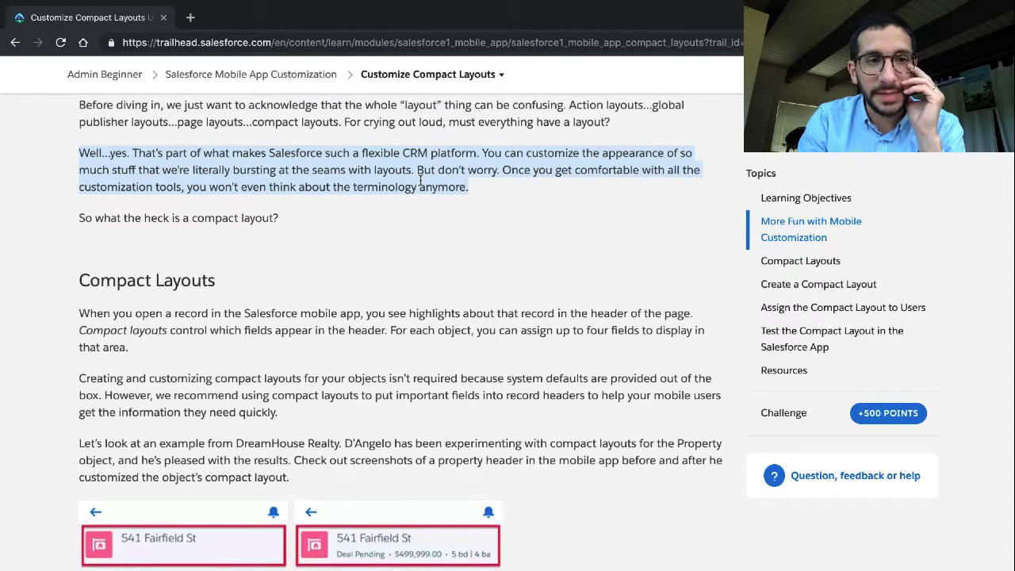
pyautogui.scroll(-3)
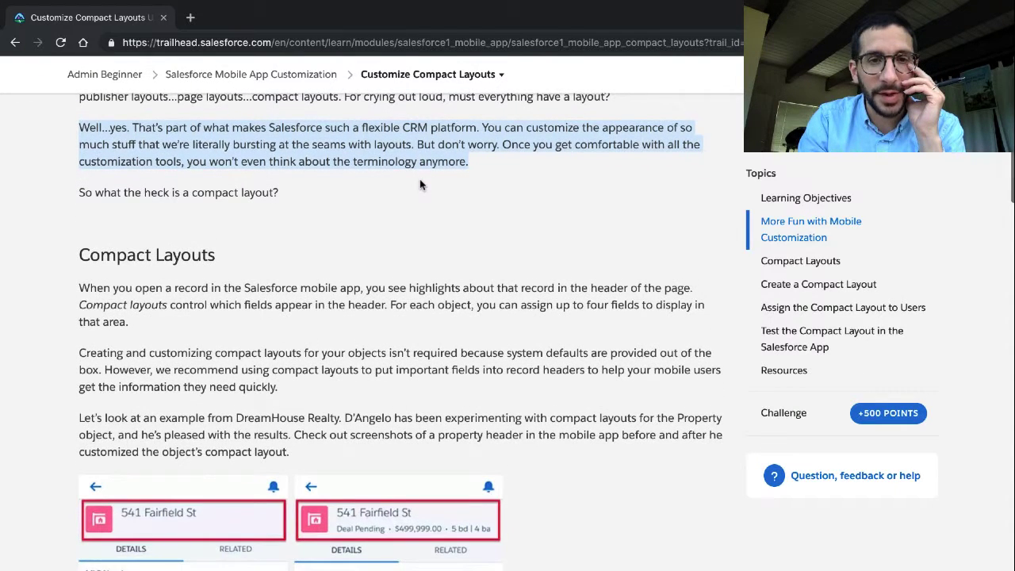
pyautogui.scroll(-3)
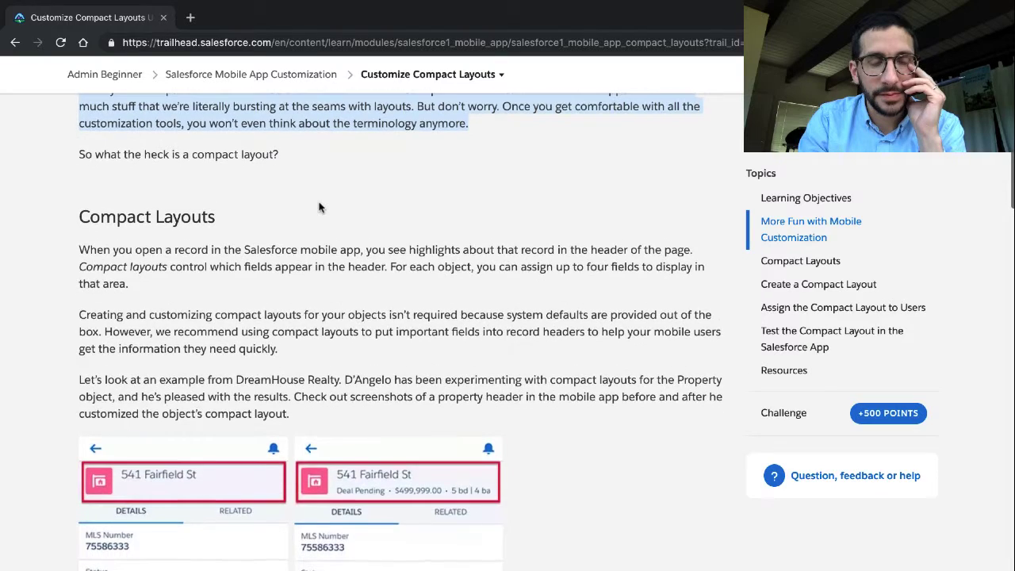
pyautogui.scroll(-3)
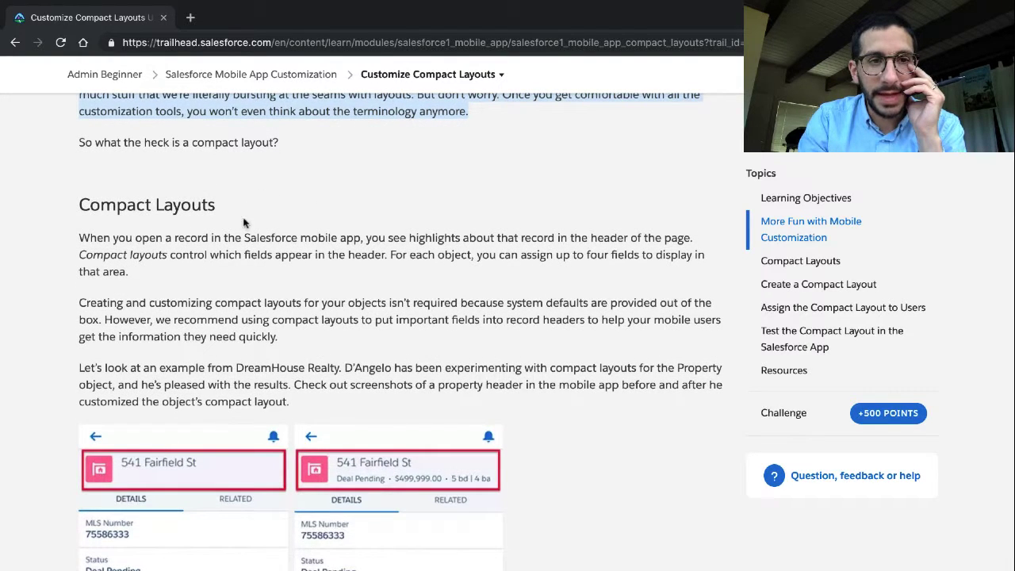
pyautogui.scroll(-3)
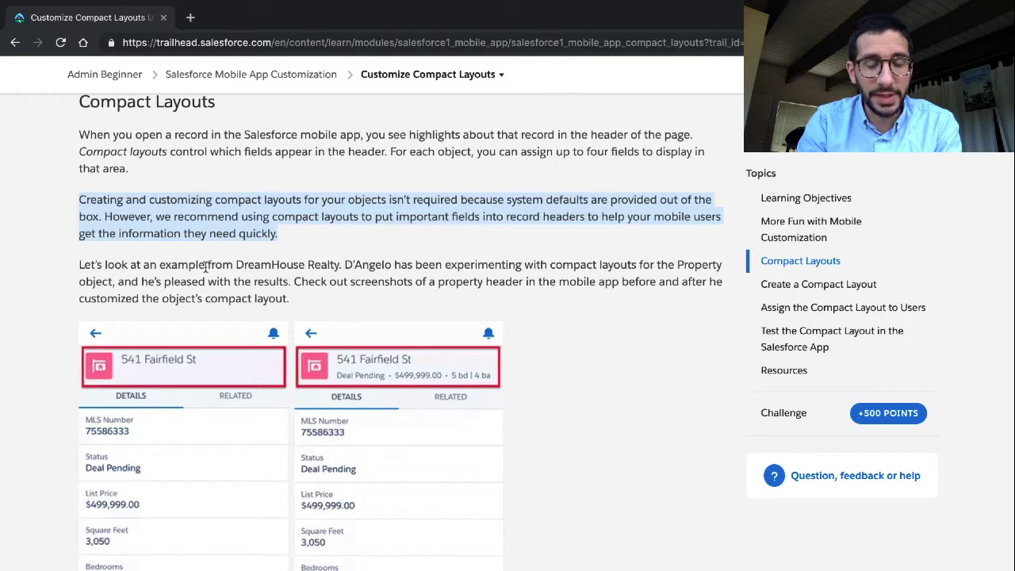
# Read through the unit body down to the hands-on challenge section
pyautogui.scroll(-3)
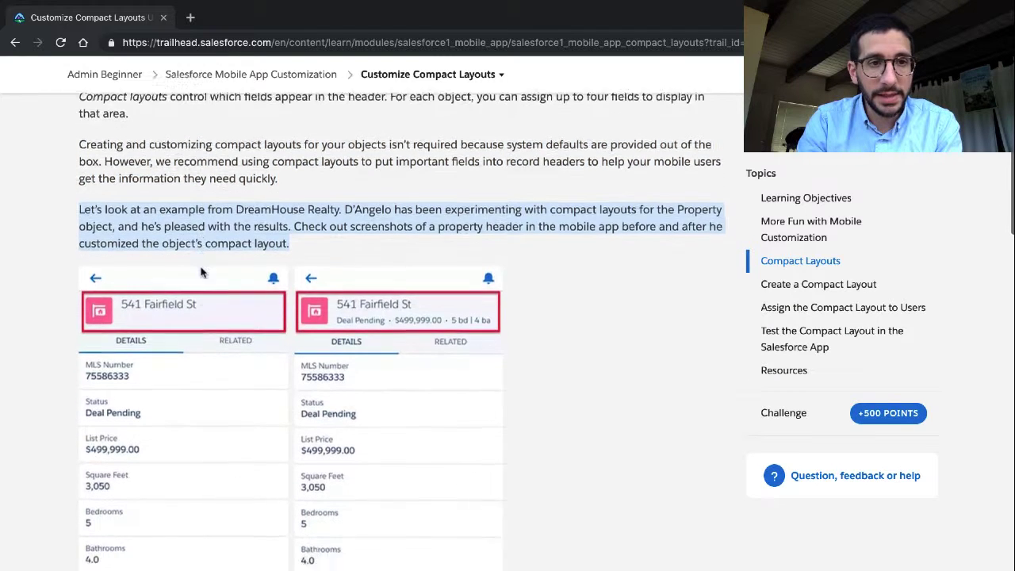
pyautogui.scroll(-3)
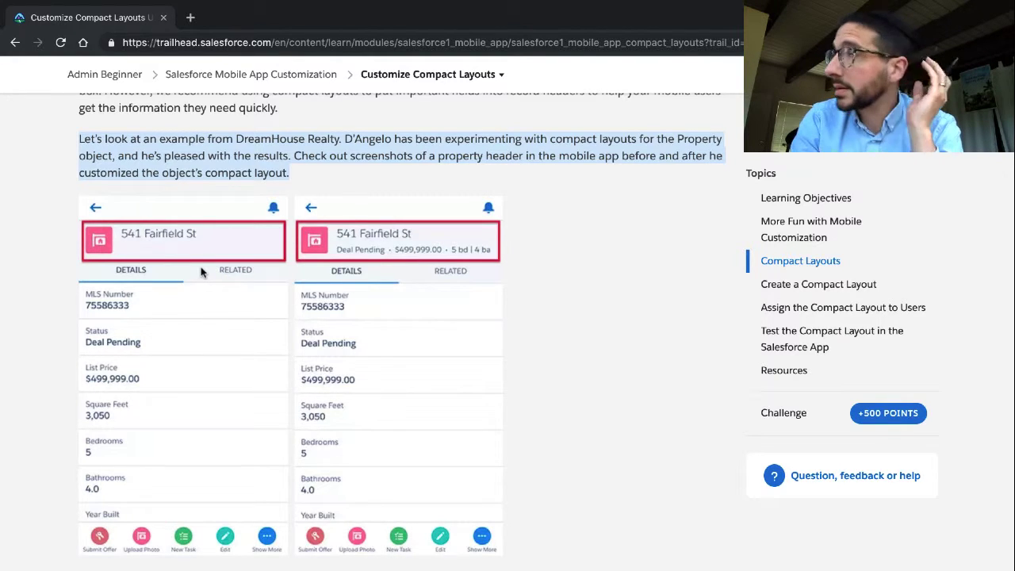
pyautogui.moveTo(205, 232)
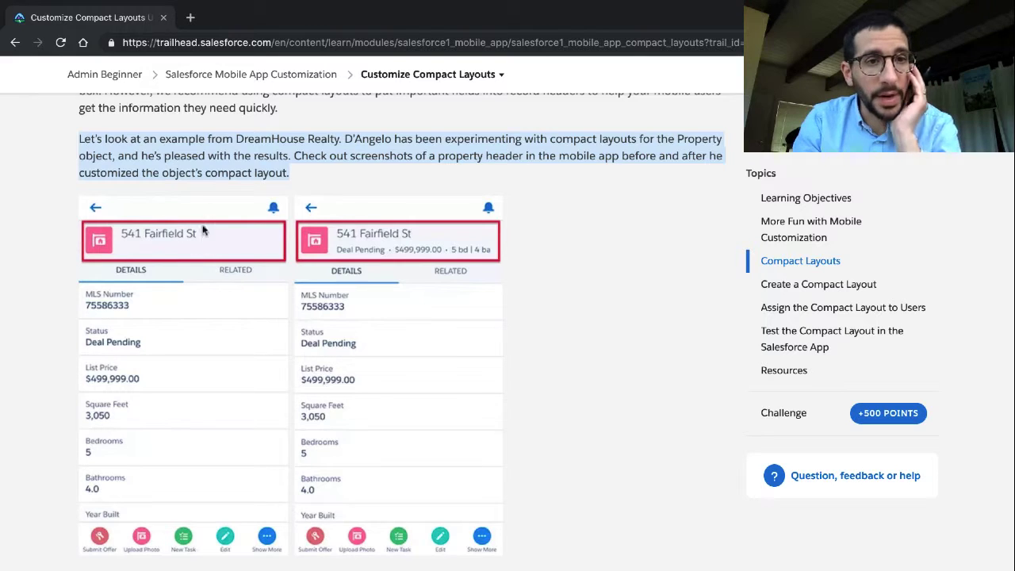
pyautogui.moveTo(273, 173)
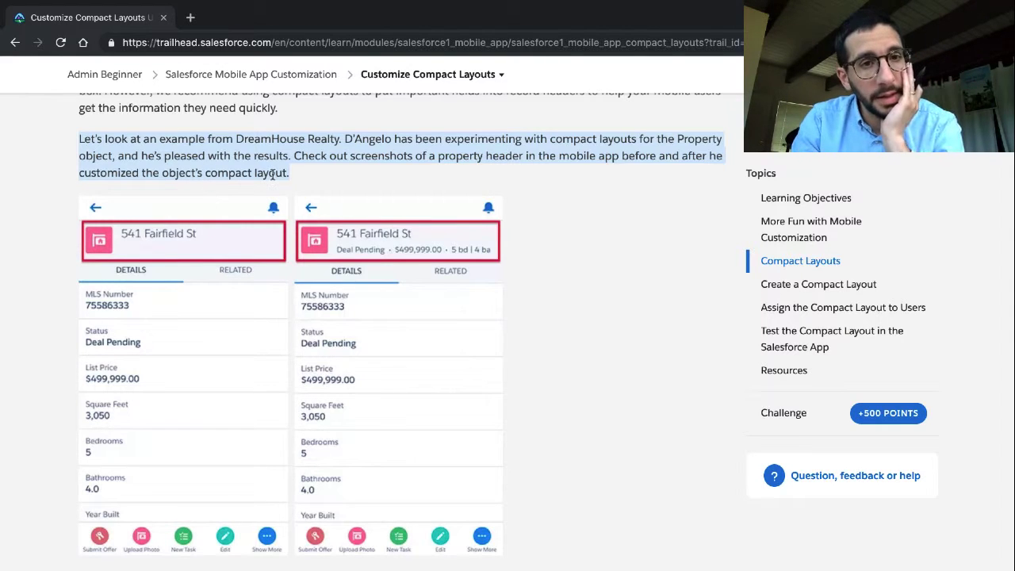
pyautogui.scroll(-3)
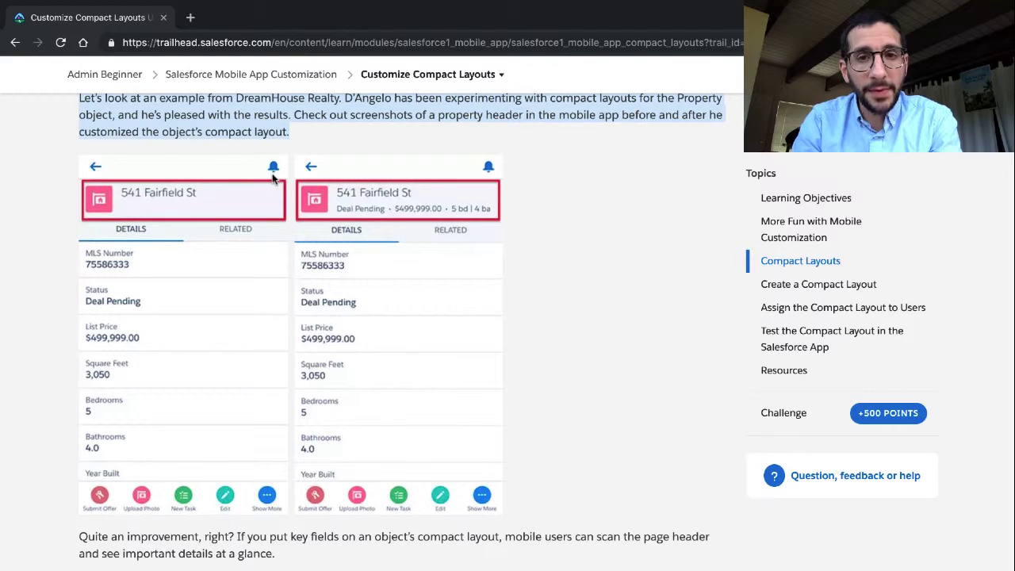
pyautogui.moveTo(235, 210)
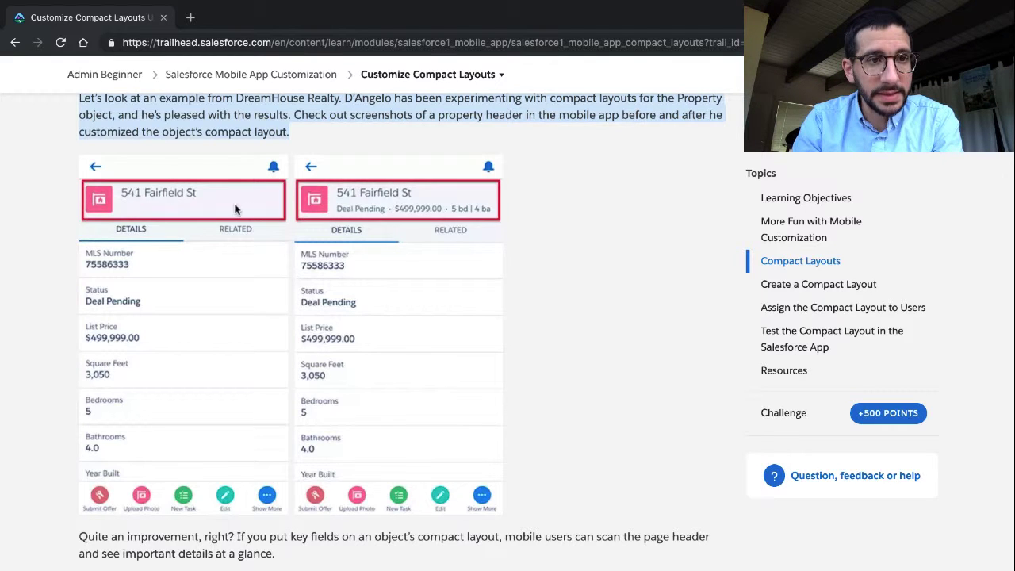
pyautogui.moveTo(209, 215)
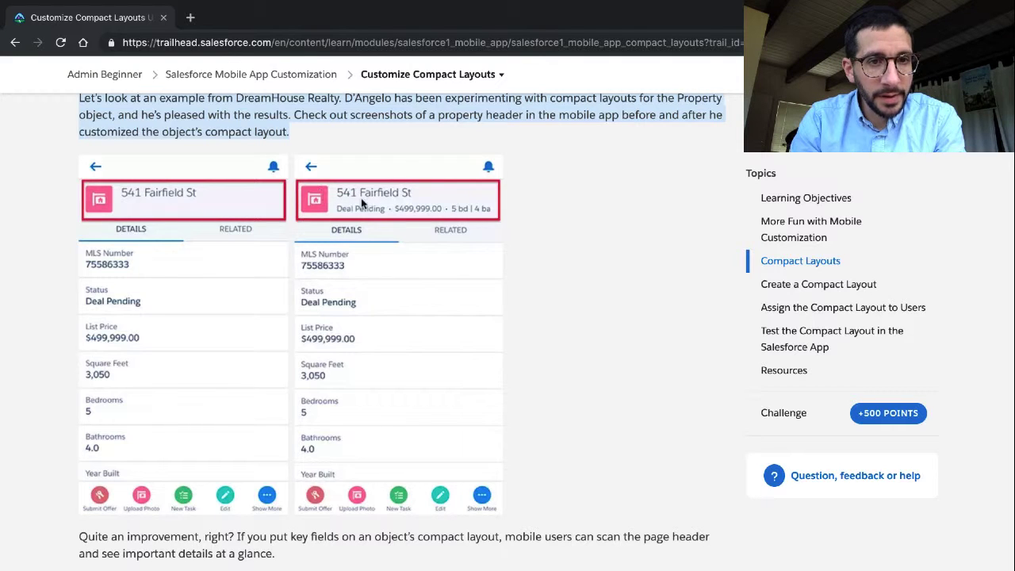
pyautogui.moveTo(412, 214)
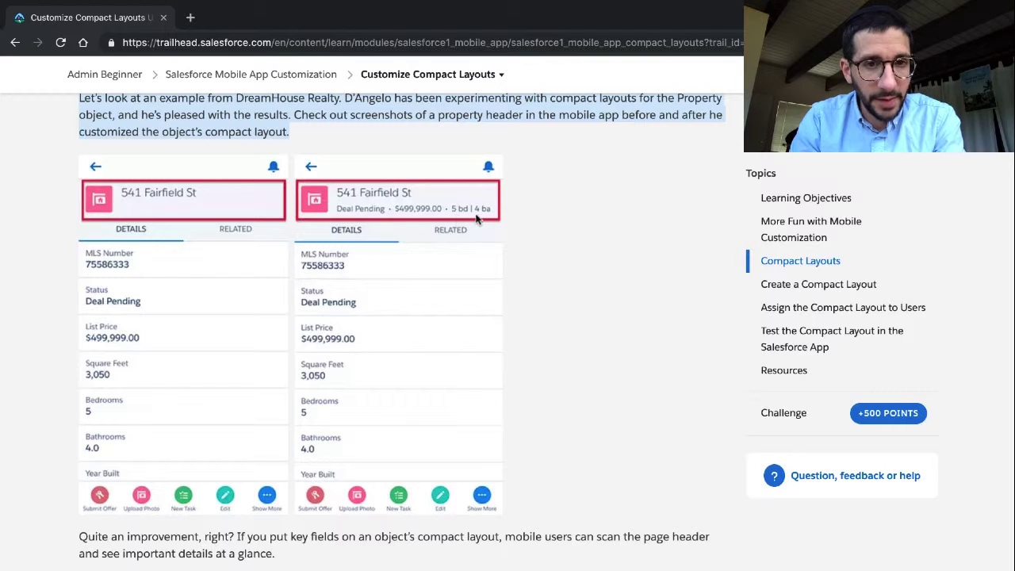
pyautogui.moveTo(394, 267)
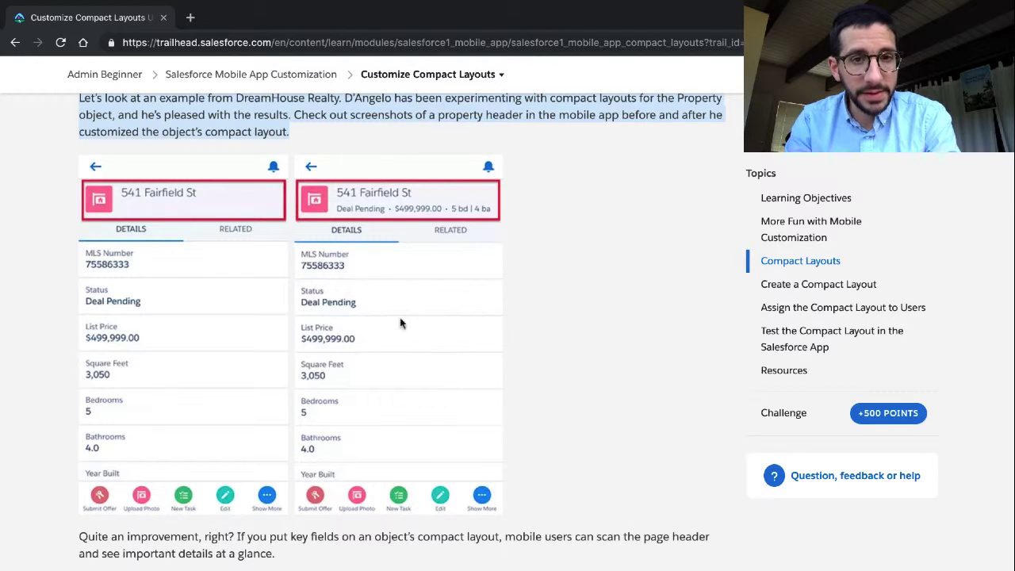
pyautogui.scroll(-3)
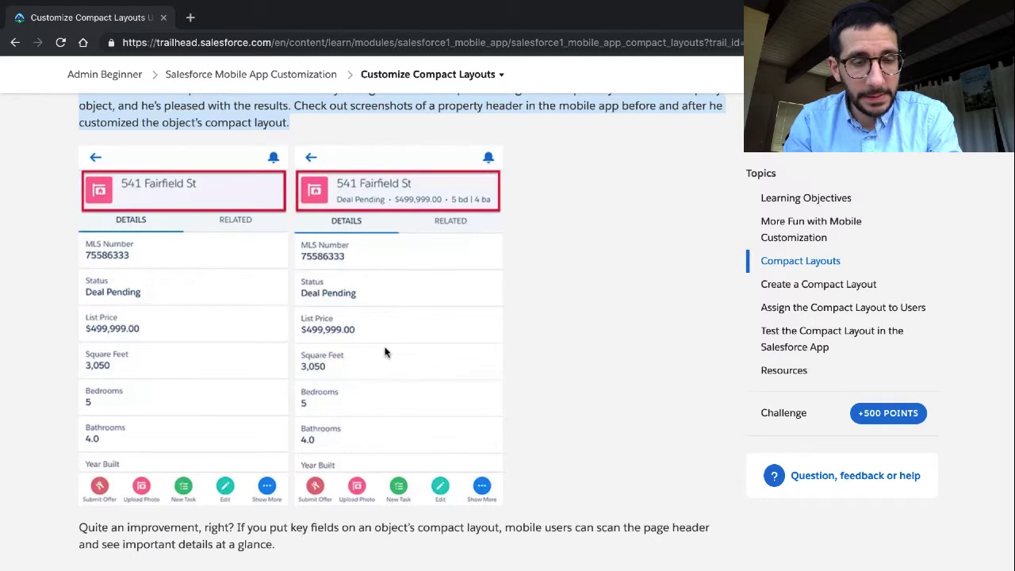
pyautogui.scroll(-3)
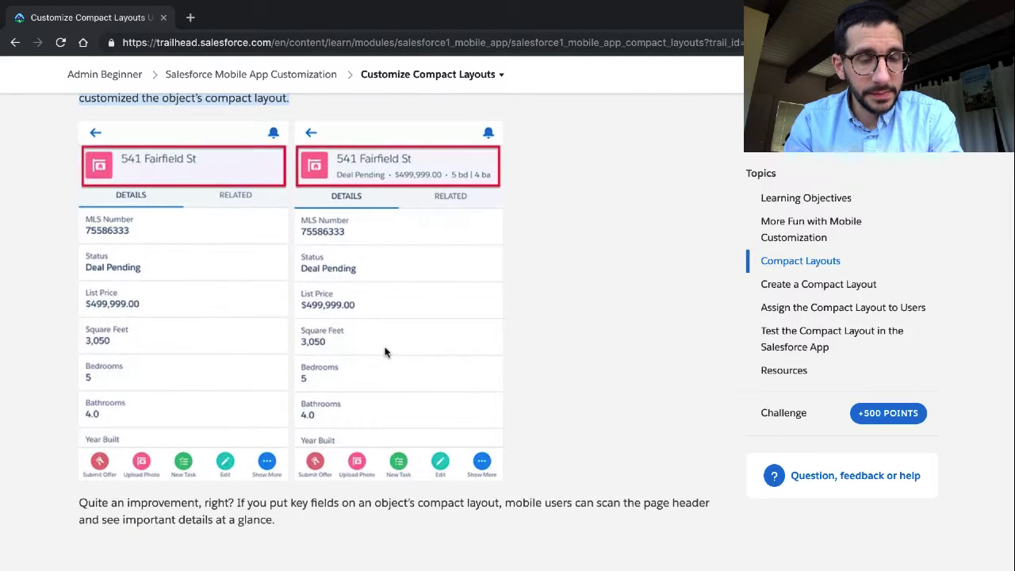
pyautogui.scroll(-3)
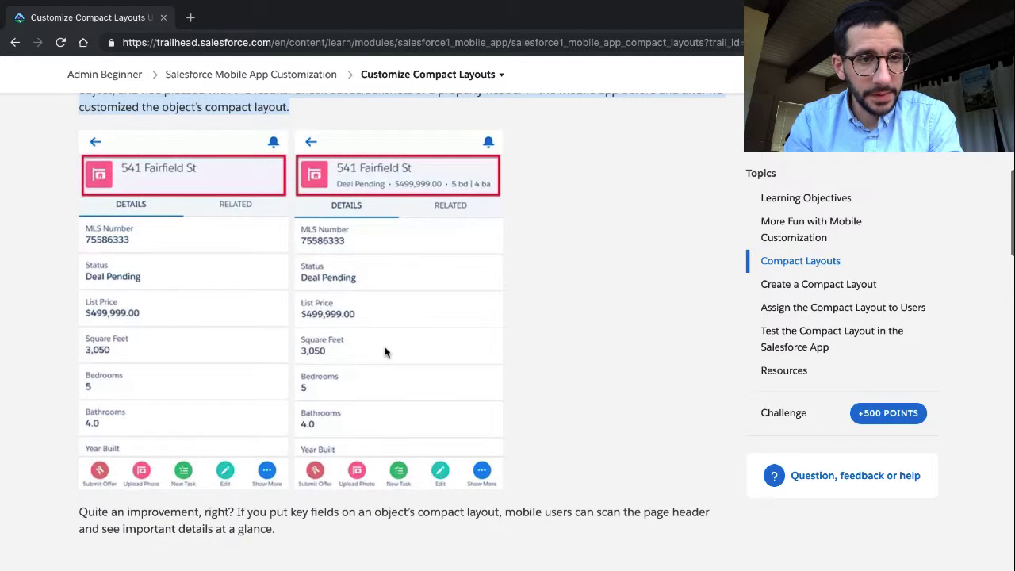
pyautogui.moveTo(457, 360)
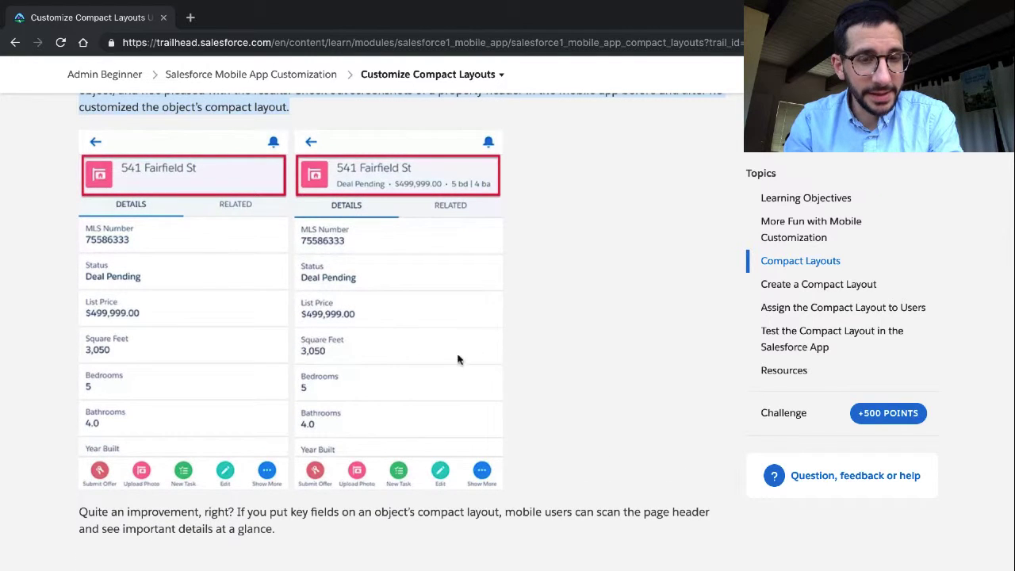
pyautogui.scroll(-3)
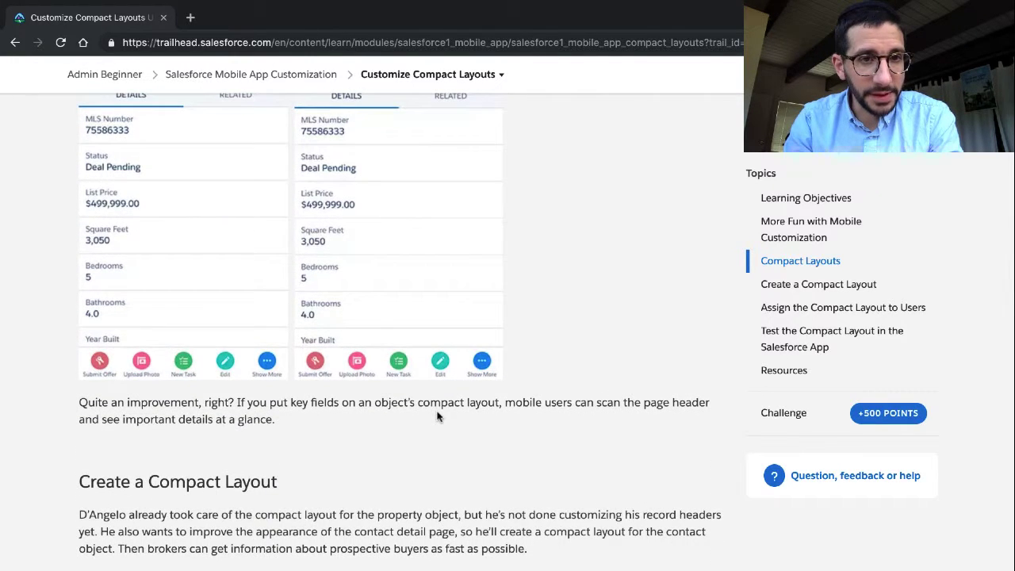
pyautogui.scroll(-3)
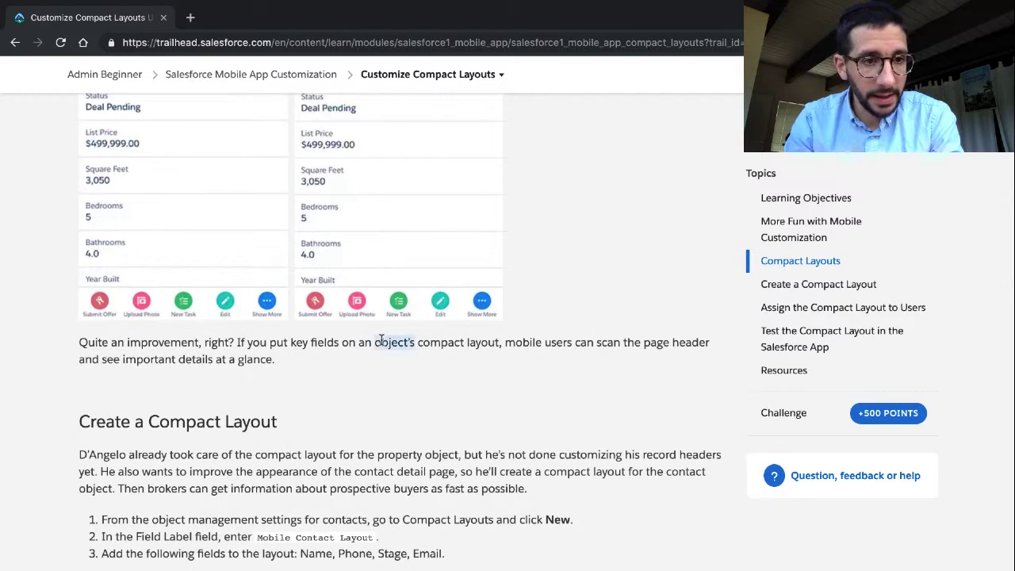
pyautogui.scroll(-3)
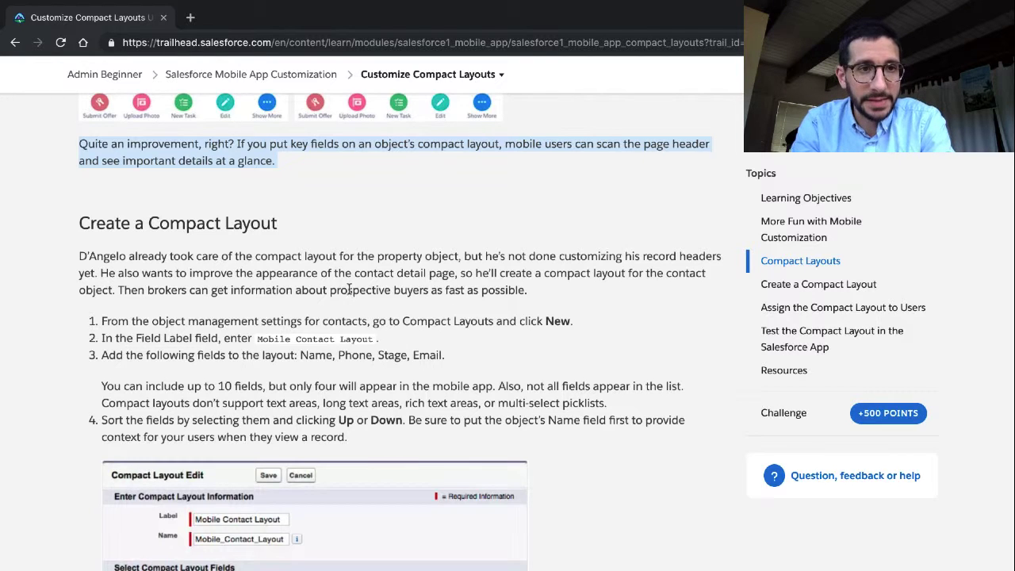
pyautogui.scroll(-3)
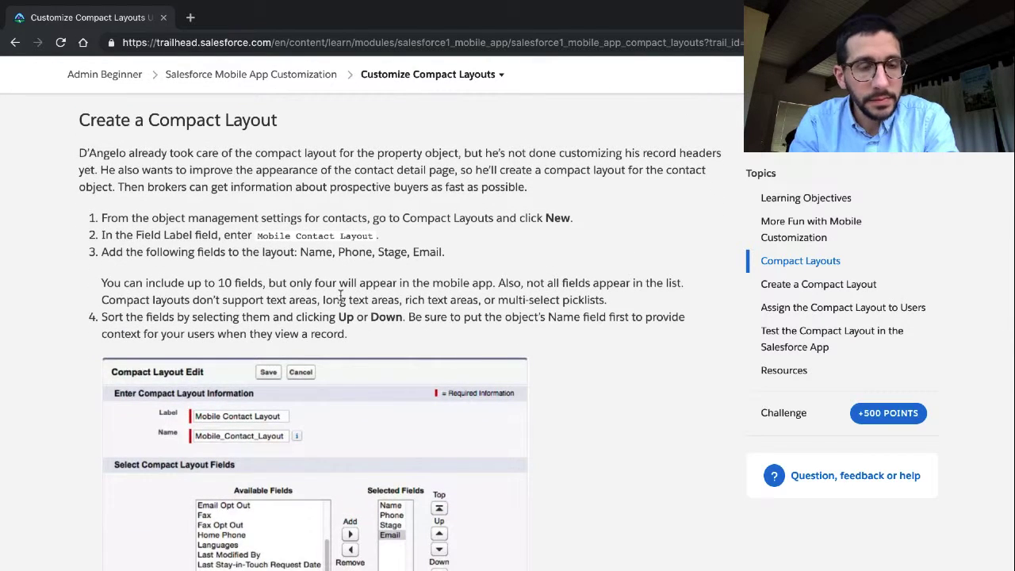
pyautogui.moveTo(79, 152); pyautogui.dragTo(527, 187)
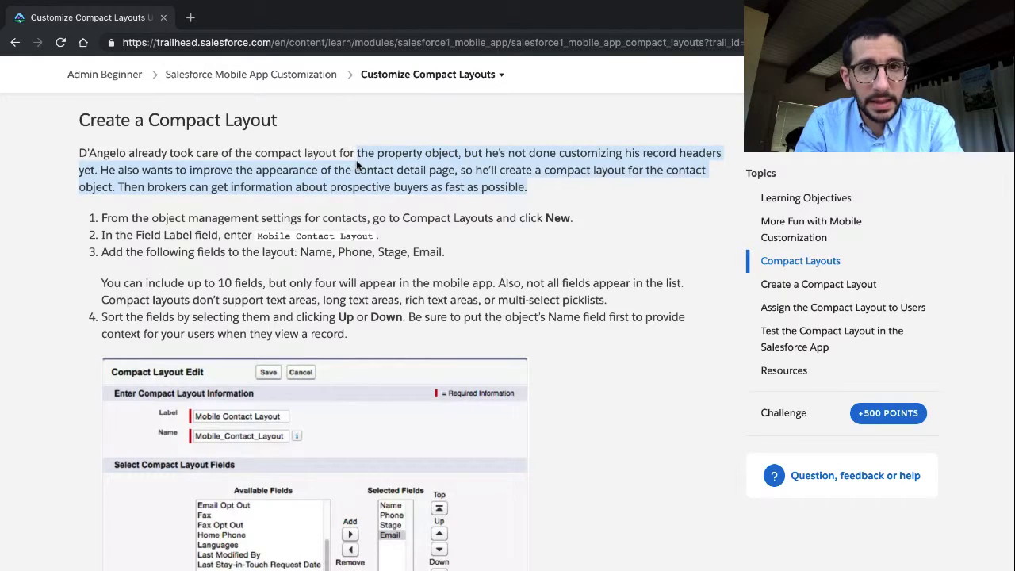
pyautogui.click(393, 169)
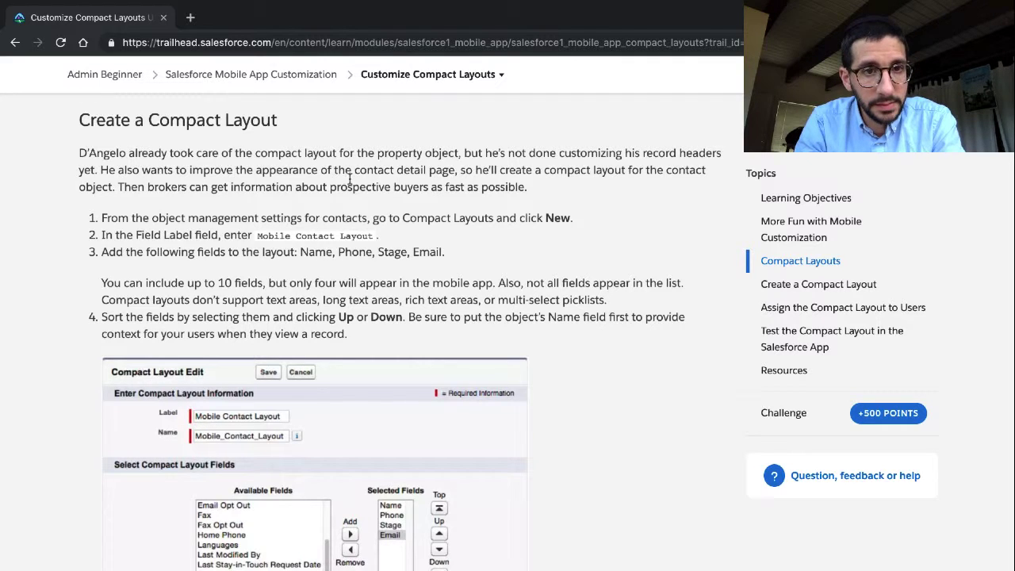
pyautogui.moveTo(365, 172)
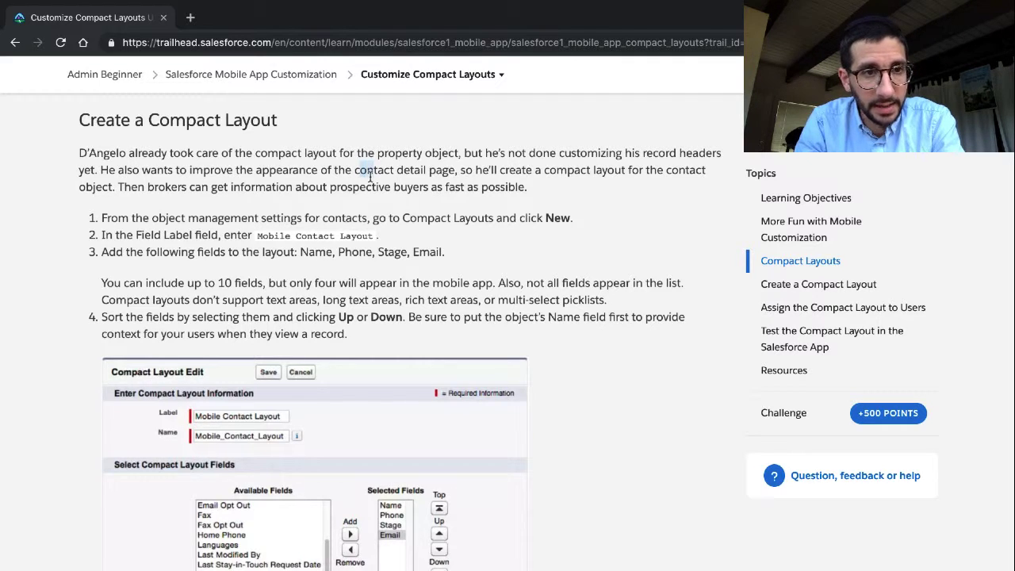
pyautogui.moveTo(325, 187)
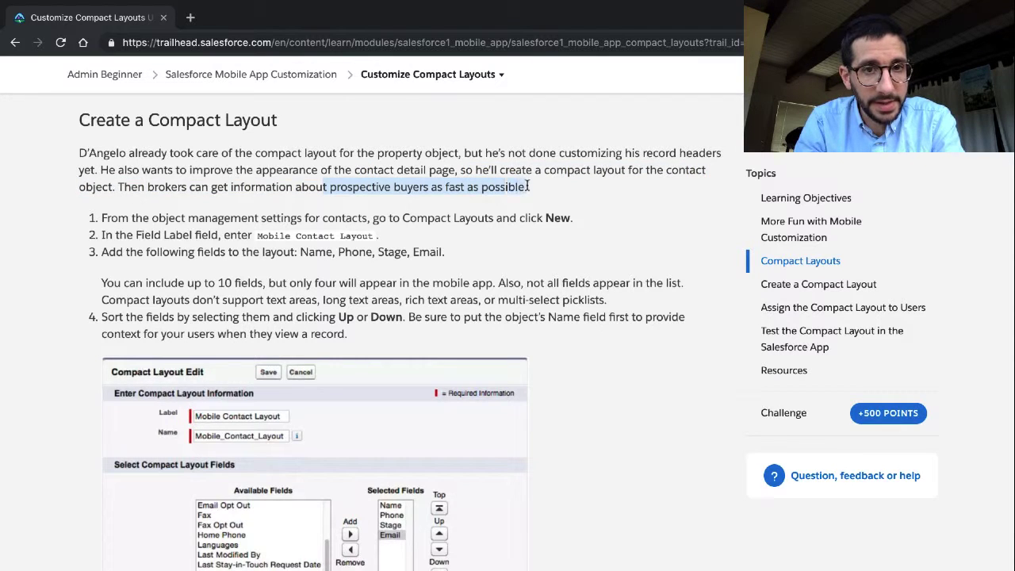
# Read the Create a Compact Layout steps and launch the Trailhead Playground org
pyautogui.scroll(-3)
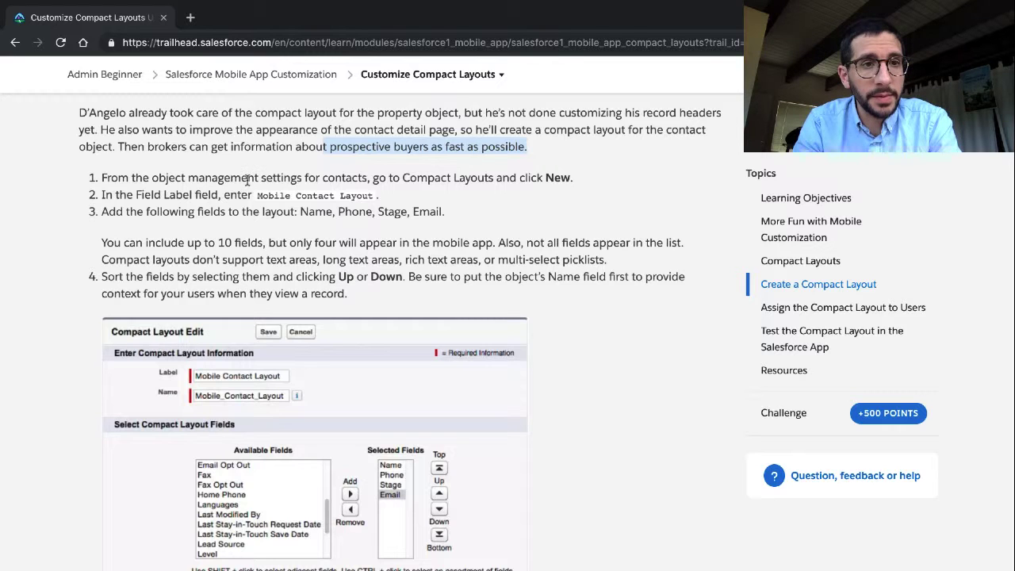
pyautogui.doubleClick(222, 177)
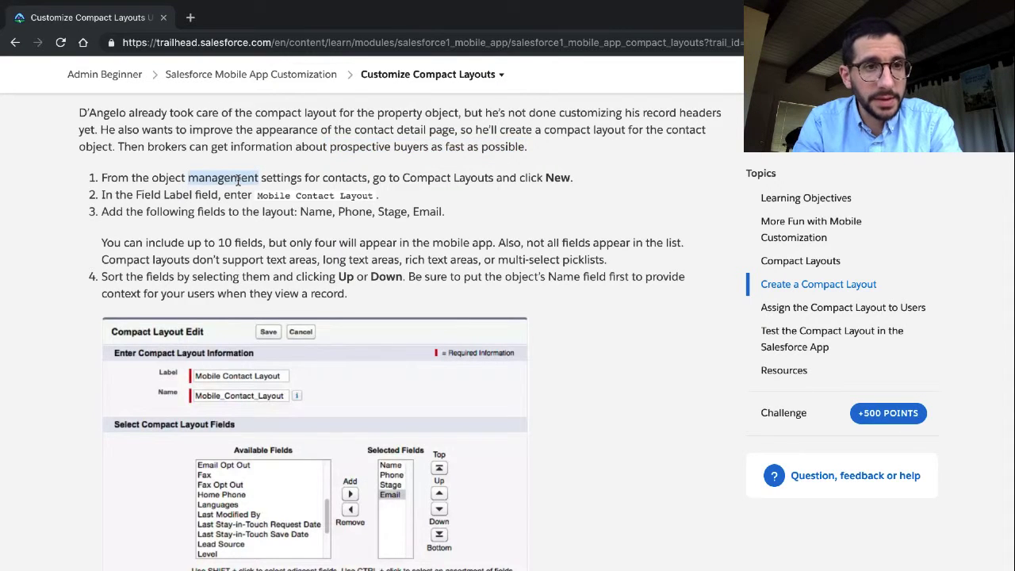
pyautogui.scroll(-3)
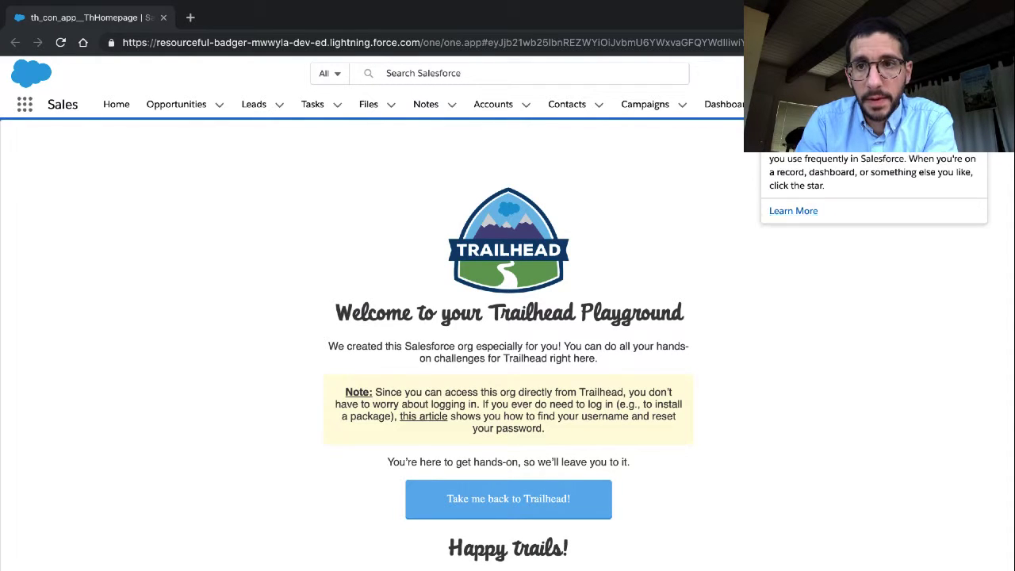
# Open Setup in the playground org and go to Object Manager, checking the unit steps once
pyautogui.click(724, 111)
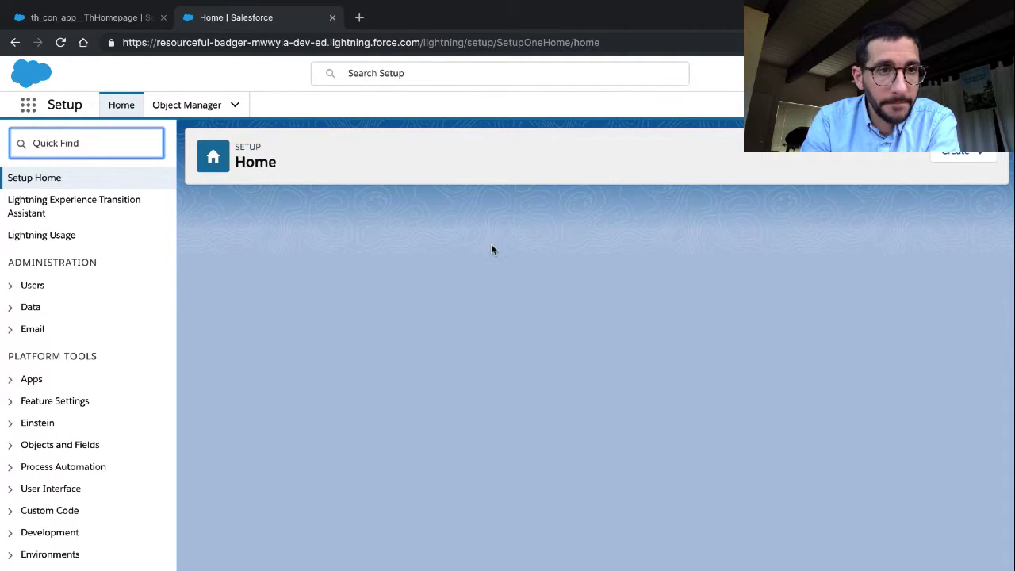
pyautogui.click(79, 17)
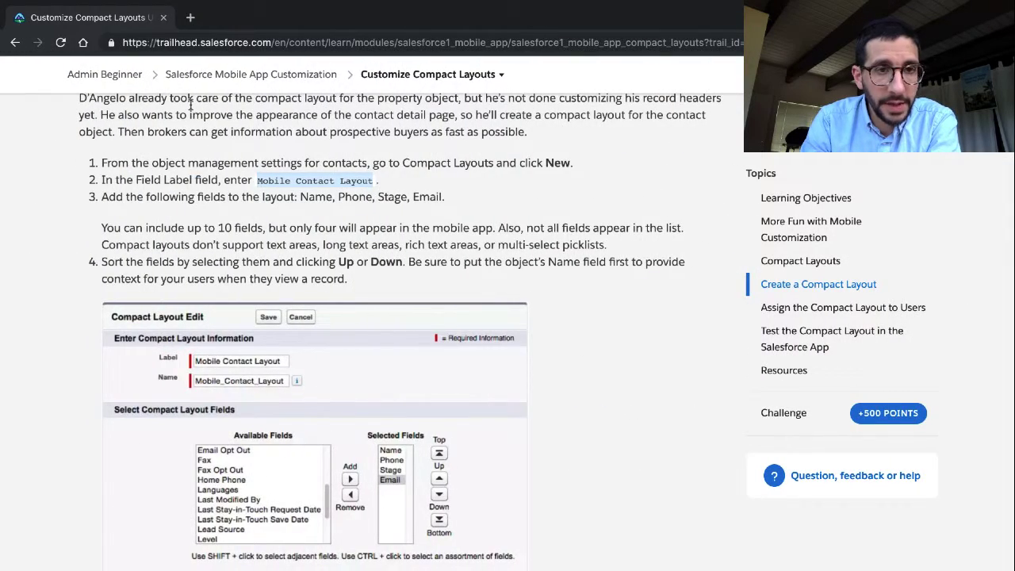
pyautogui.click(256, 18)
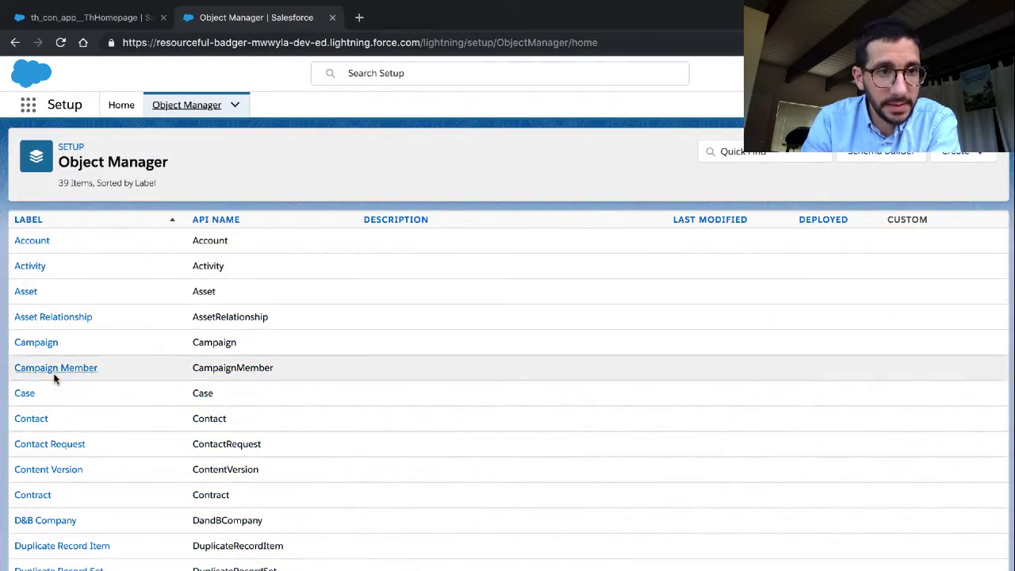
pyautogui.moveTo(35, 429)
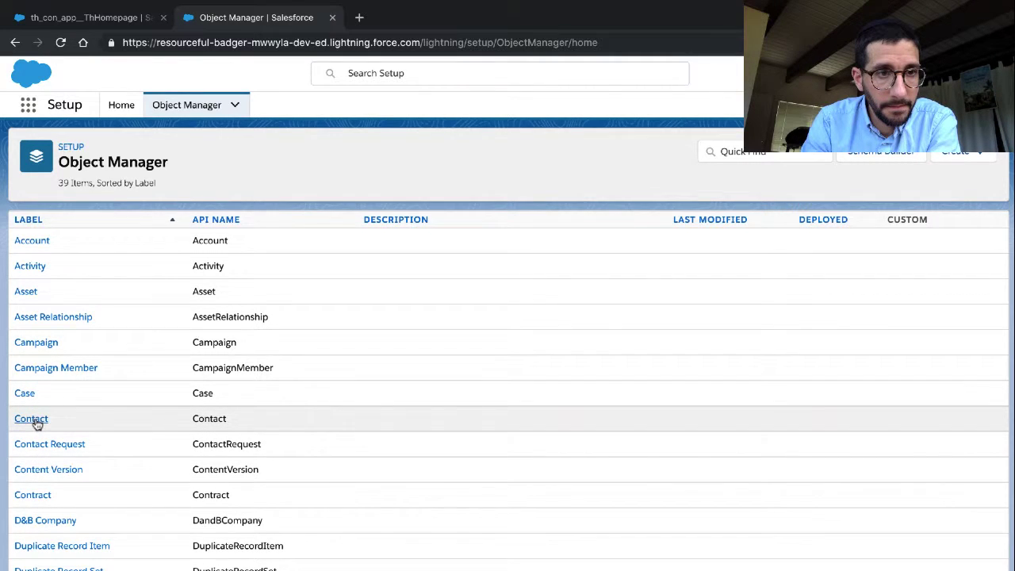
# Open the Contact object and show its Compact Layouts list with System Default only
pyautogui.click(32, 419)
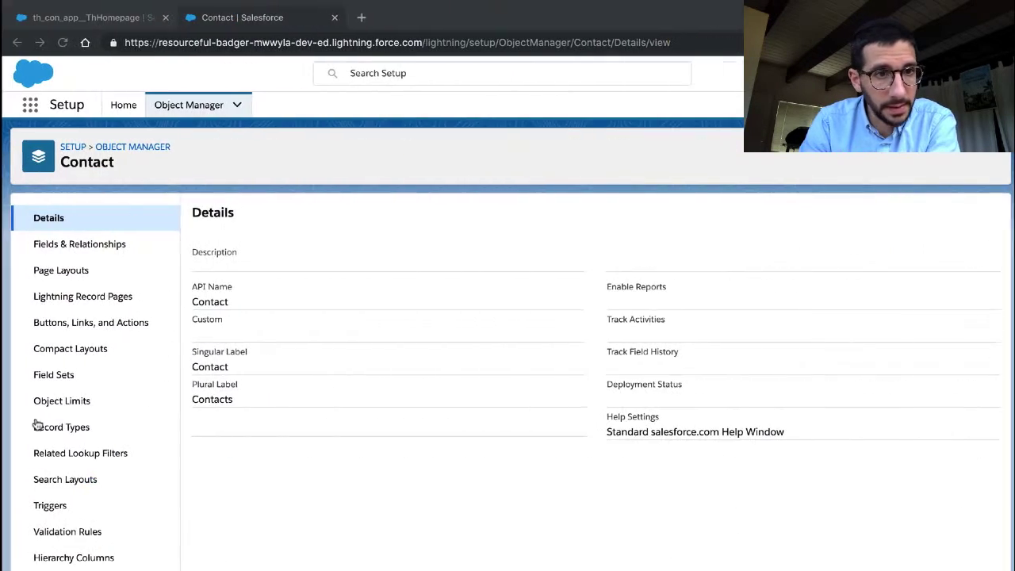
pyautogui.click(70, 349)
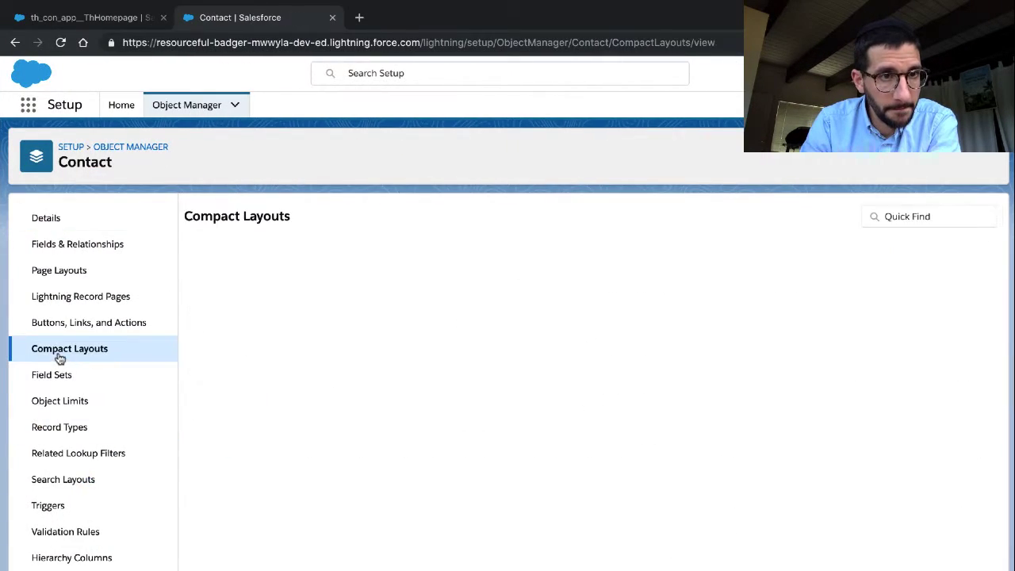
pyautogui.click(69, 350)
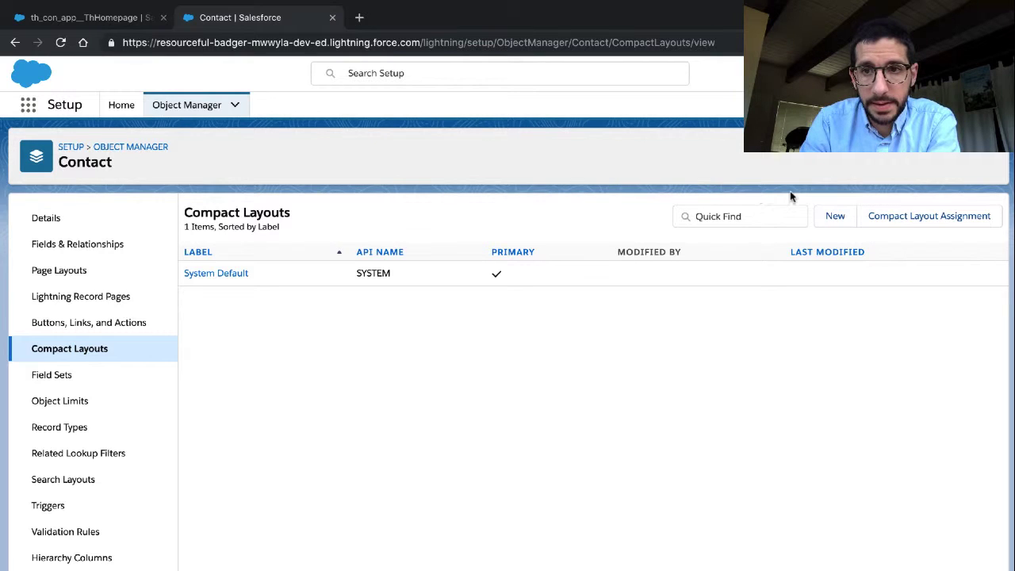
# Start a new Contact compact layout labelled Mobile Contact Layout, checking the Trailhead steps for fields
pyautogui.click(835, 216)
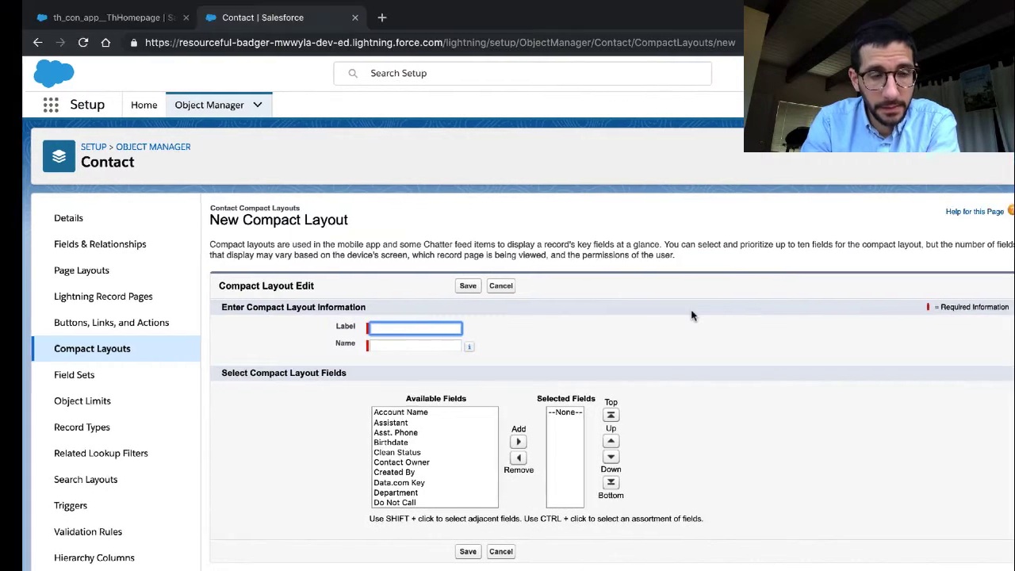
pyautogui.click(89, 17)
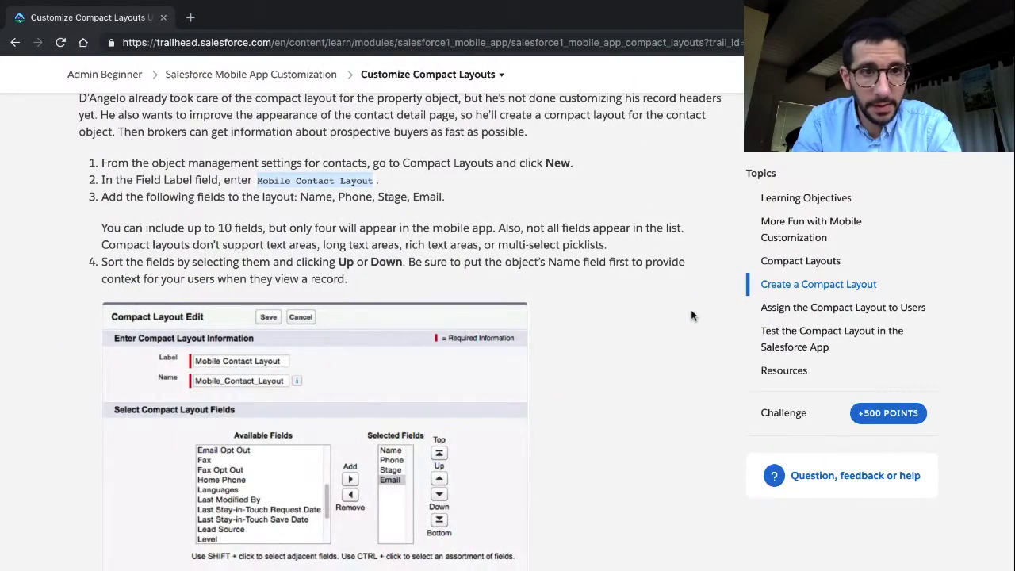
pyautogui.click(257, 17)
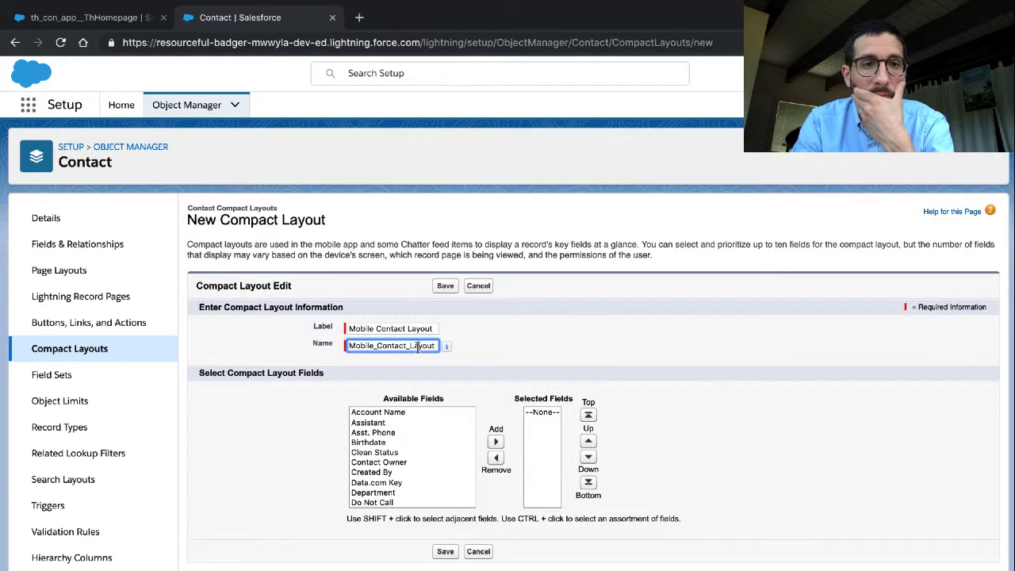
pyautogui.click(89, 18)
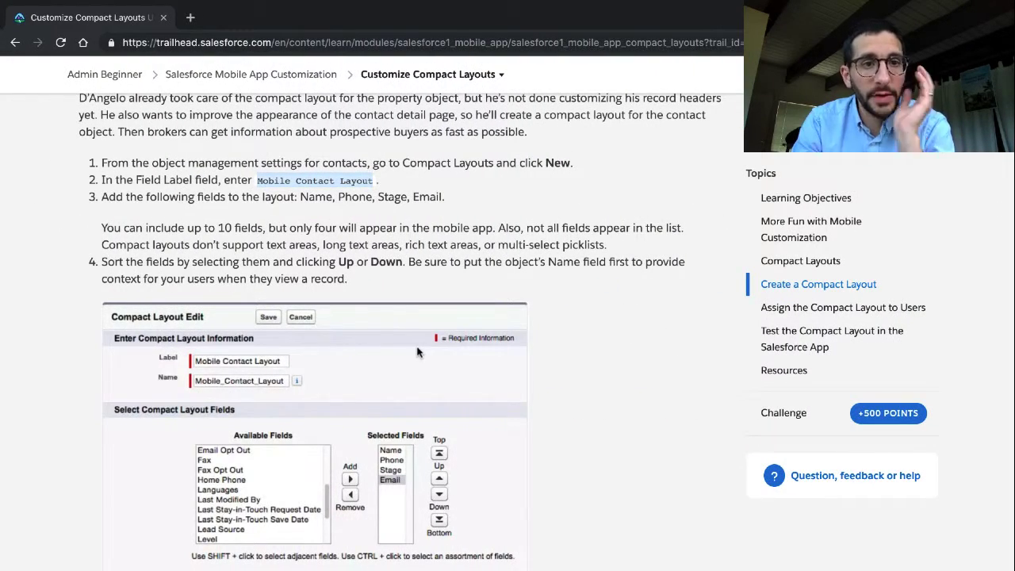
pyautogui.click(330, 18)
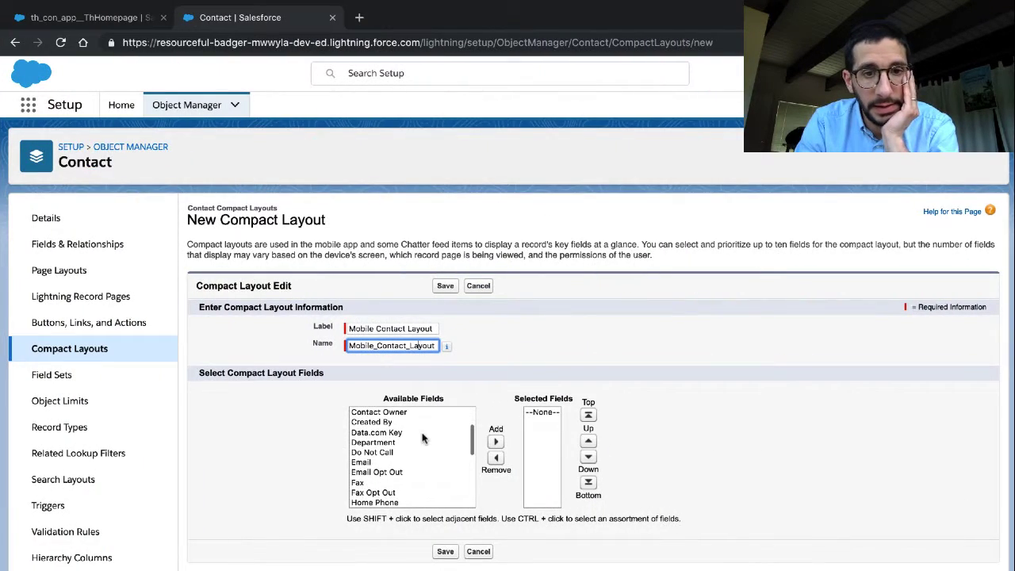
# Add Name, Phone, Stage and Email from Available Fields to the Mobile Contact Layout
pyautogui.scroll(-3)
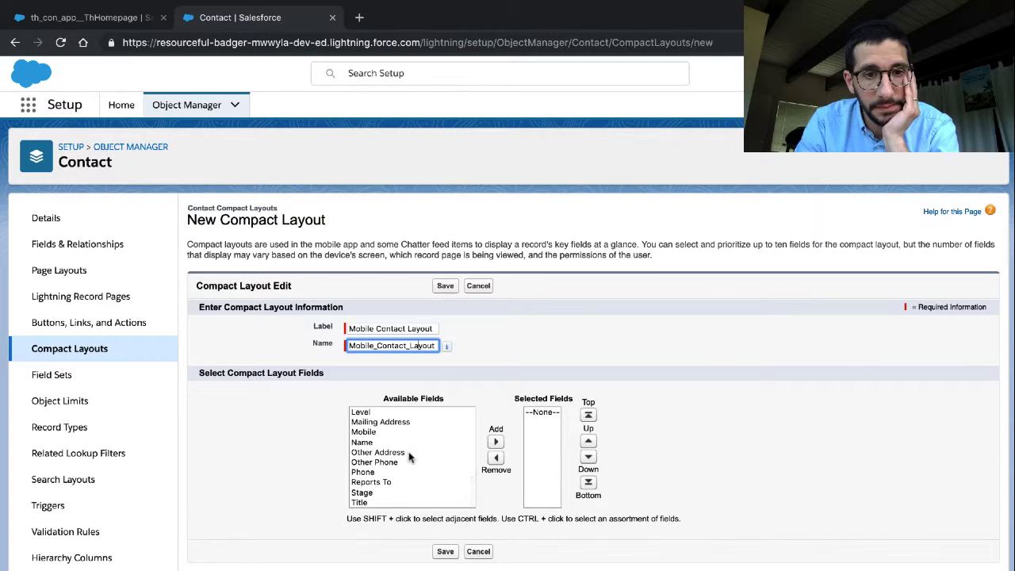
pyautogui.click(495, 441)
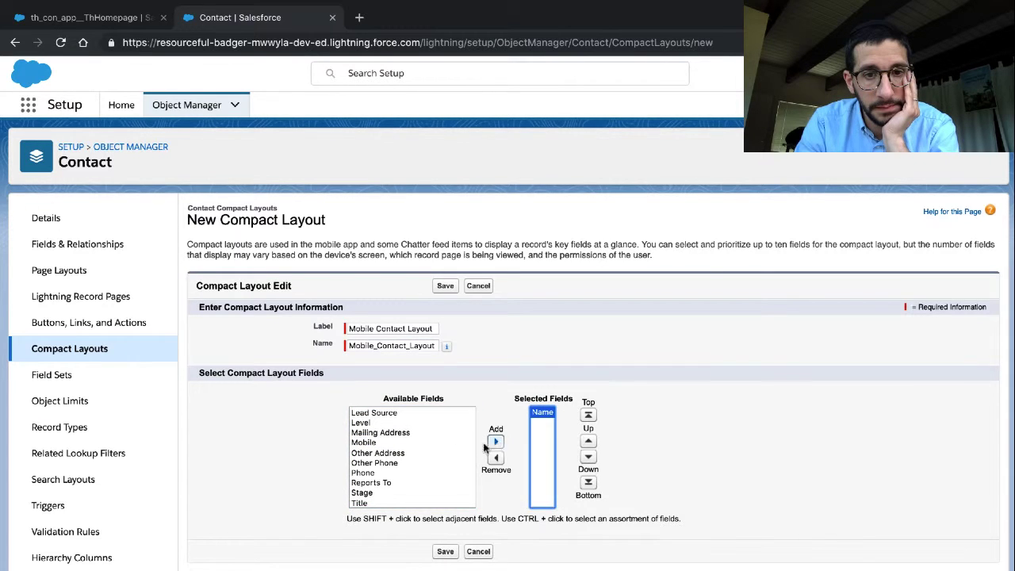
pyautogui.click(362, 473)
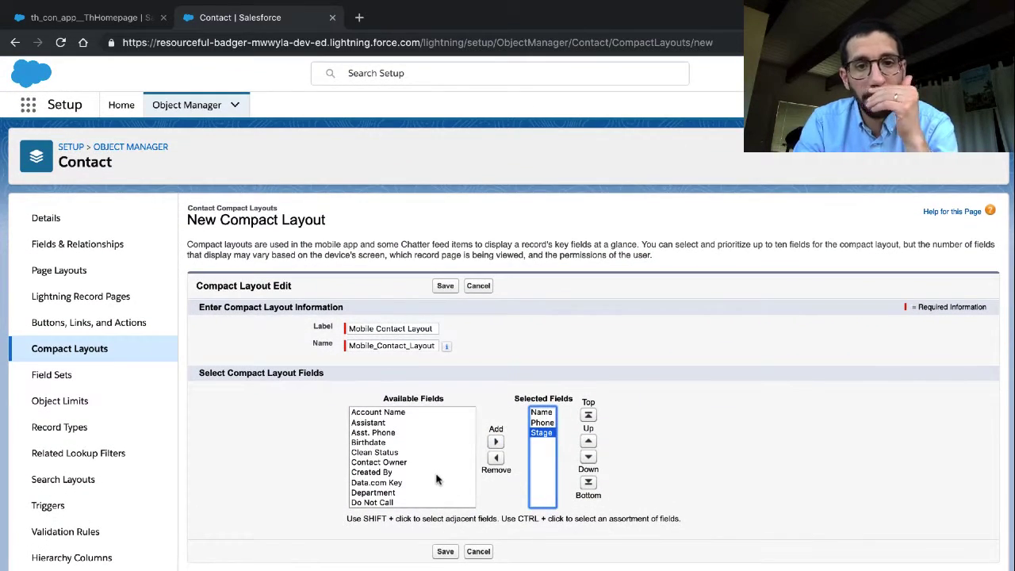
pyautogui.scroll(-3)
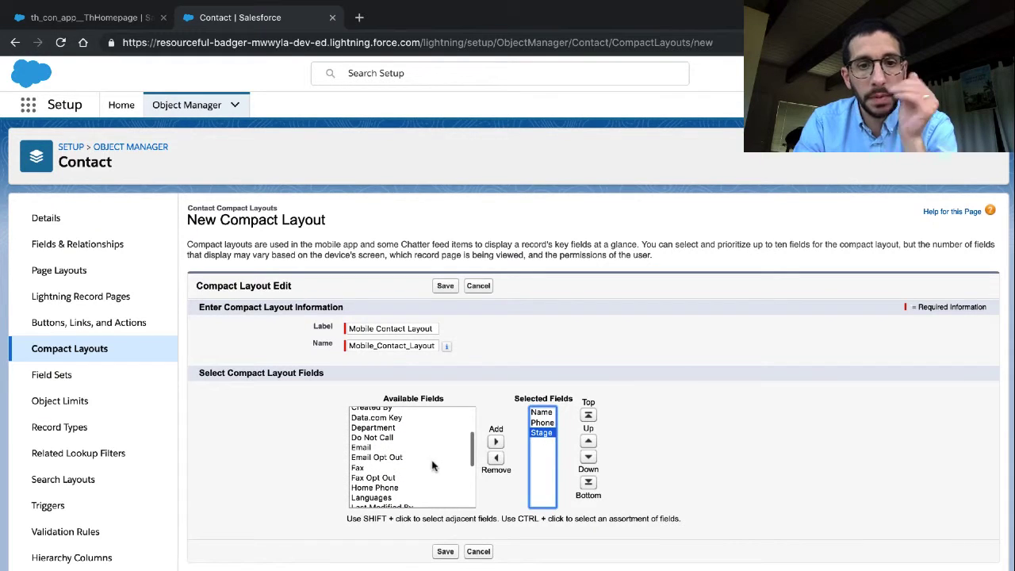
pyautogui.click(495, 441)
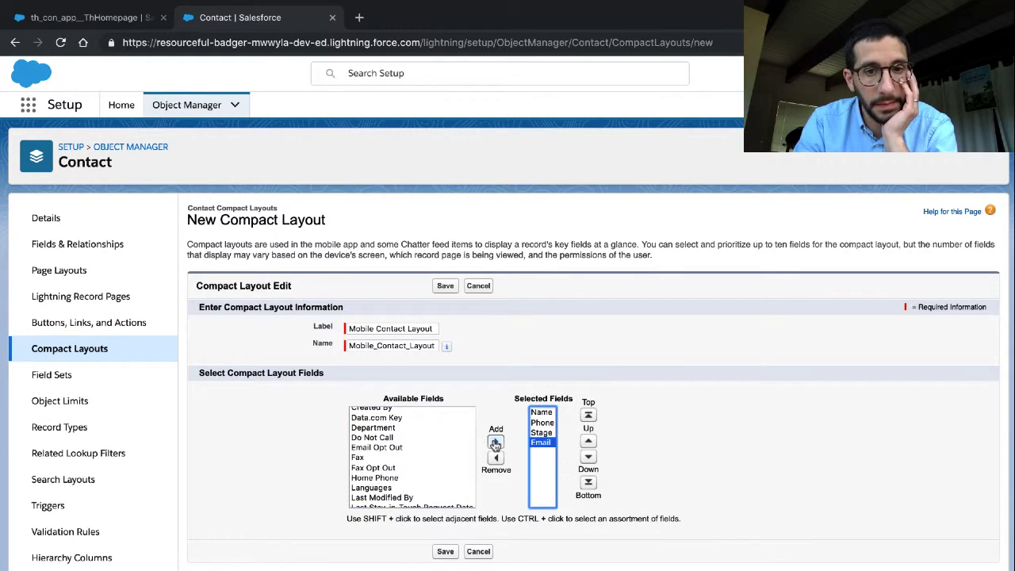
pyautogui.click(79, 17)
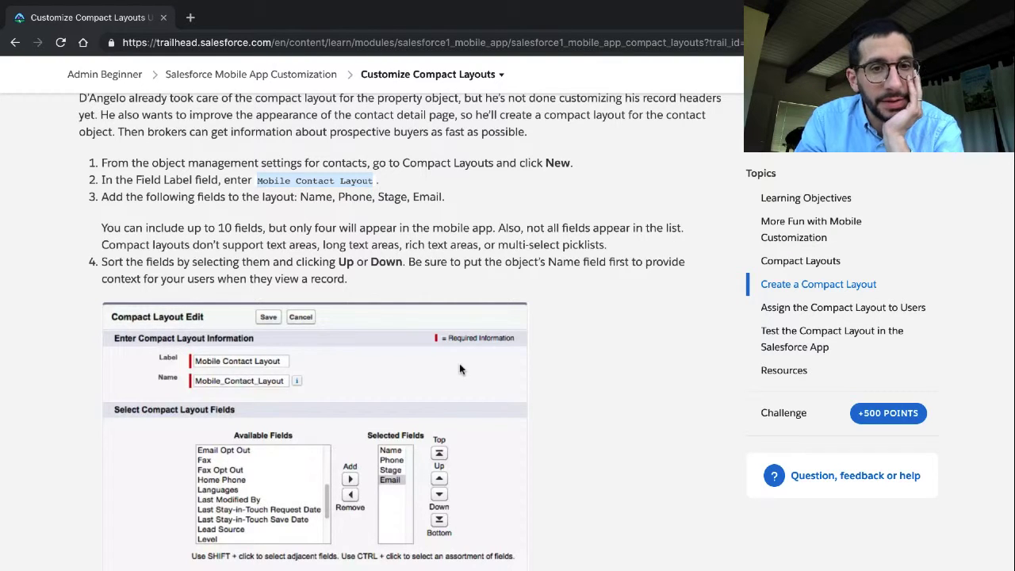
# Check the Trailhead steps and save the Mobile Contact Layout
pyautogui.scroll(-3)
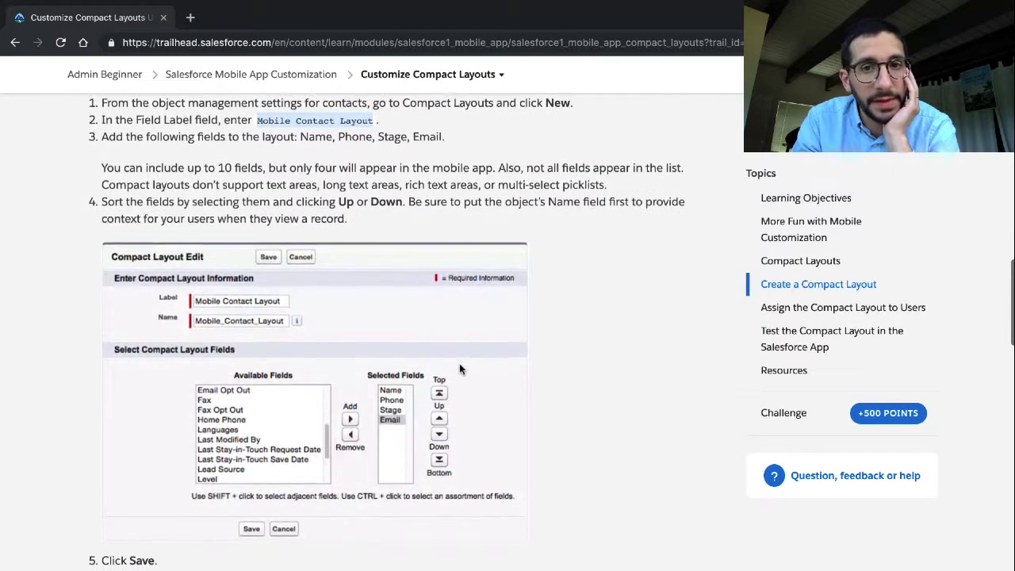
pyautogui.scroll(-3)
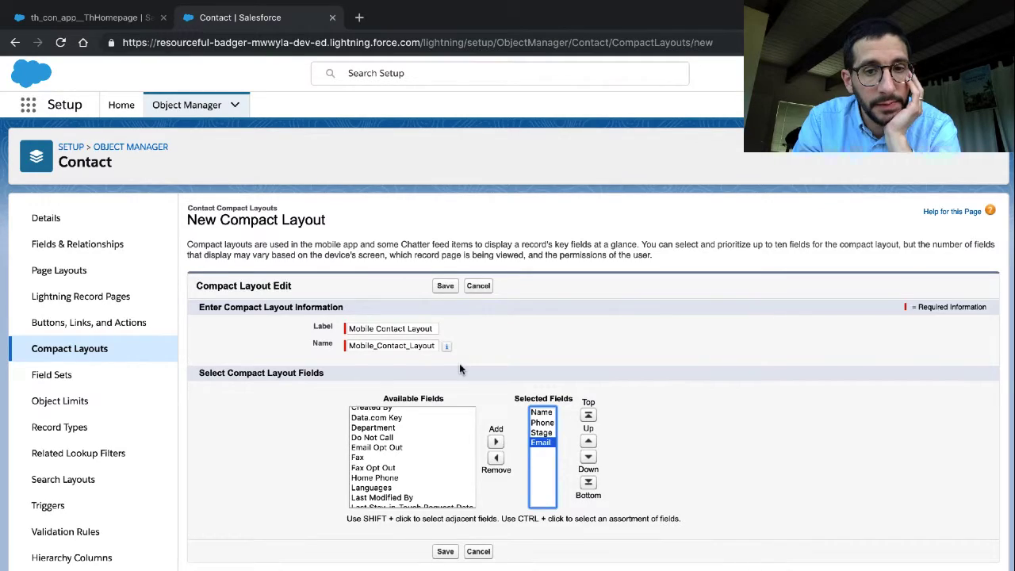
pyautogui.click(87, 17)
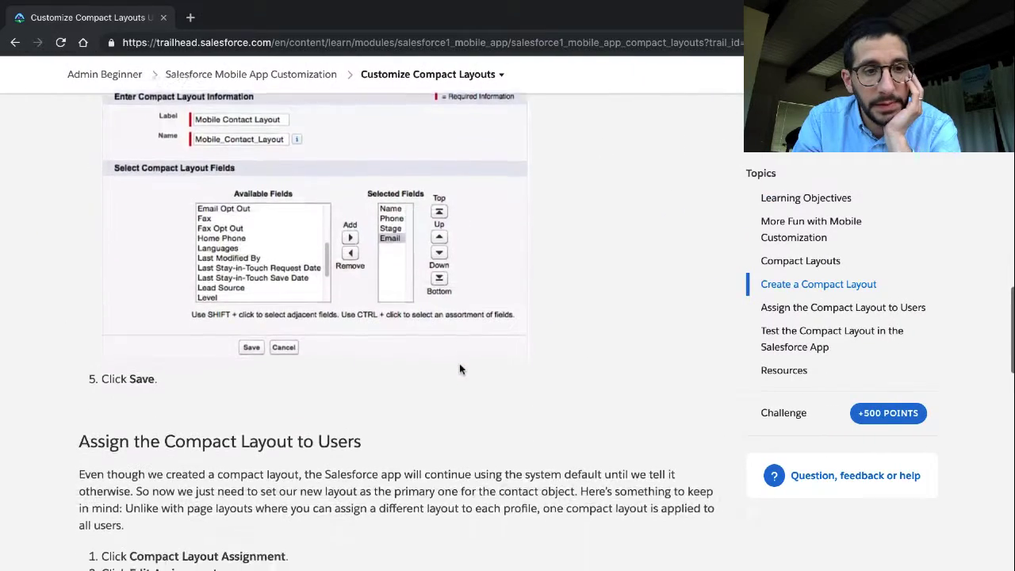
pyautogui.scroll(-3)
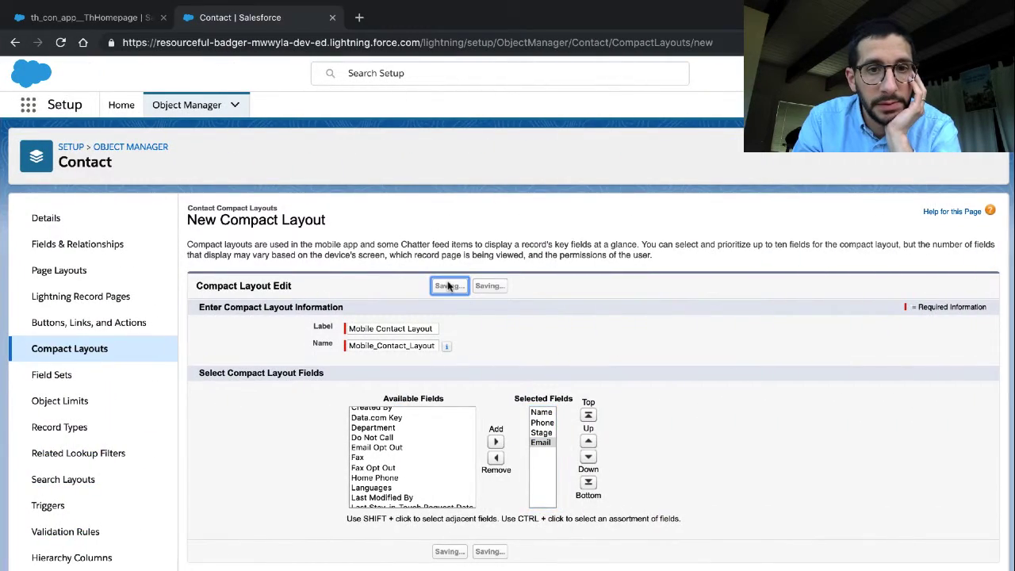
# Save the Mobile Contact Layout and return to the Trailhead unit for the assignment steps
pyautogui.click(449, 285)
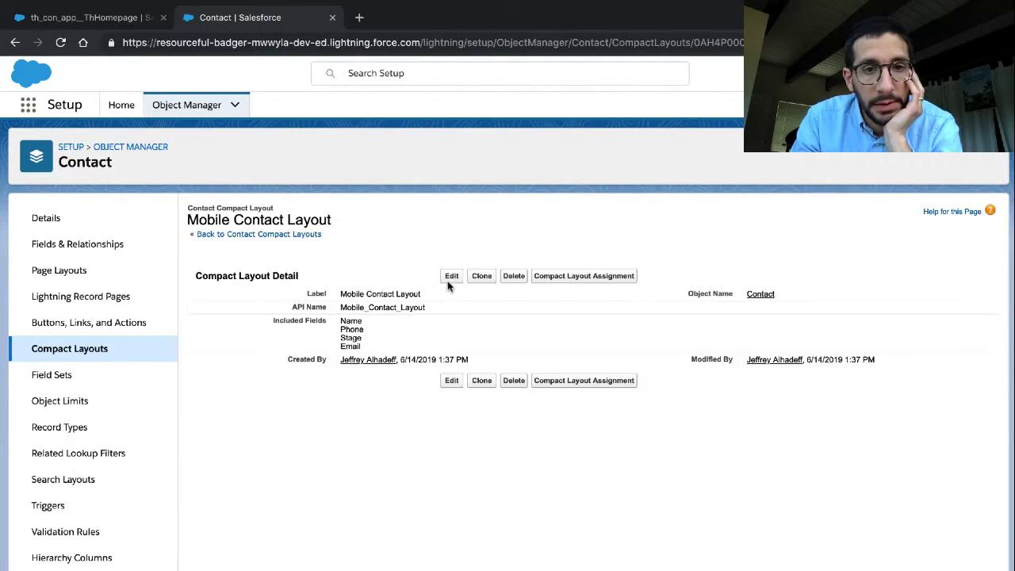
pyautogui.moveTo(448, 287)
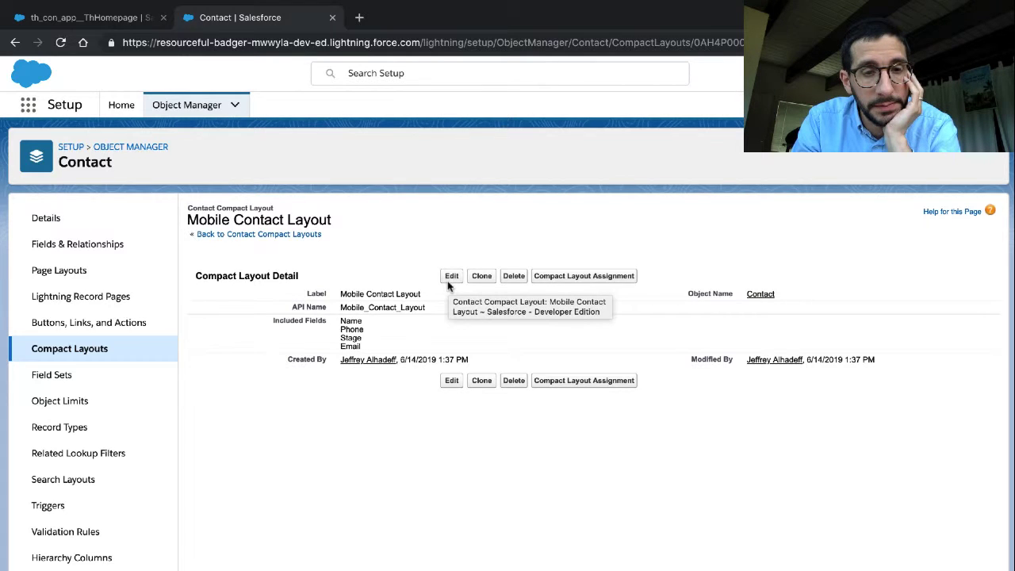
pyautogui.click(87, 17)
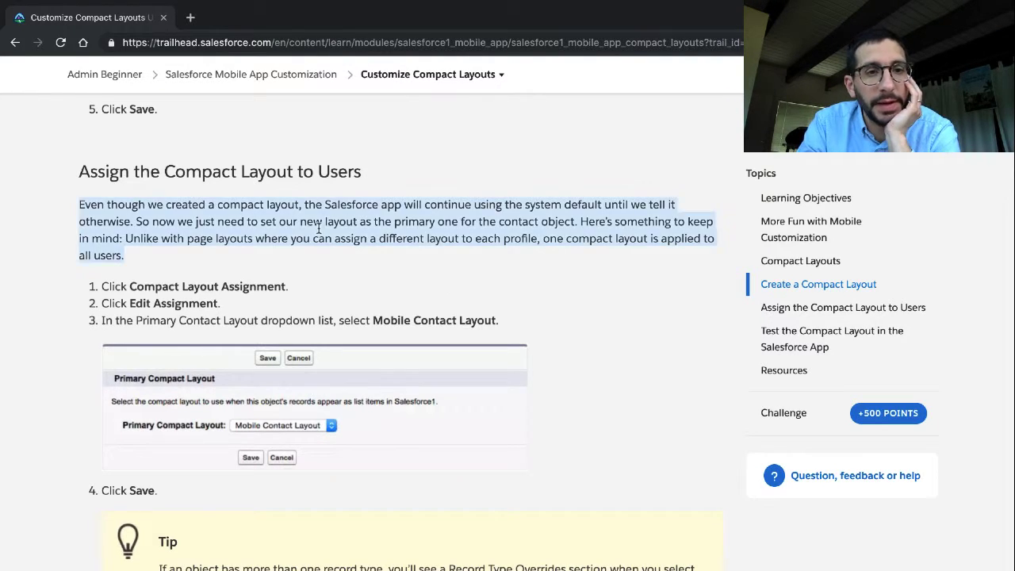
pyautogui.moveTo(314, 268)
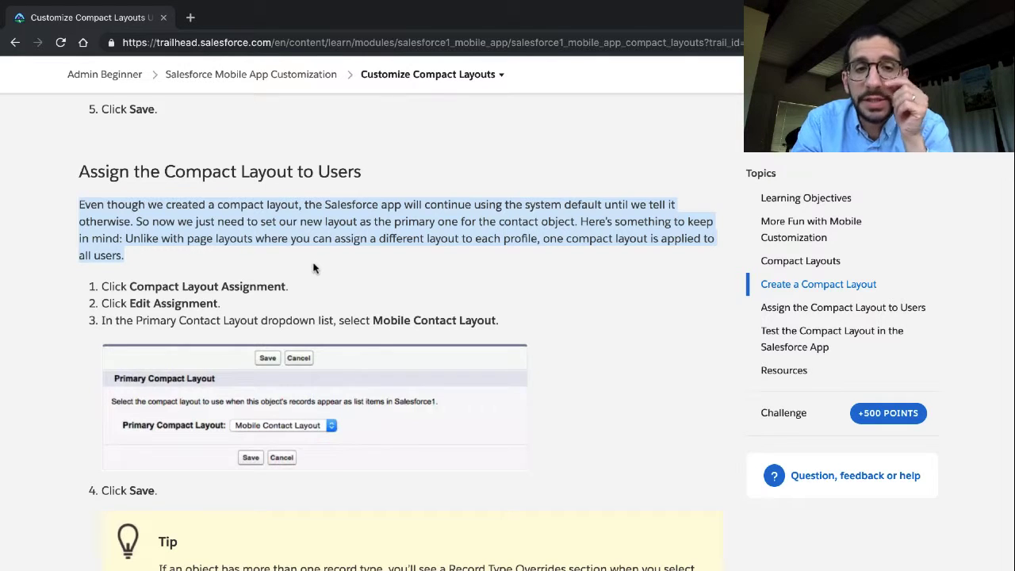
pyautogui.scroll(-3)
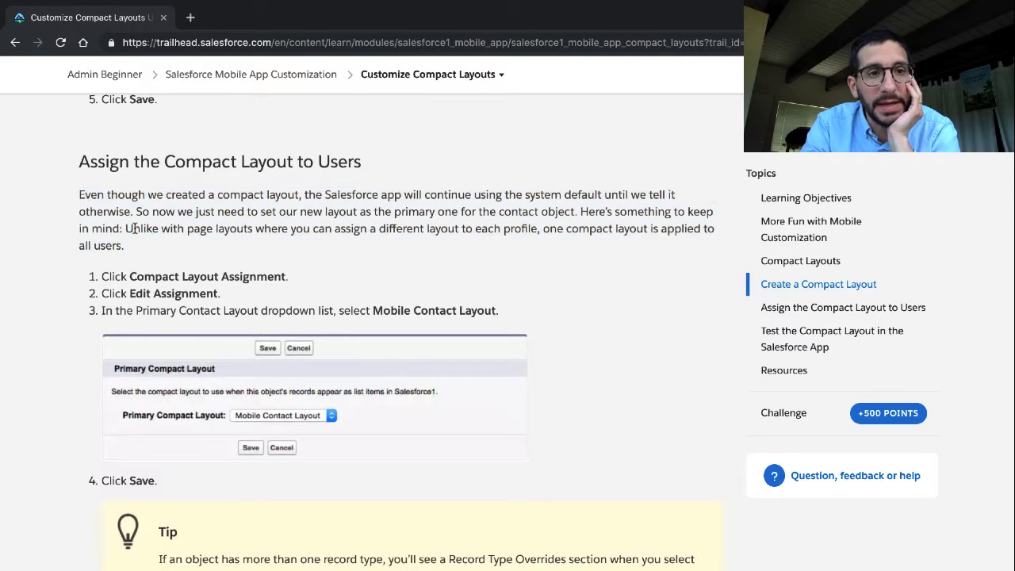
pyautogui.moveTo(124, 229); pyautogui.dragTo(124, 244)
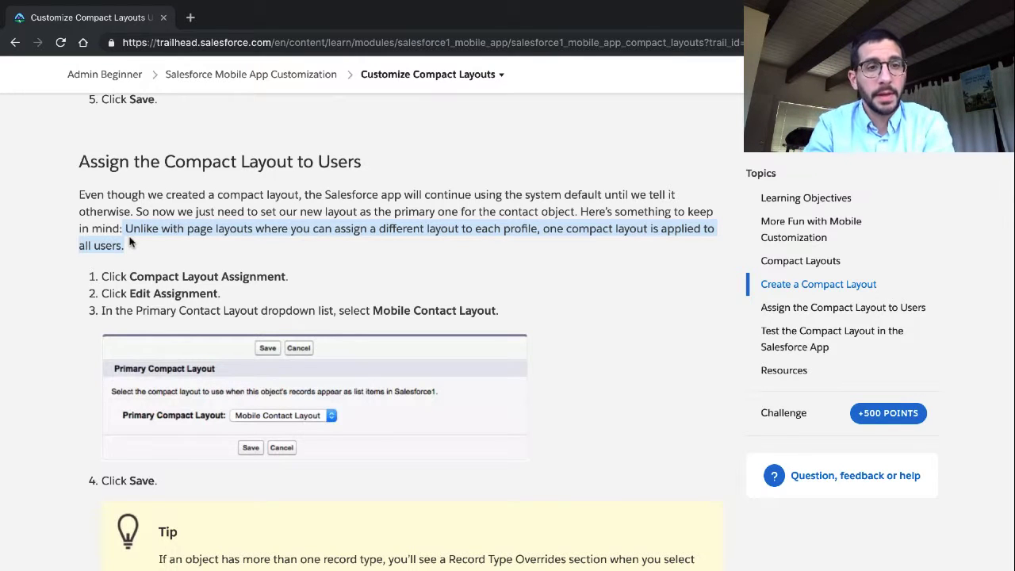
pyautogui.scroll(-3)
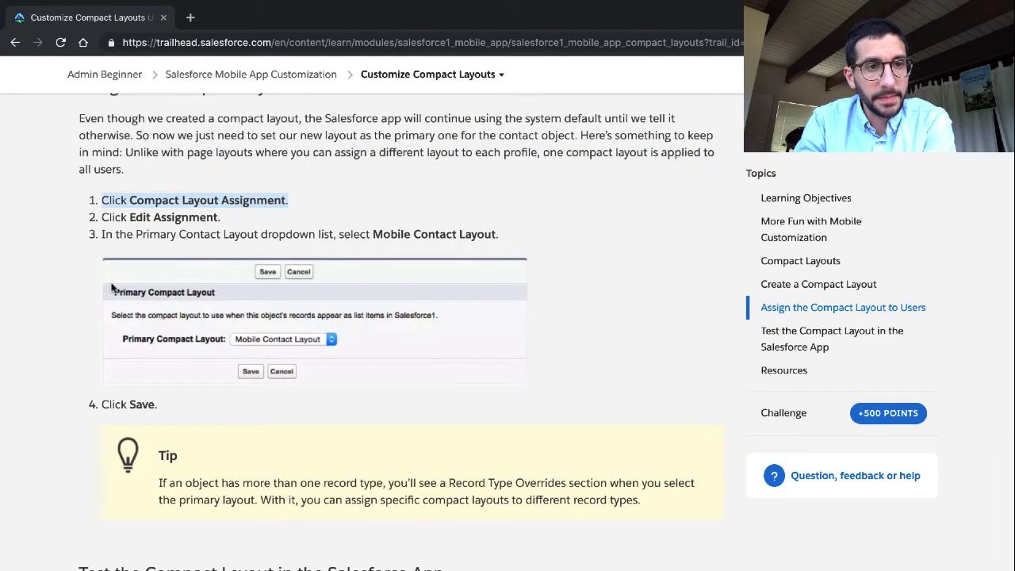
pyautogui.scroll(-3)
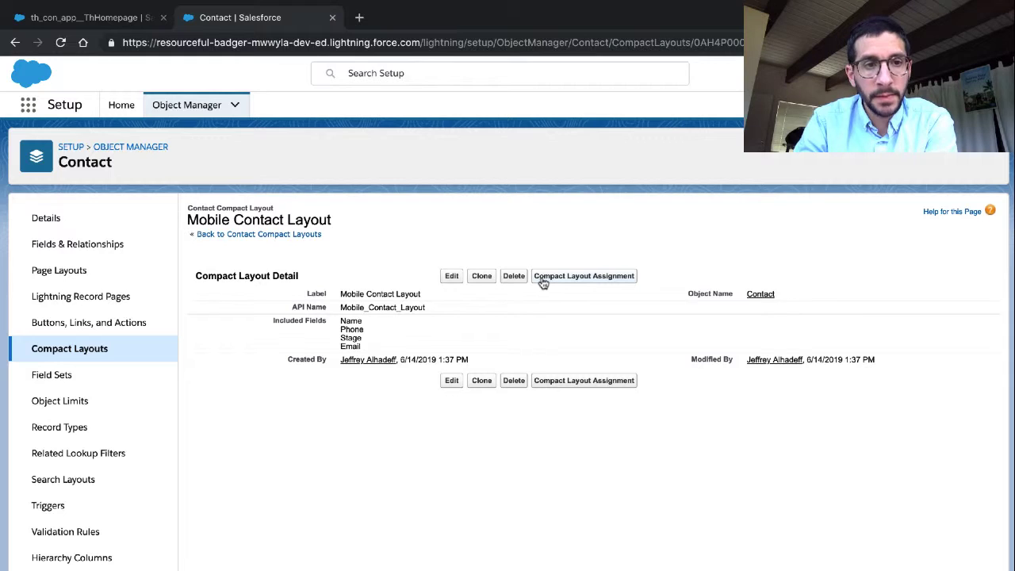
pyautogui.moveTo(457, 268)
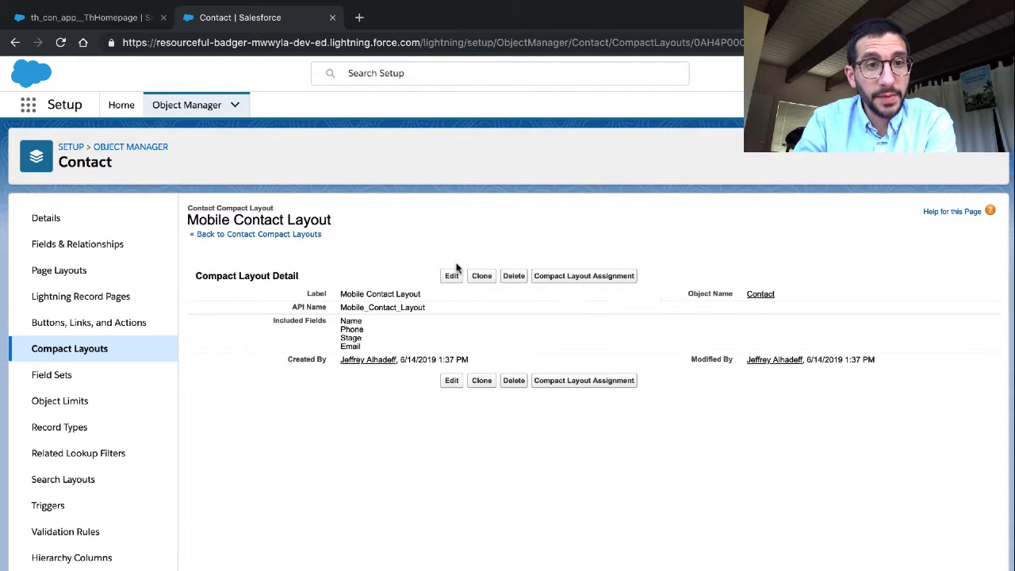
pyautogui.moveTo(446, 266)
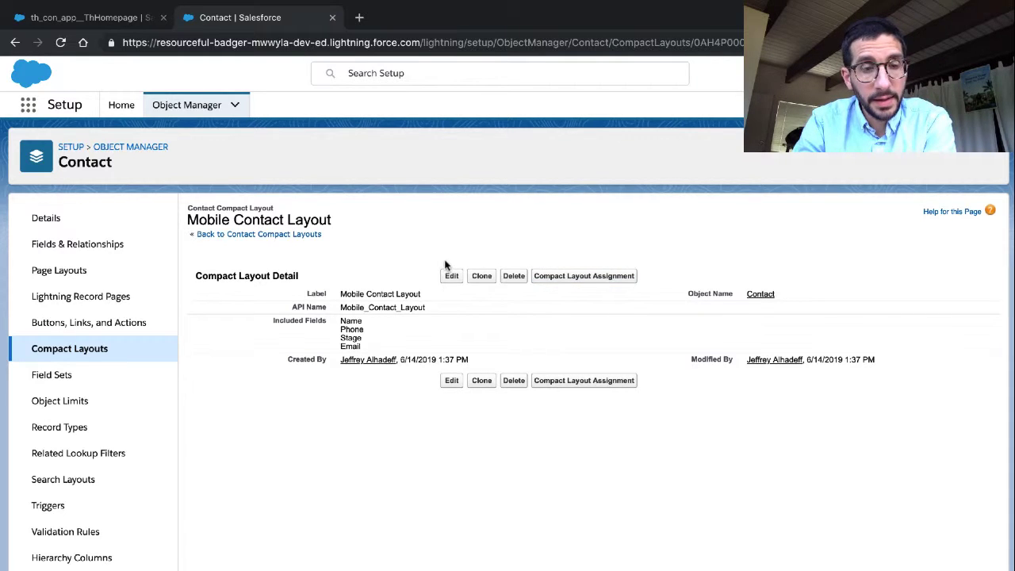
# Move between the Contact Compact Layouts list and the Mobile Contact Layout detail page
pyautogui.click(254, 234)
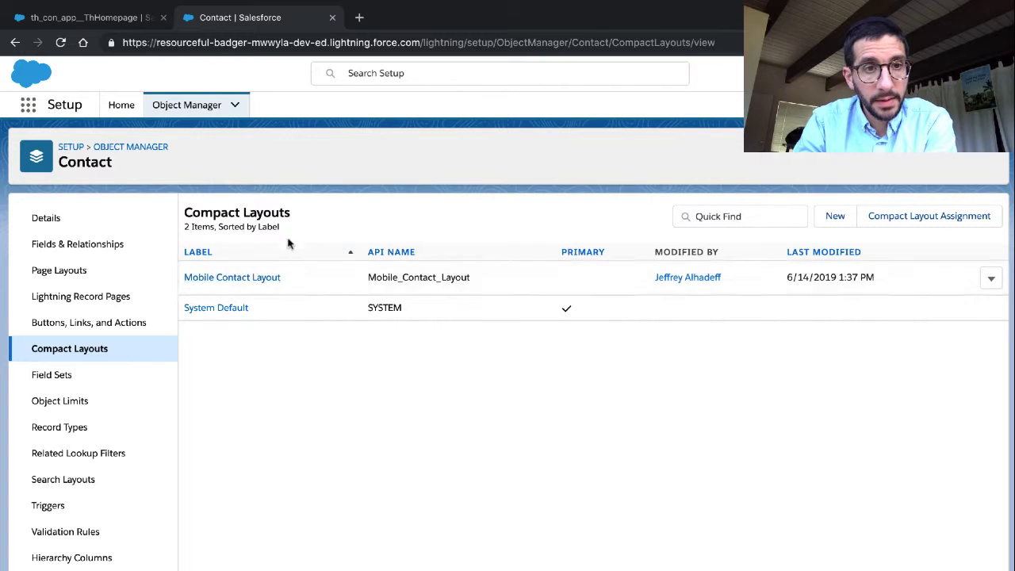
pyautogui.click(231, 276)
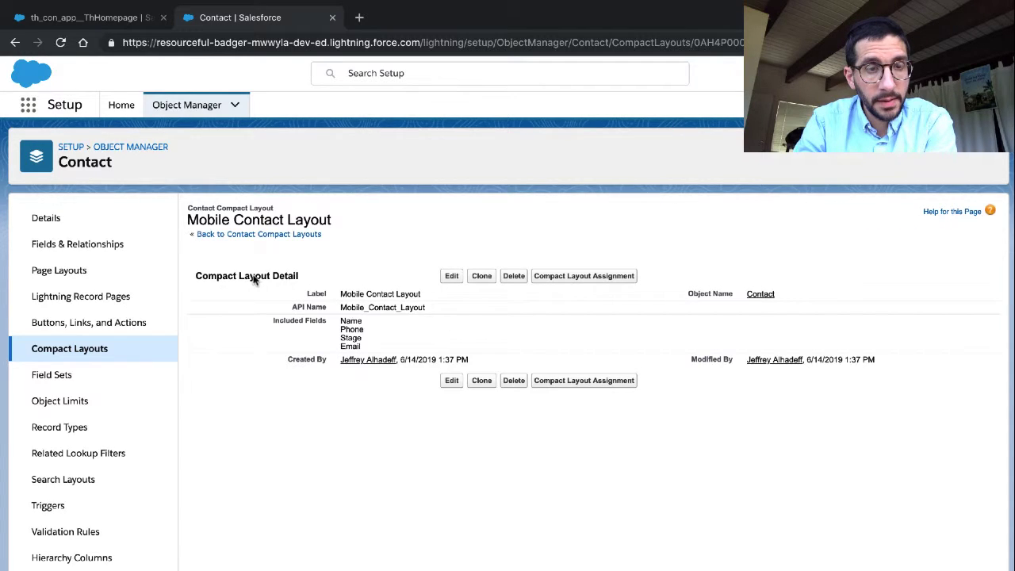
pyautogui.moveTo(287, 245)
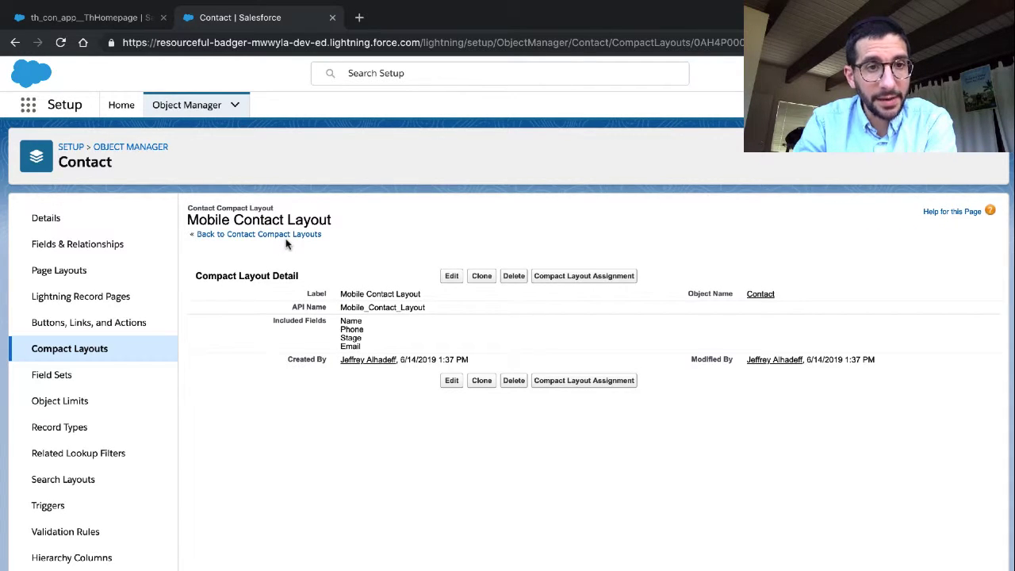
pyautogui.moveTo(283, 240)
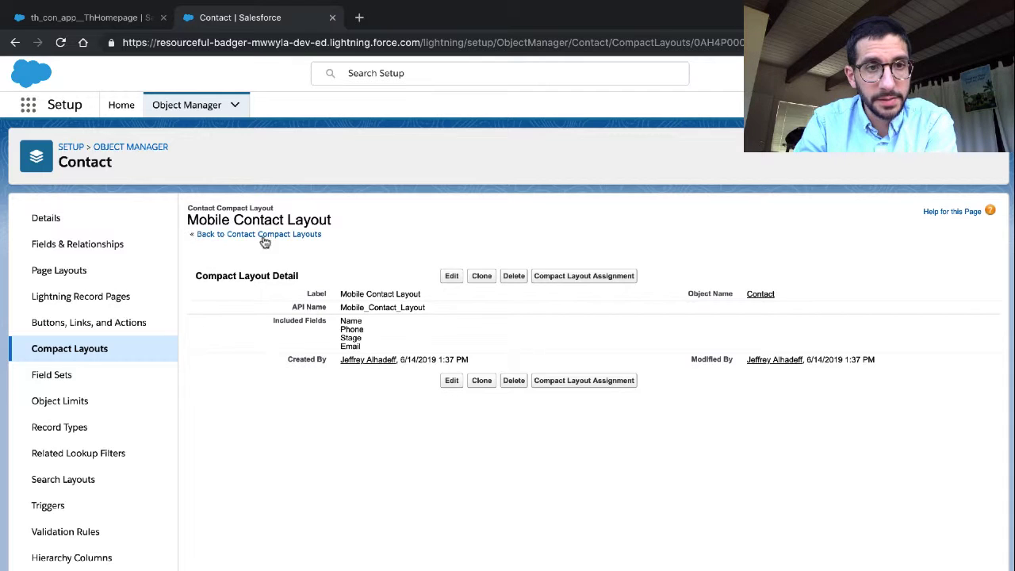
pyautogui.click(259, 234)
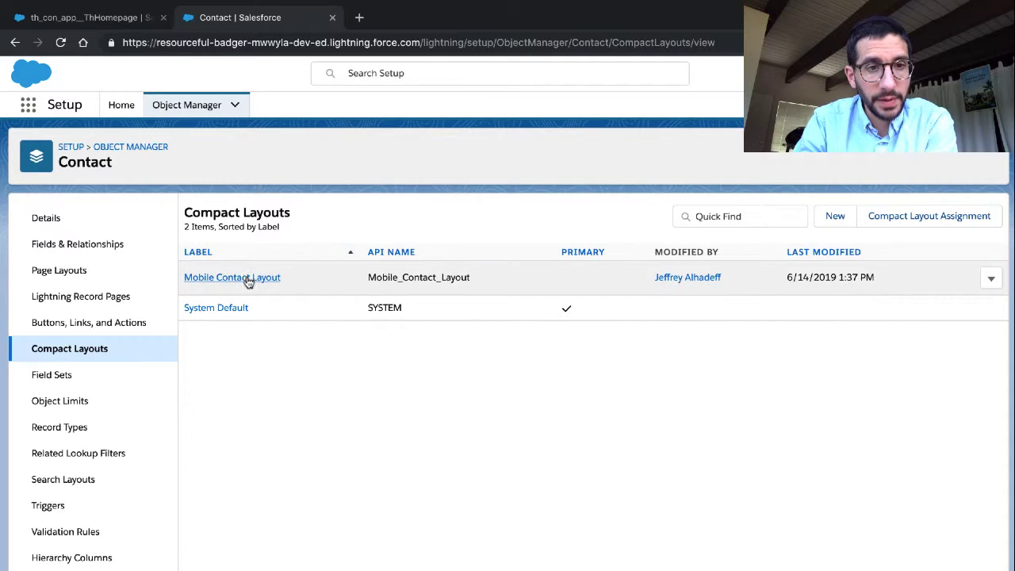
pyautogui.click(232, 276)
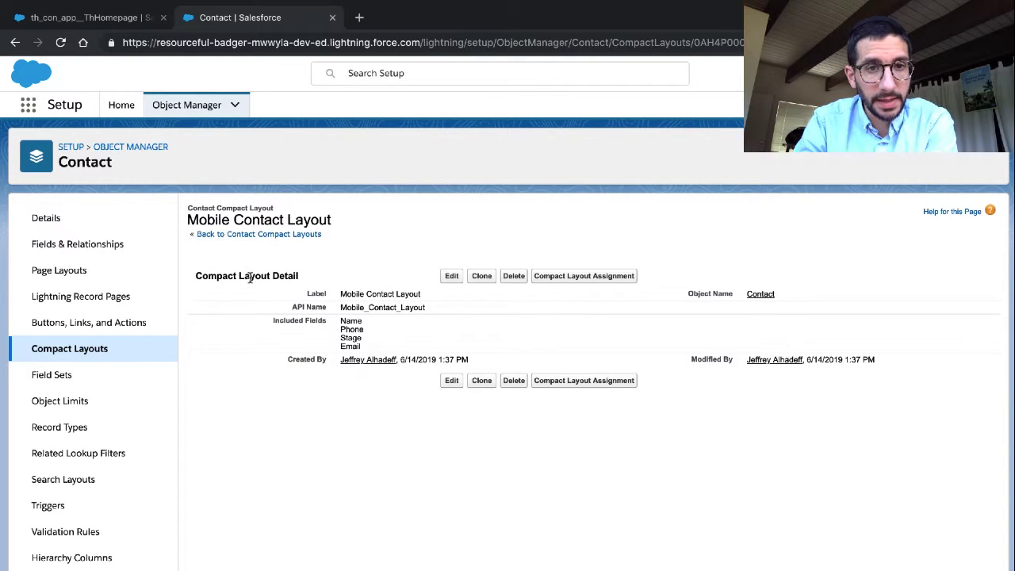
# Reopen the Contact object's Compact Layouts and view the Mobile Contact Layout details
pyautogui.click(46, 219)
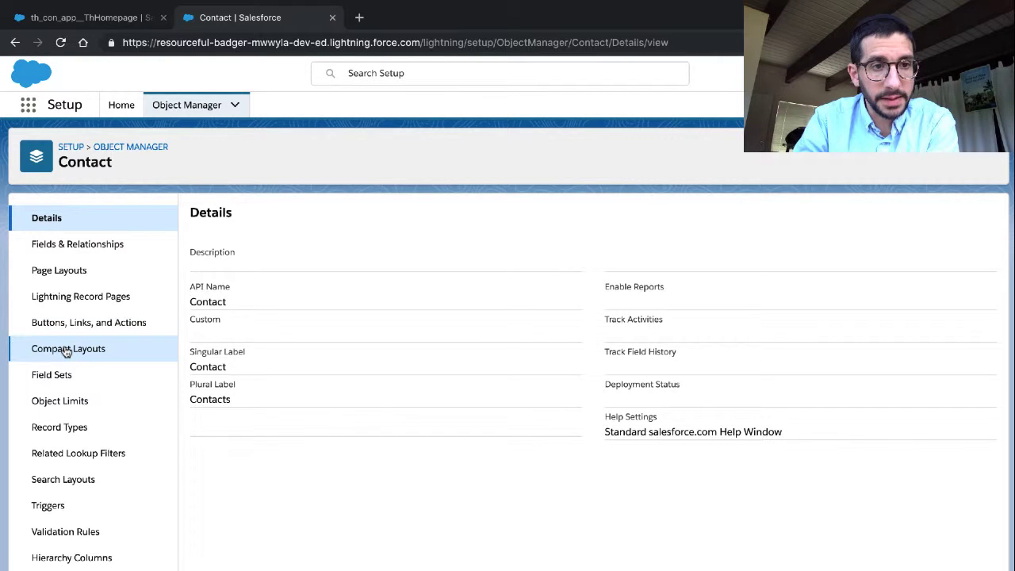
pyautogui.click(68, 349)
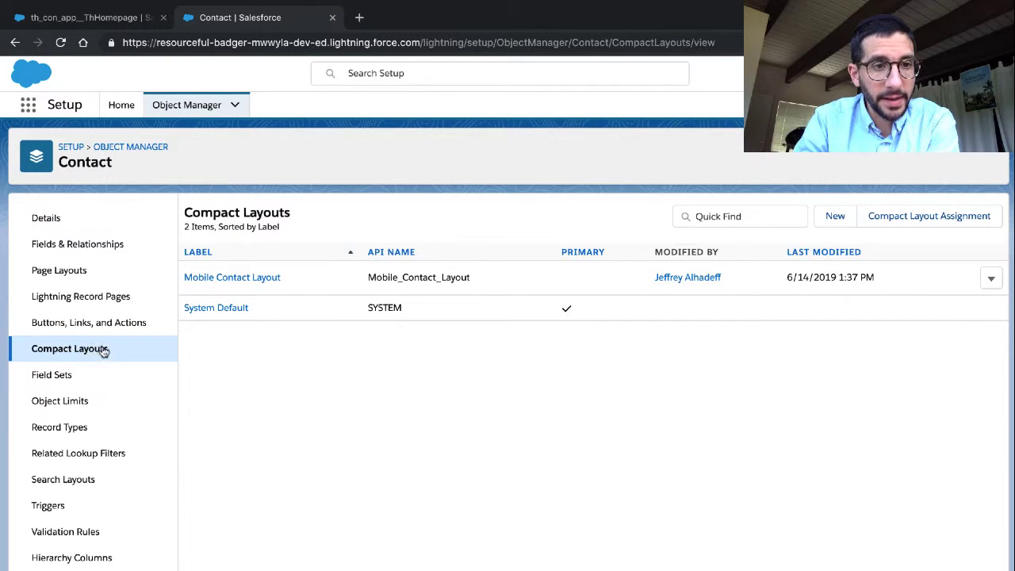
pyautogui.moveTo(215, 308)
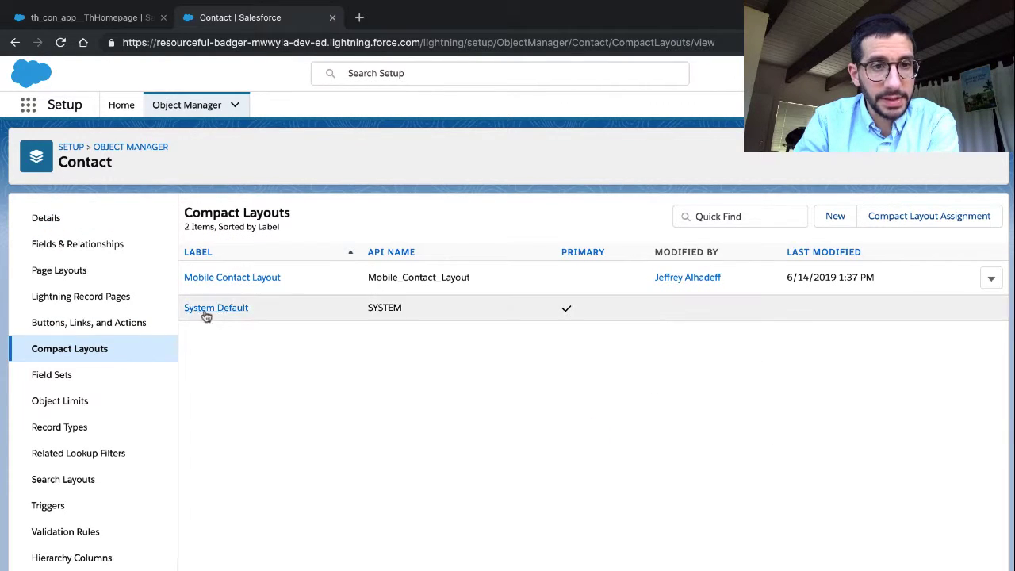
pyautogui.click(216, 308)
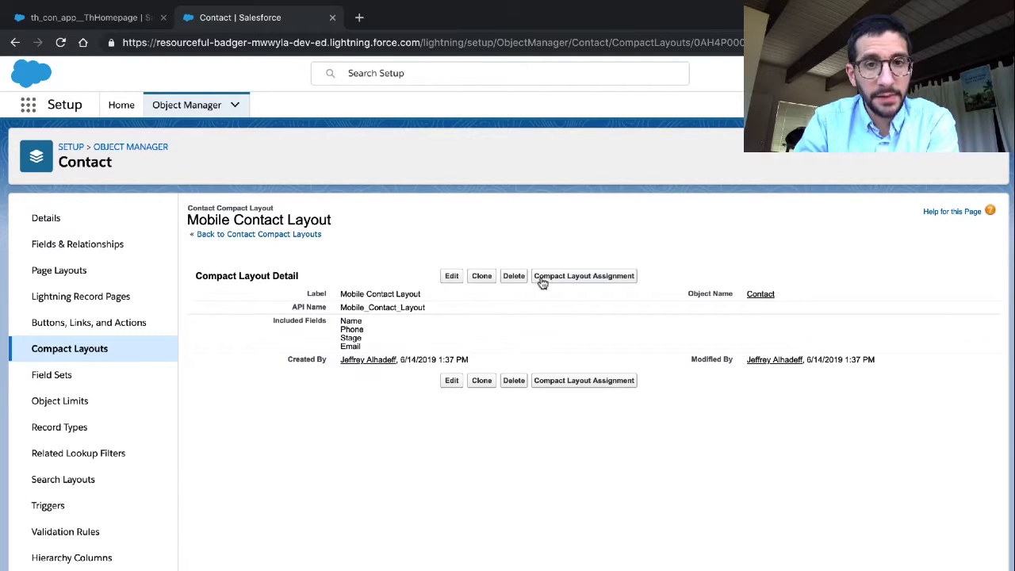
# Open the Contact Compact Layout Assignment page, still showing System Default as primary
pyautogui.click(584, 276)
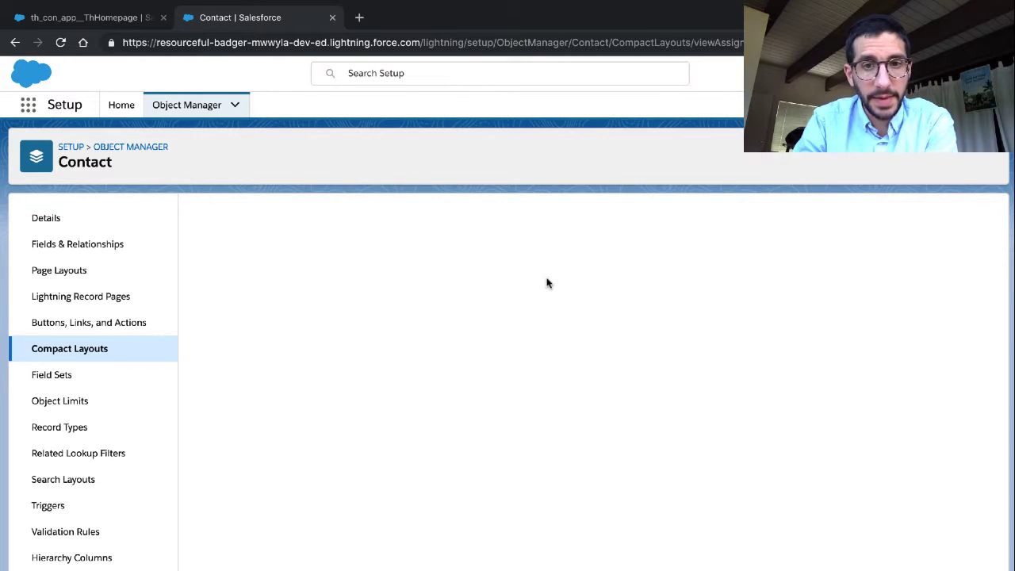
pyautogui.moveTo(320, 304)
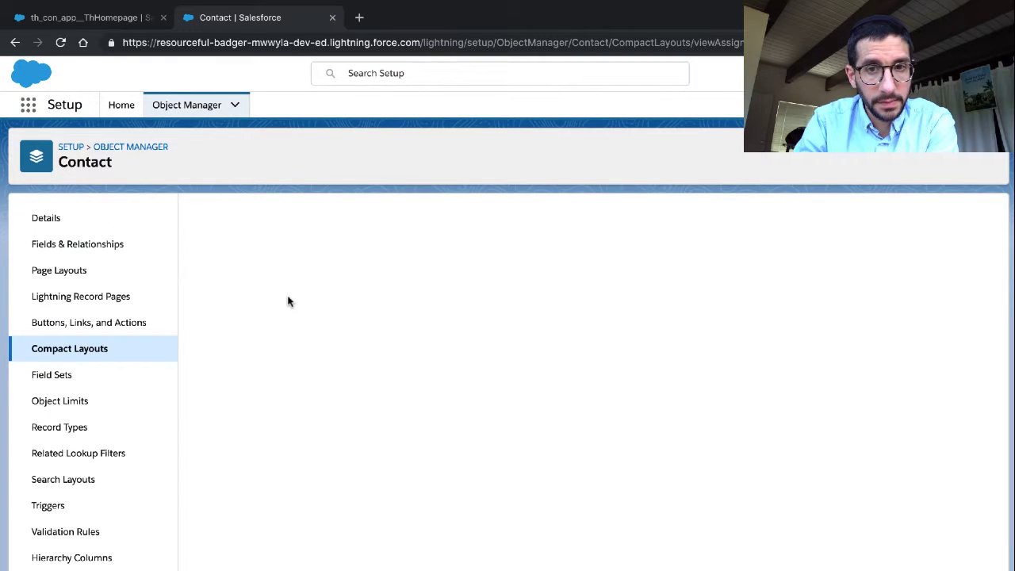
pyautogui.click(70, 349)
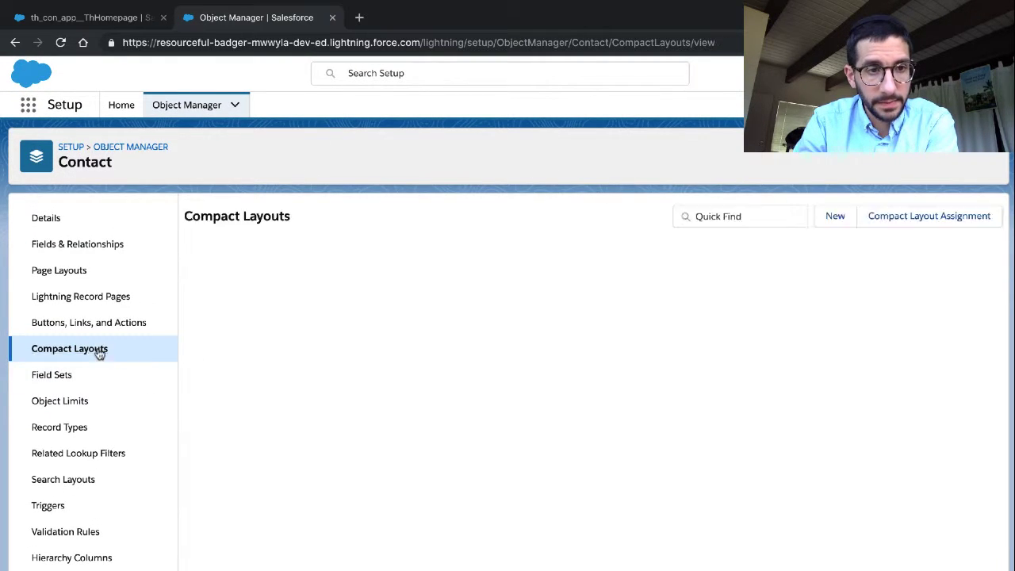
pyautogui.click(69, 350)
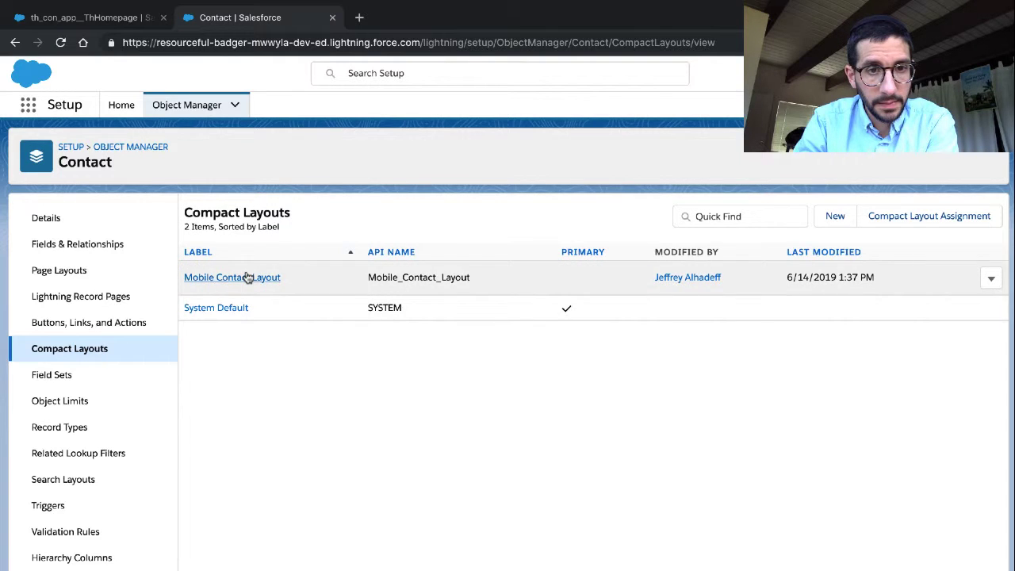
pyautogui.click(232, 276)
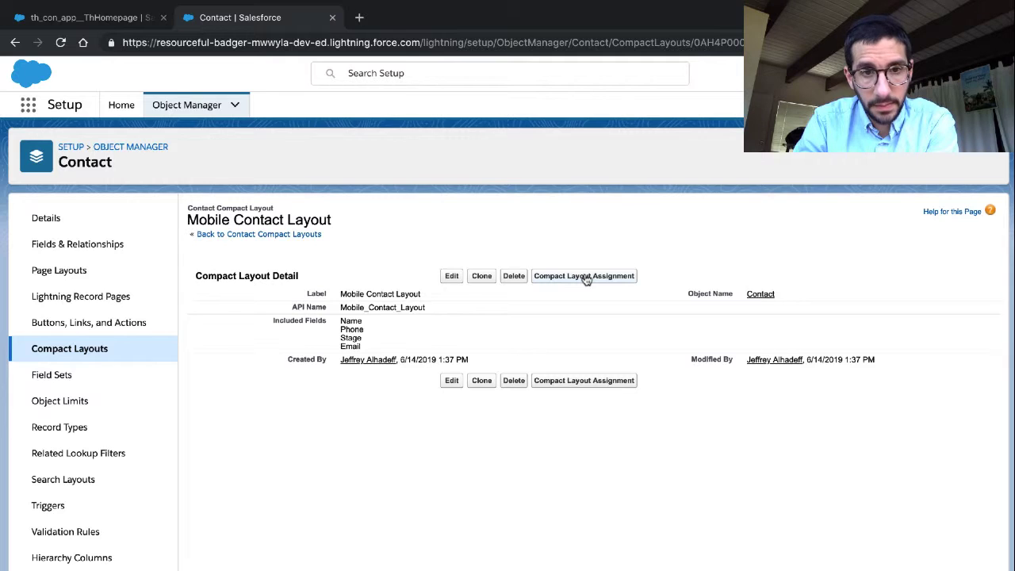
pyautogui.click(584, 276)
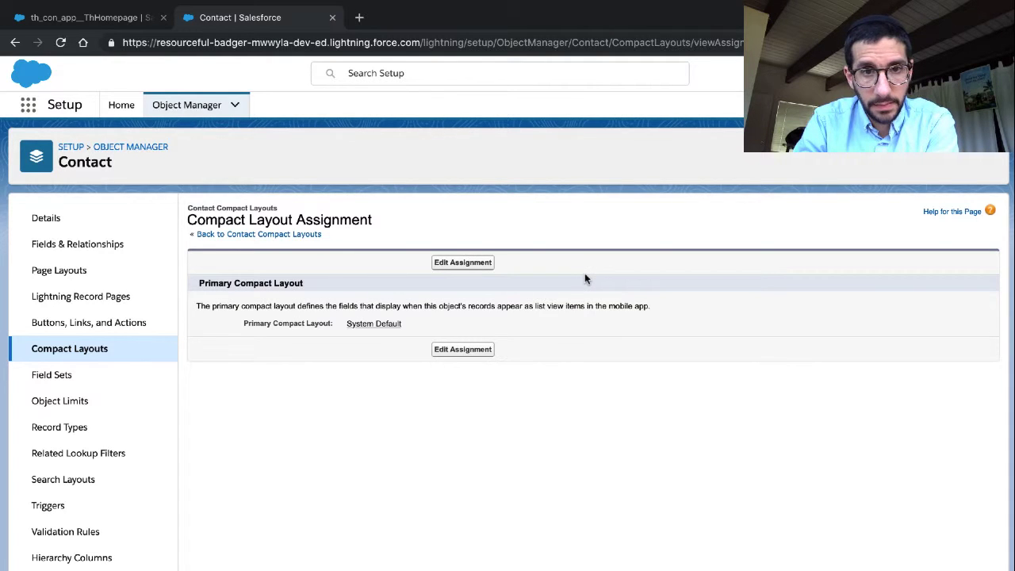
pyautogui.moveTo(552, 316)
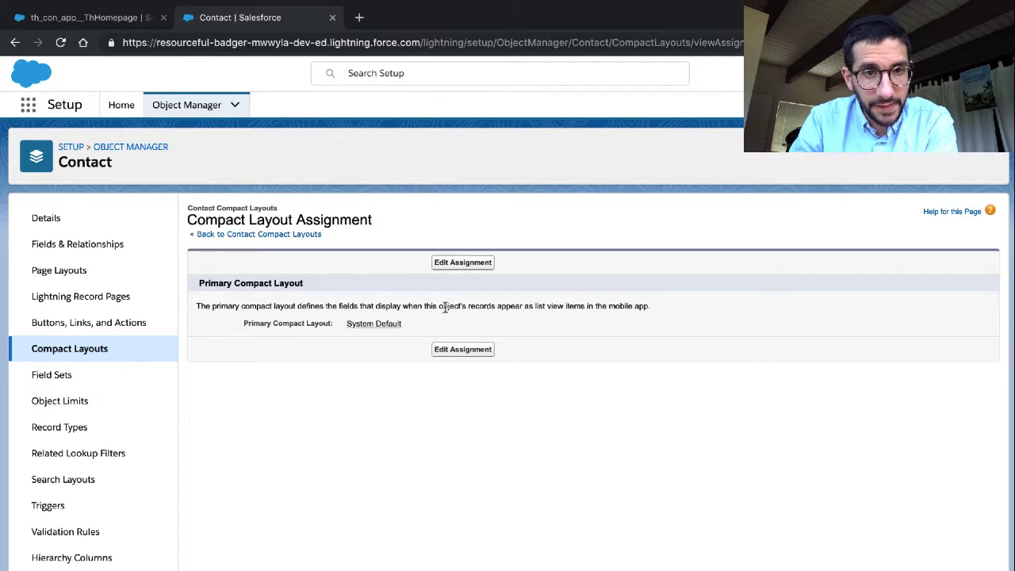
pyautogui.moveTo(447, 317)
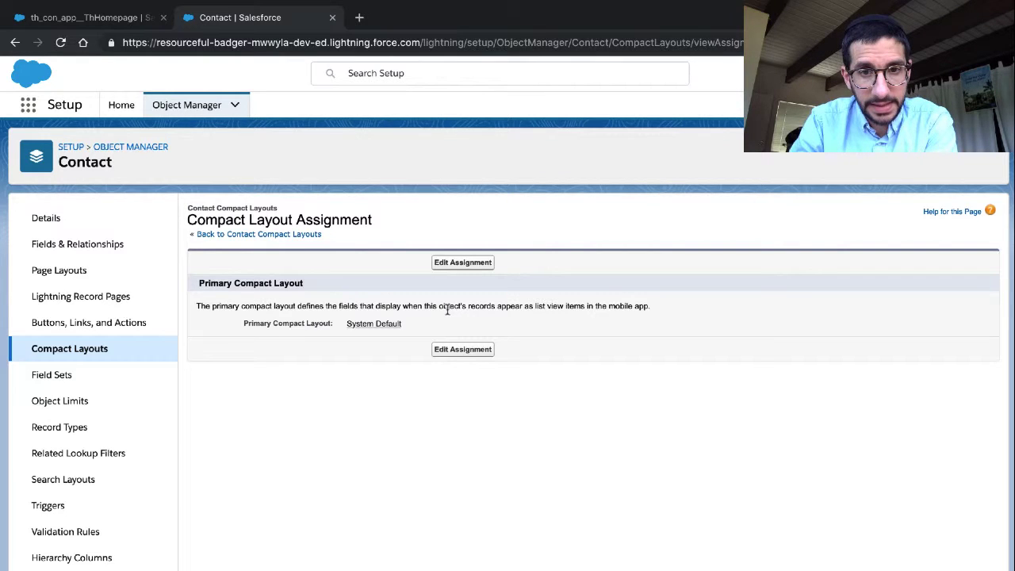
pyautogui.moveTo(405, 308)
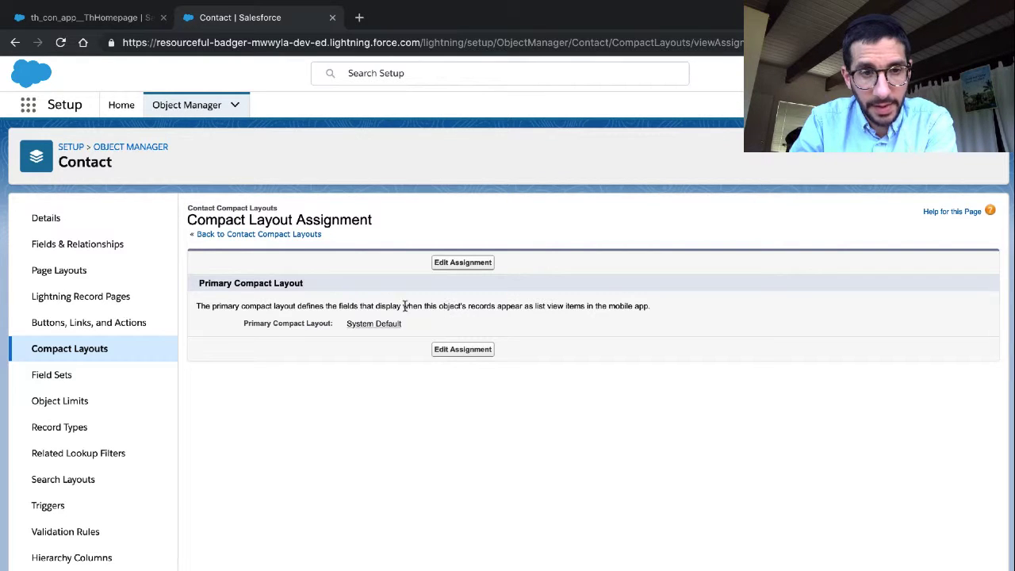
# Select the sentence explaining the primary compact layout for mobile list view items
pyautogui.tripleClick(420, 304)
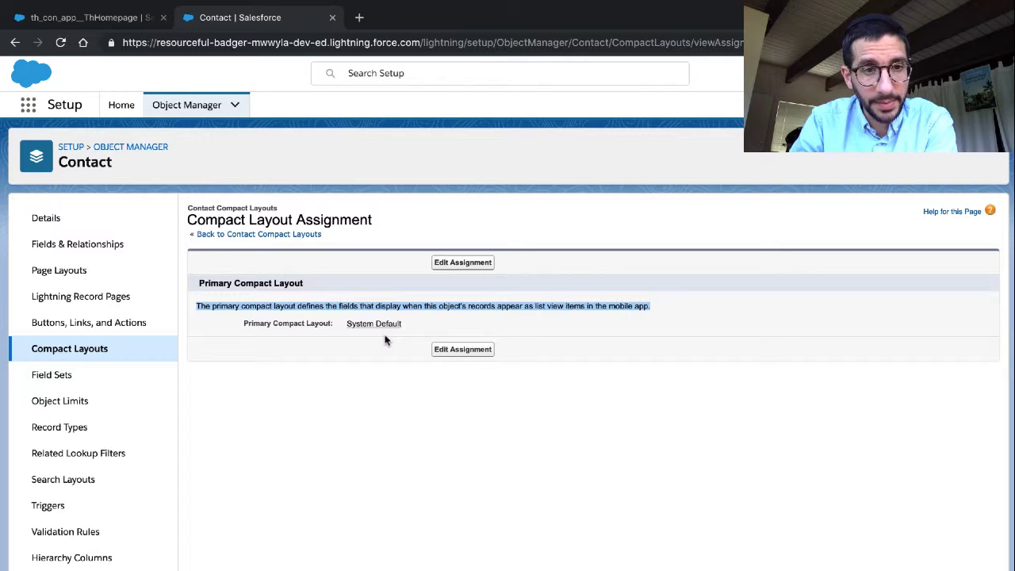
pyautogui.moveTo(442, 340)
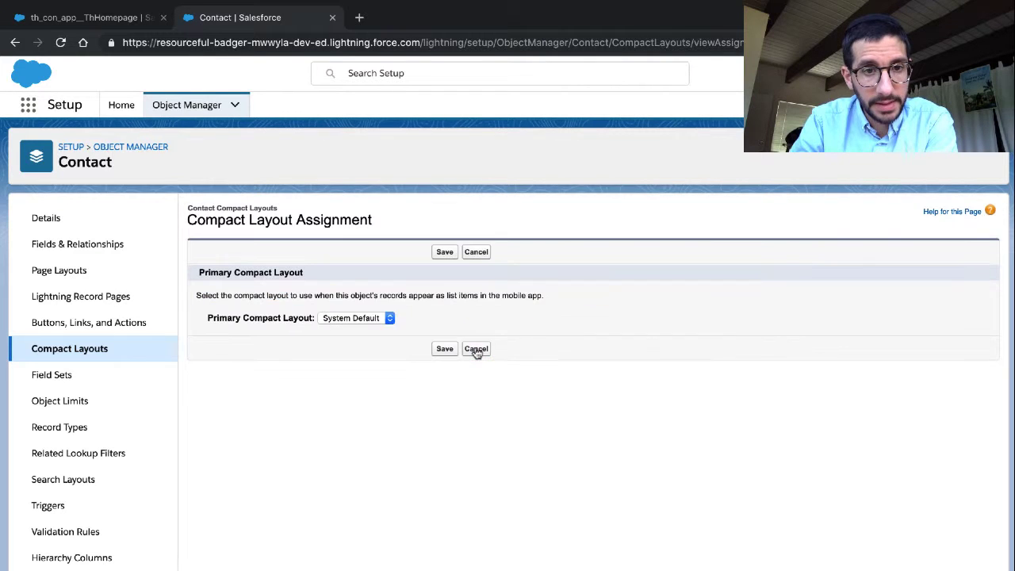
# Set Mobile Contact Layout as the primary compact layout for Contact and save the assignment
pyautogui.click(67, 18)
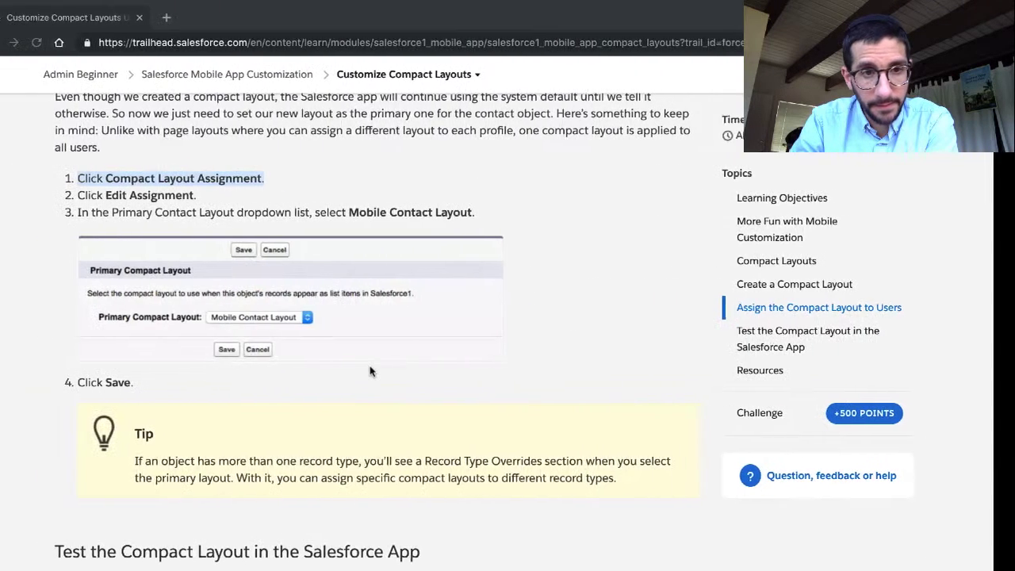
pyautogui.scroll(-3)
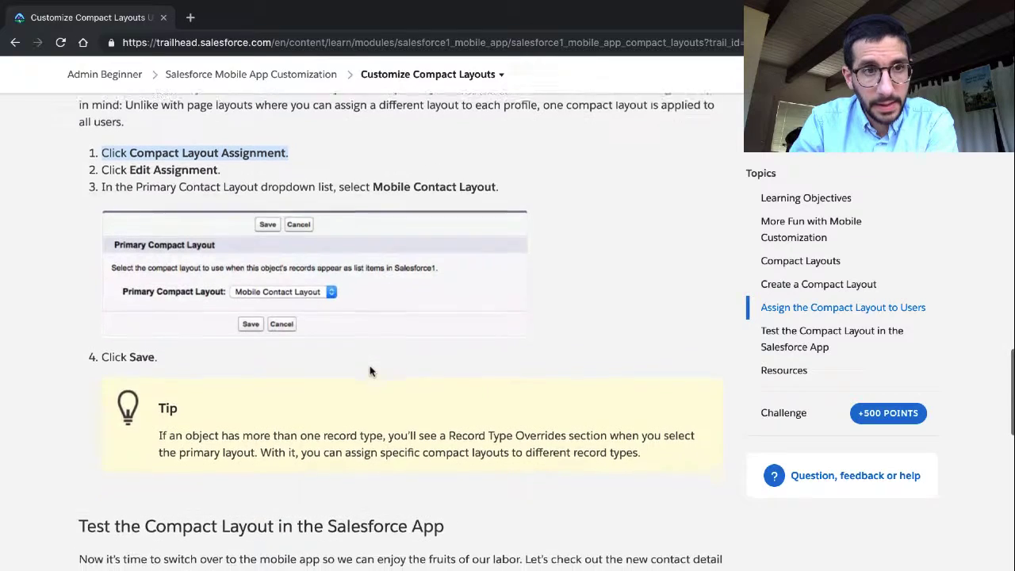
pyautogui.scroll(-3)
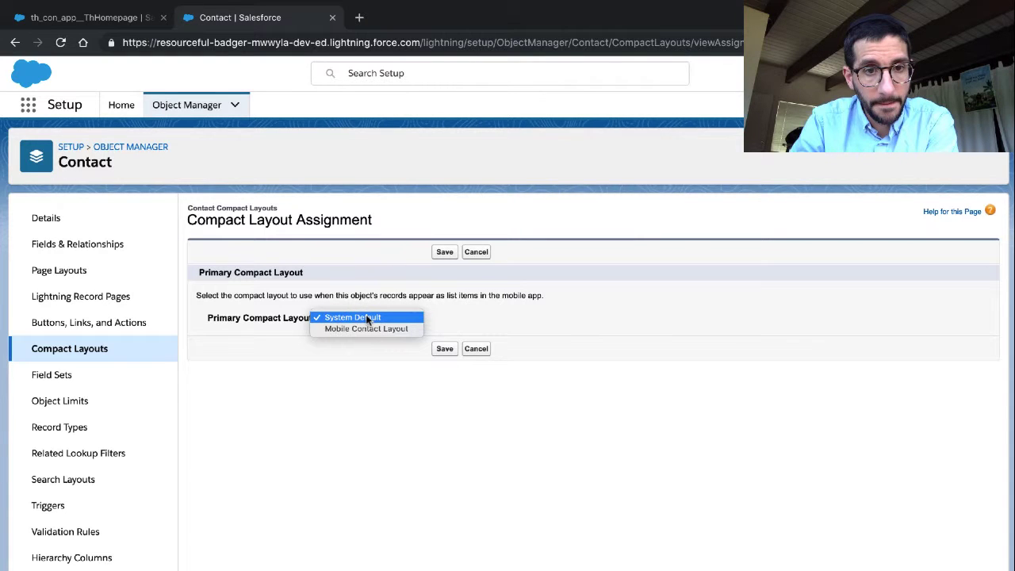
pyautogui.click(364, 328)
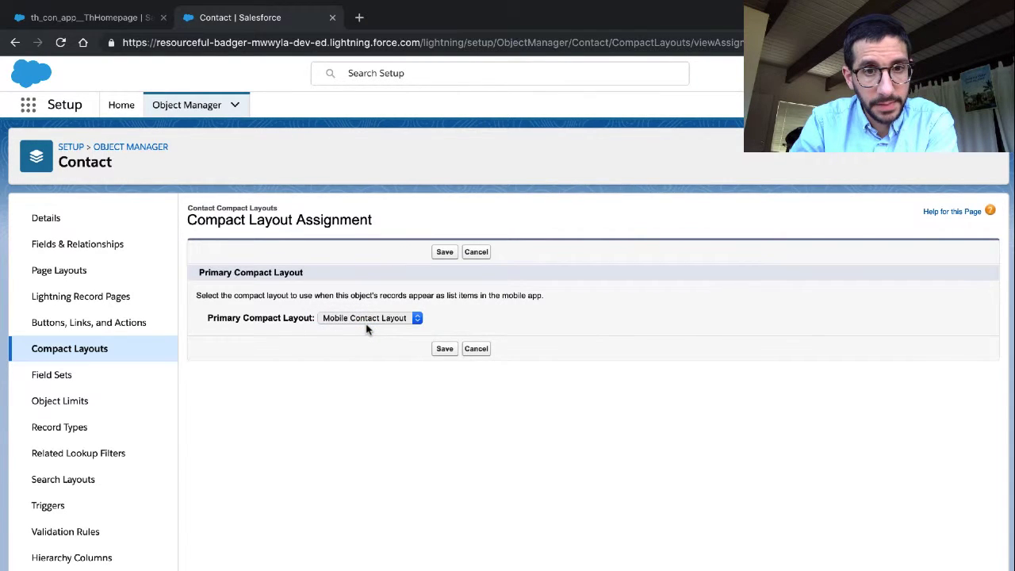
pyautogui.click(87, 17)
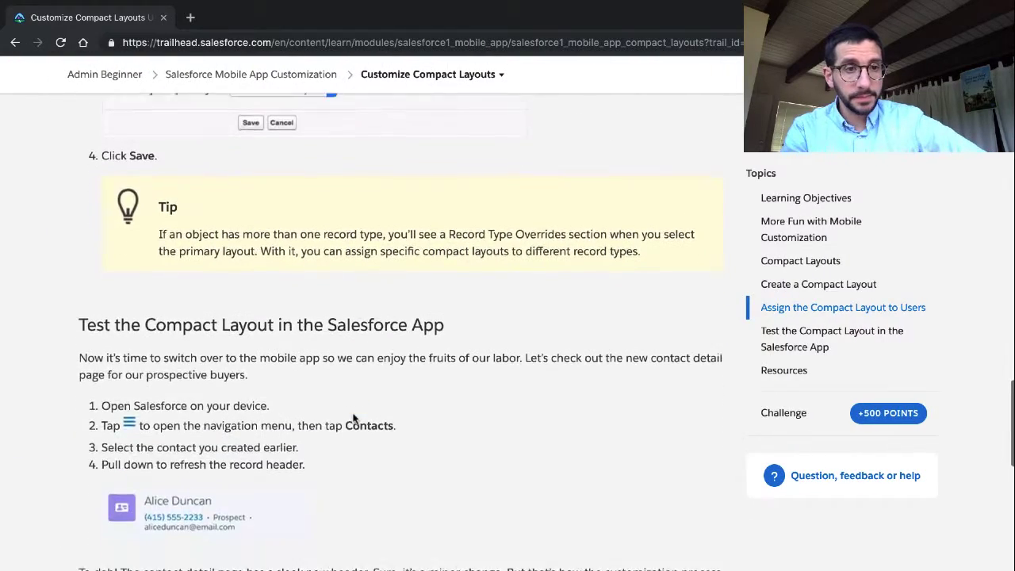
pyautogui.scroll(-3)
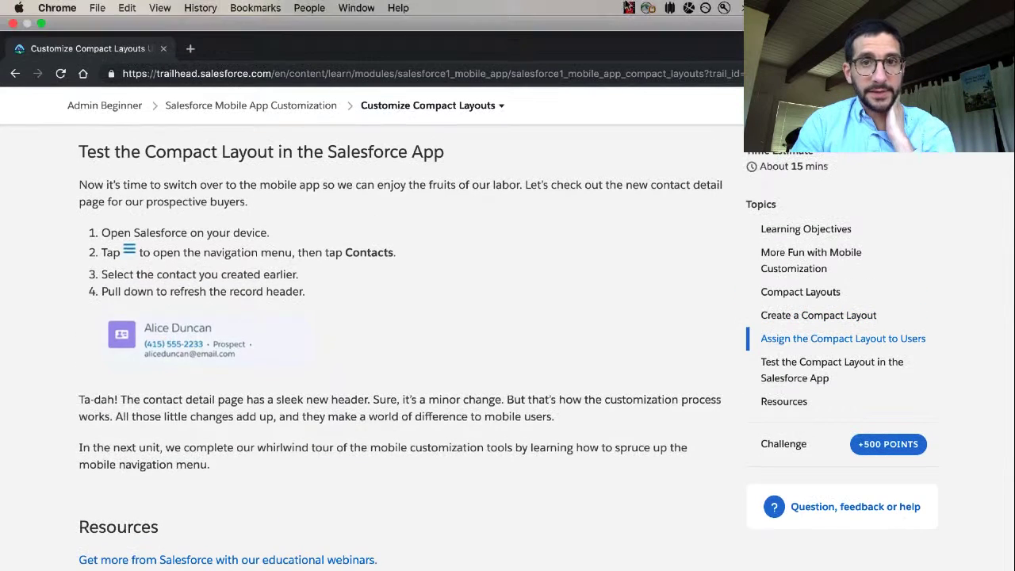
# Open the Personal Information page in Salesforce Setup alongside the sign-in help article
pyautogui.click(629, 8)
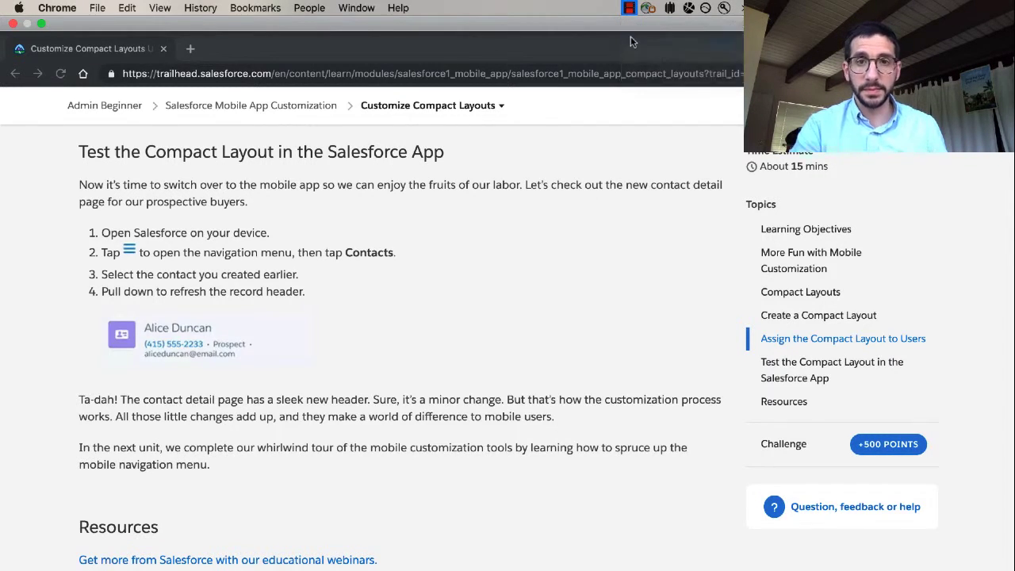
pyautogui.click(254, 47)
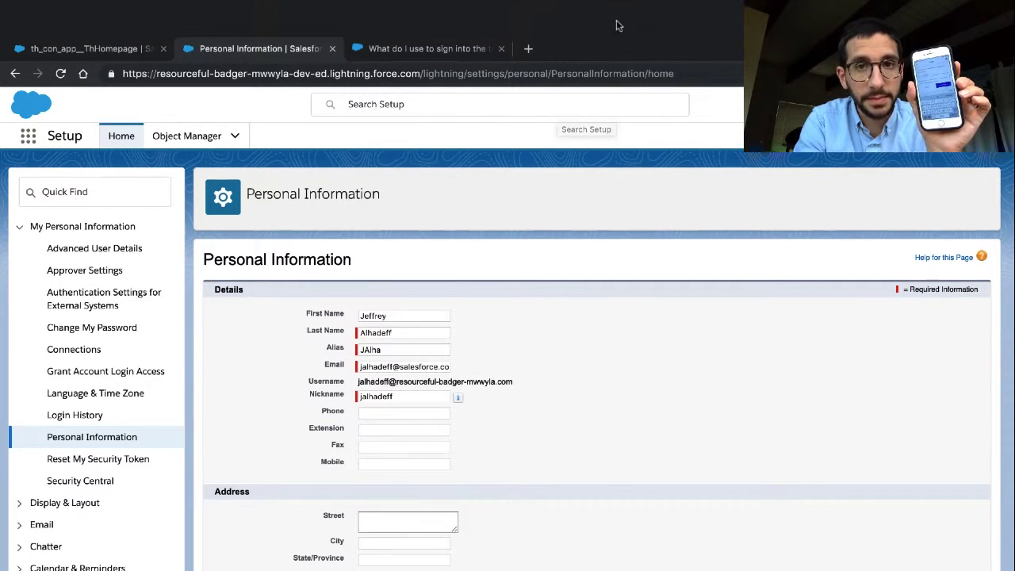
# Show the Hands-On Orgs list with My Trailhead Playground 1 as the default org
pyautogui.click(630, 7)
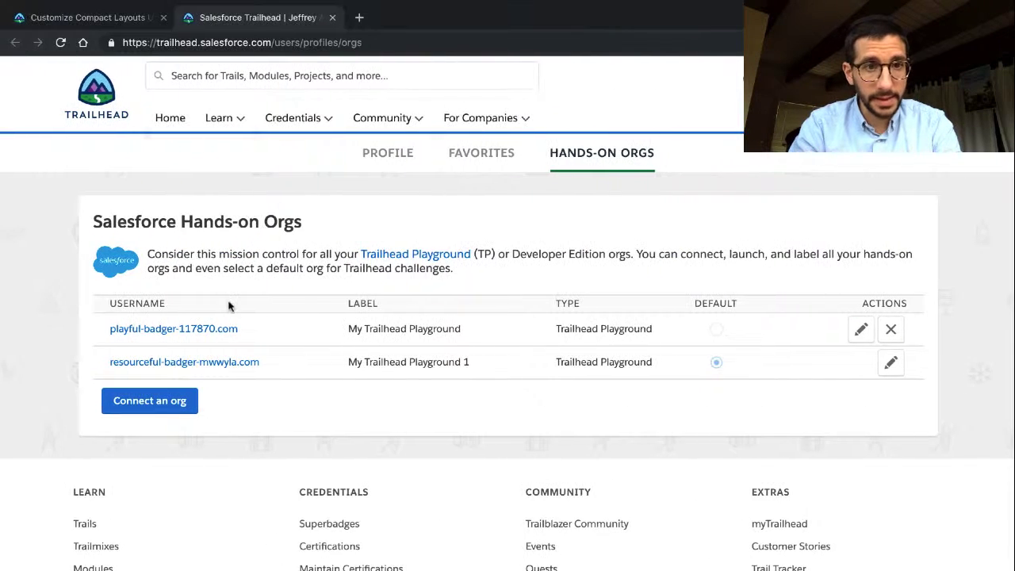
# Review the 'Test the Compact Layout in the Salesforce App' steps in the Customize Compact Layouts unit
pyautogui.click(87, 17)
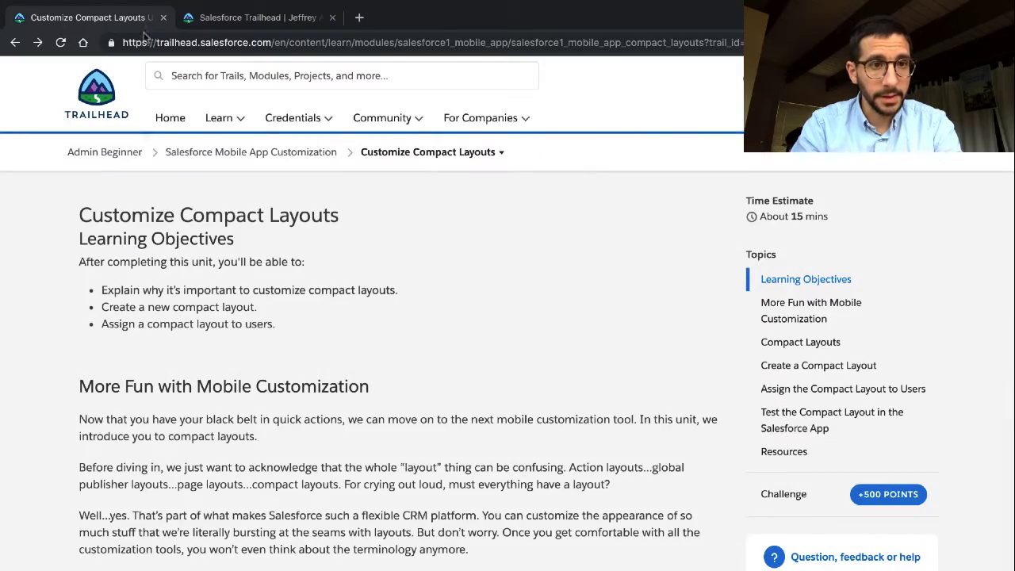
pyautogui.scroll(-3)
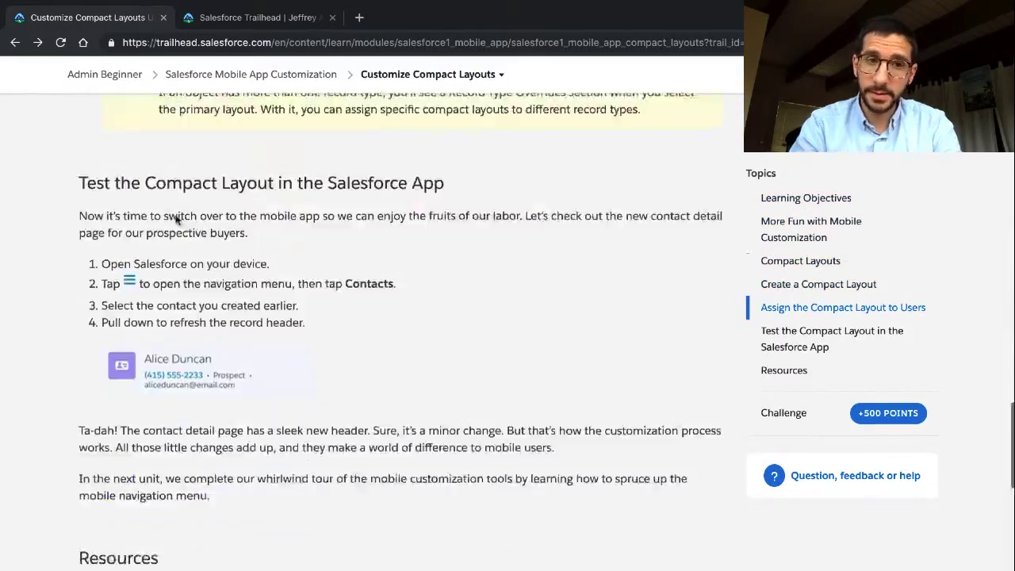
pyautogui.scroll(-3)
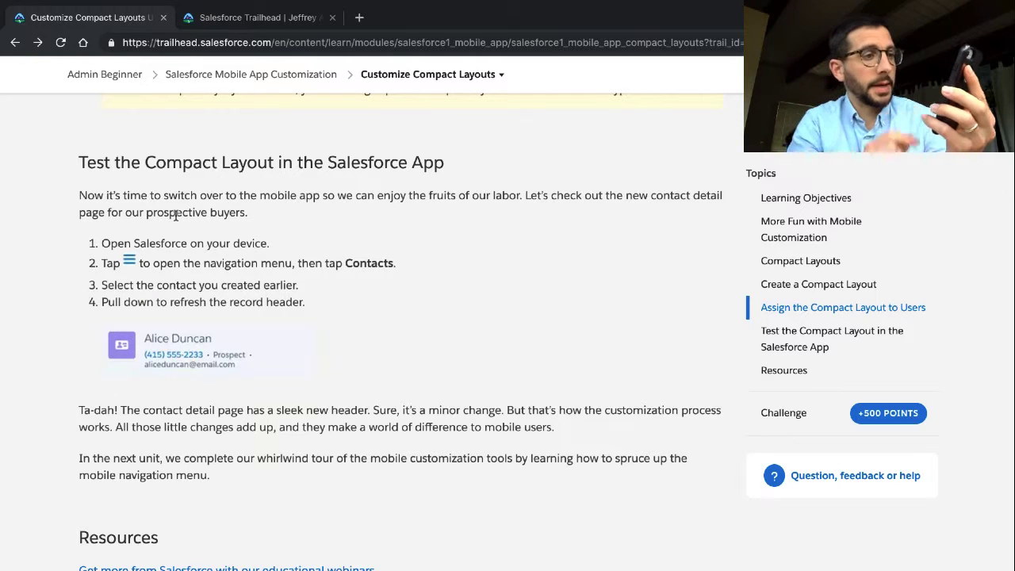
pyautogui.scroll(-3)
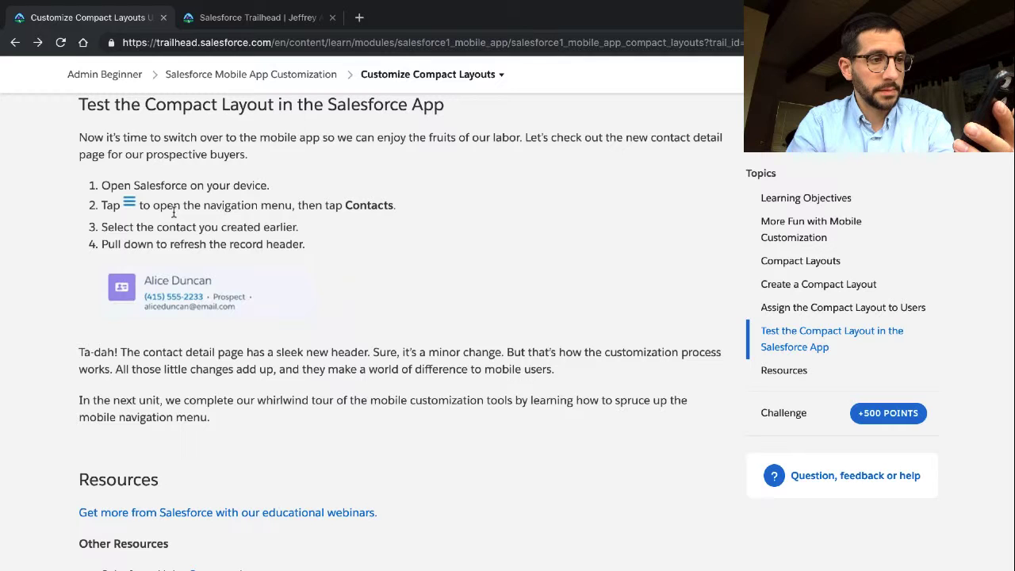
pyautogui.scroll(-3)
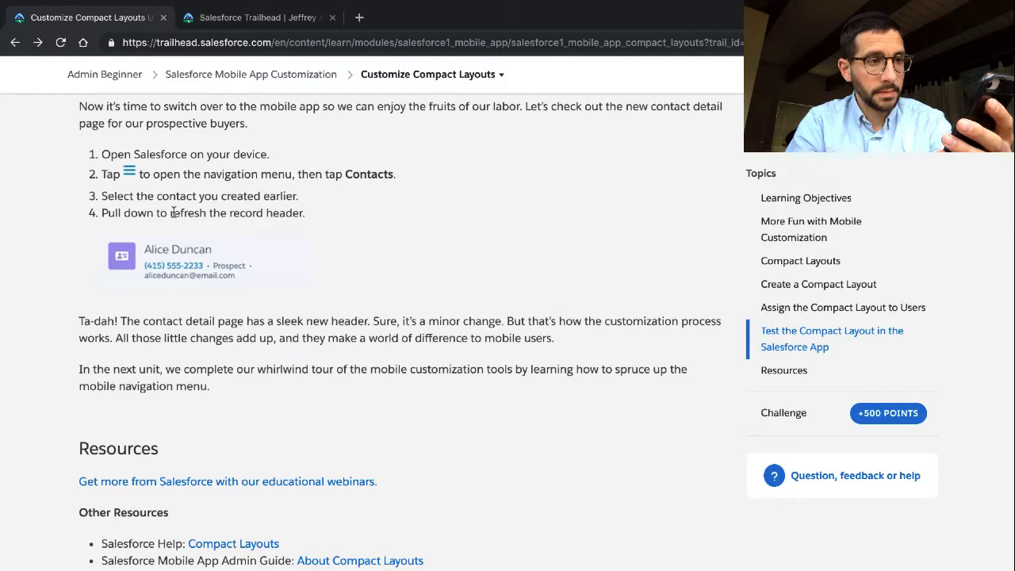
pyautogui.scroll(-3)
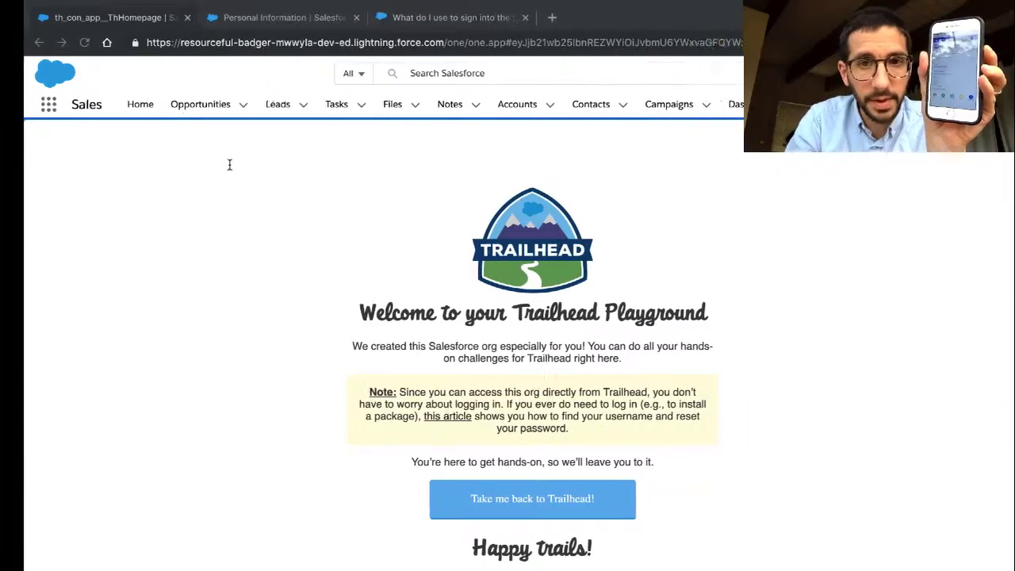
# Navigate Object Manager to the Contact object's Mobile Contact Layout compact layout details
pyautogui.click(278, 16)
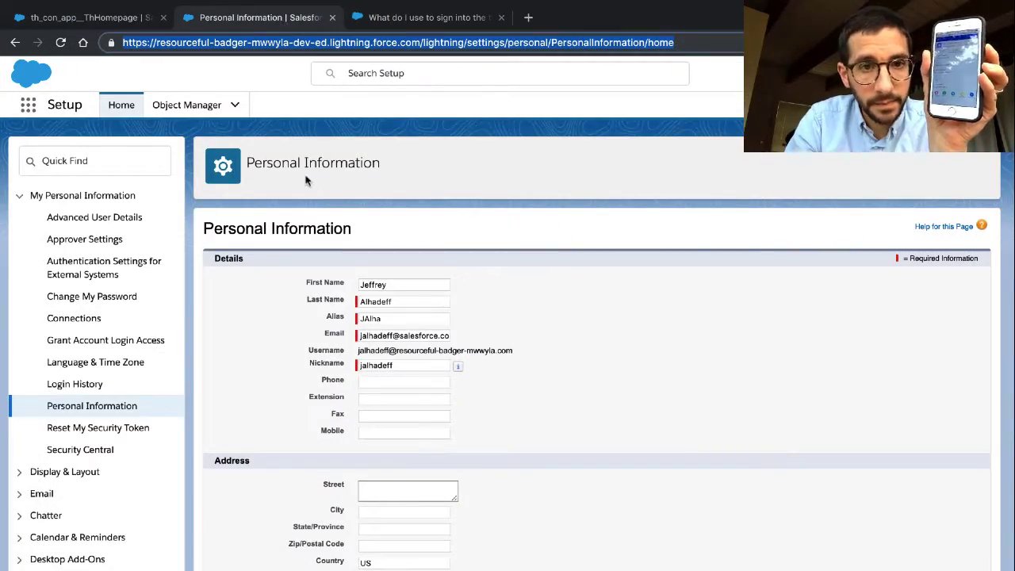
pyautogui.click(428, 16)
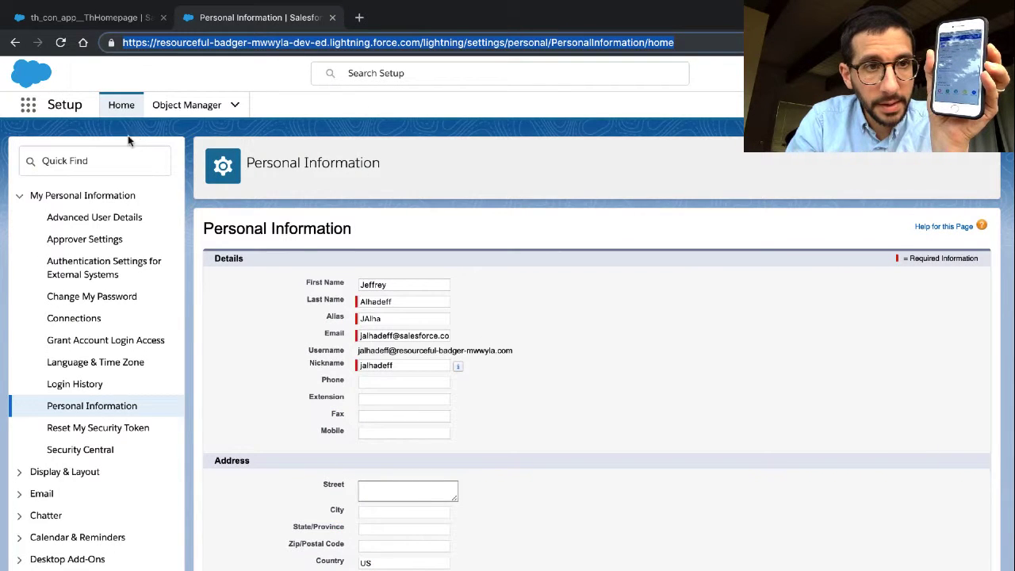
pyautogui.click(187, 105)
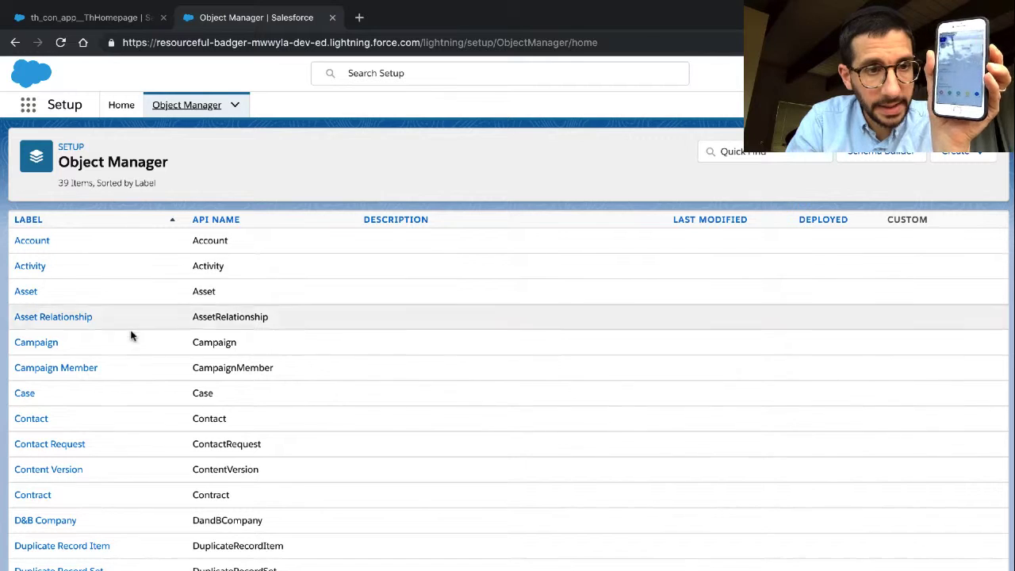
pyautogui.moveTo(32, 419)
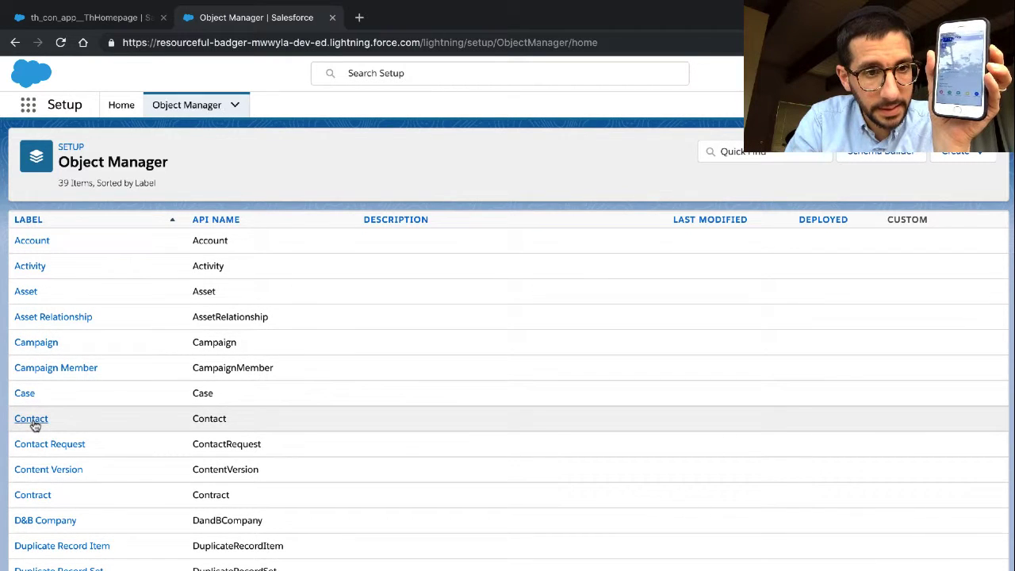
pyautogui.click(31, 419)
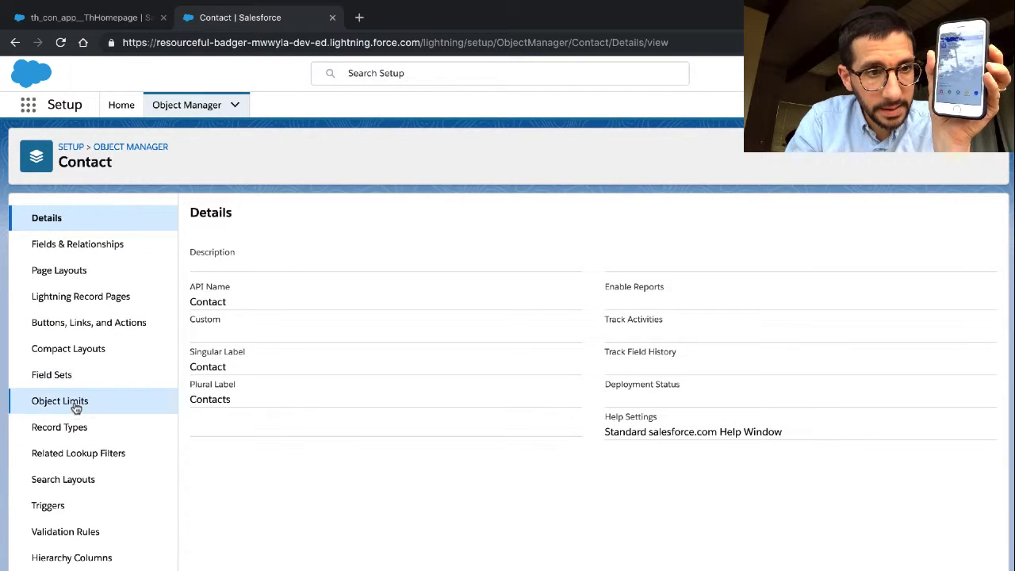
pyautogui.click(68, 349)
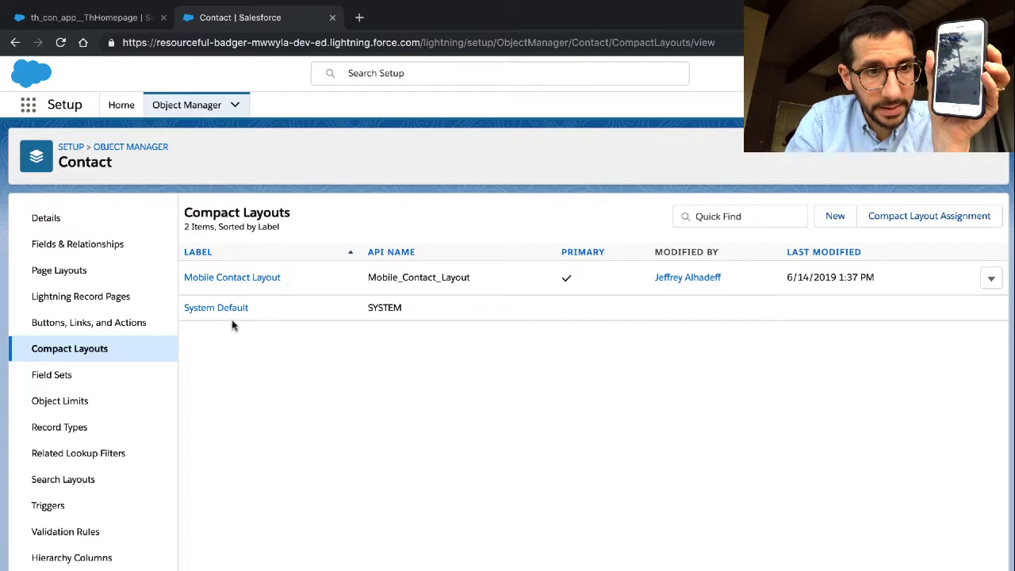
pyautogui.click(232, 276)
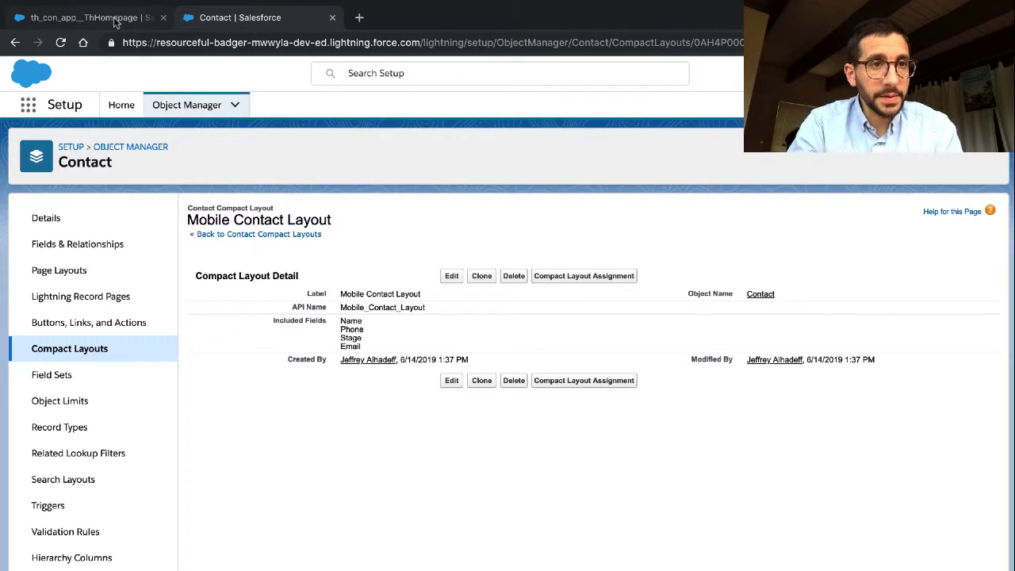
# Return from the layout details to the Customize Compact Layouts unit on Trailhead
pyautogui.click(87, 18)
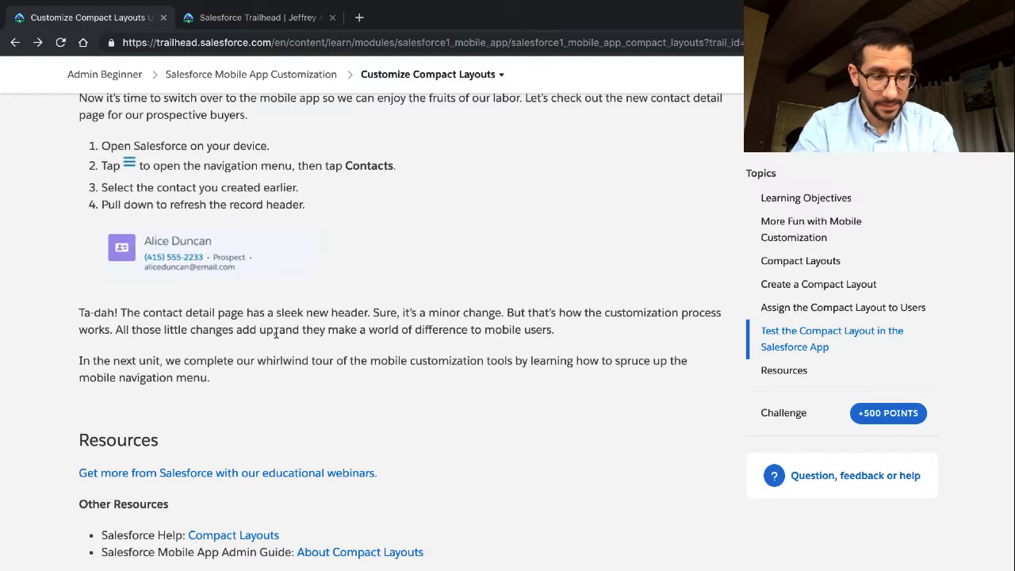
# Bring the hands-on challenge requiring a Mobile Account Layout with four fields into view
pyautogui.scroll(-3)
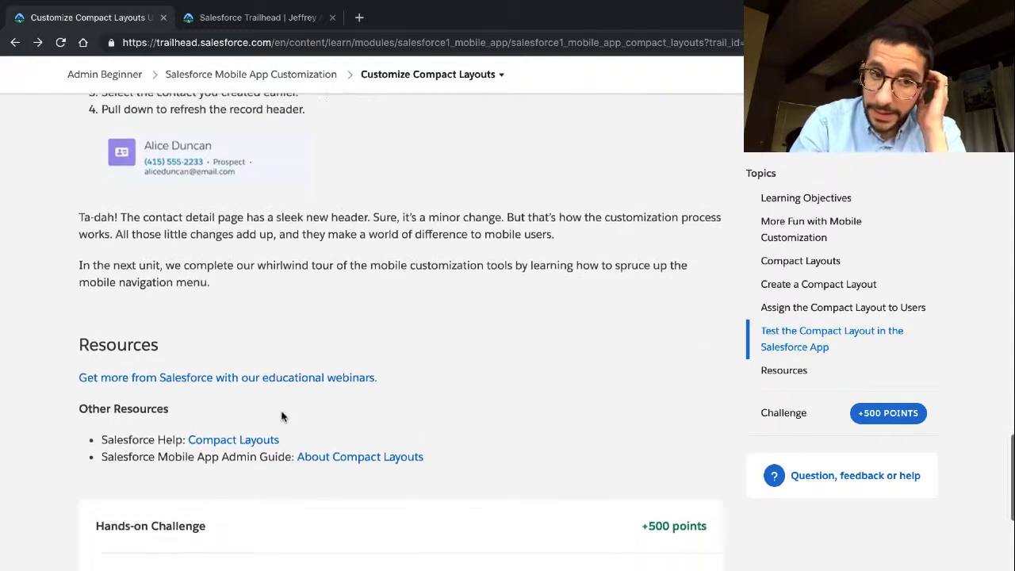
pyautogui.scroll(-3)
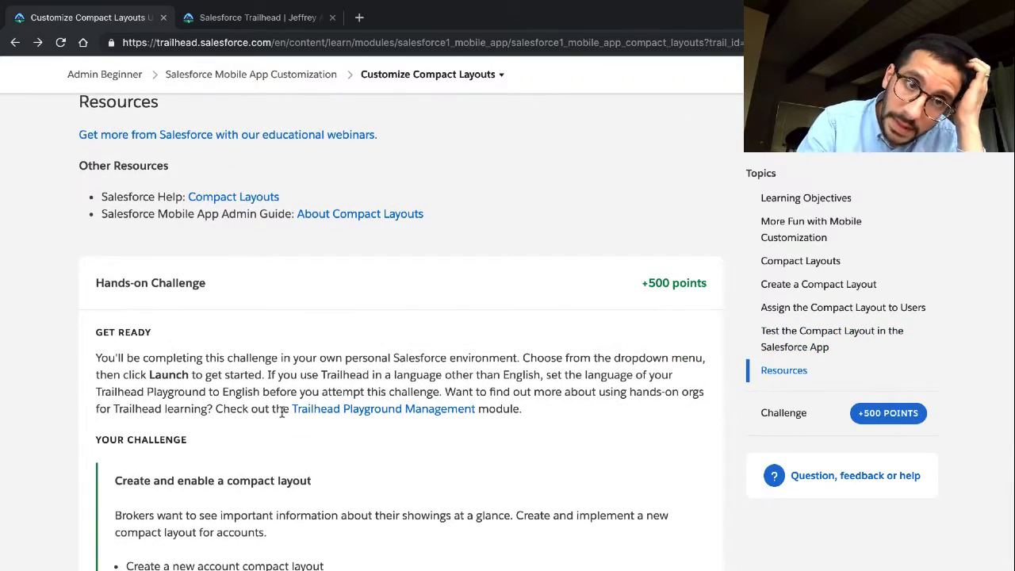
pyautogui.scroll(-3)
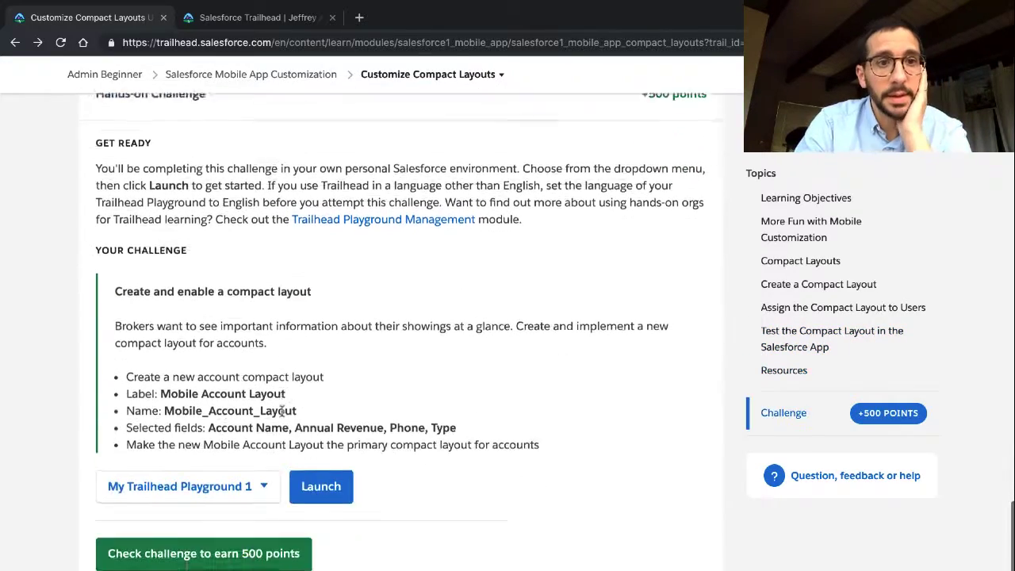
pyautogui.scroll(3)
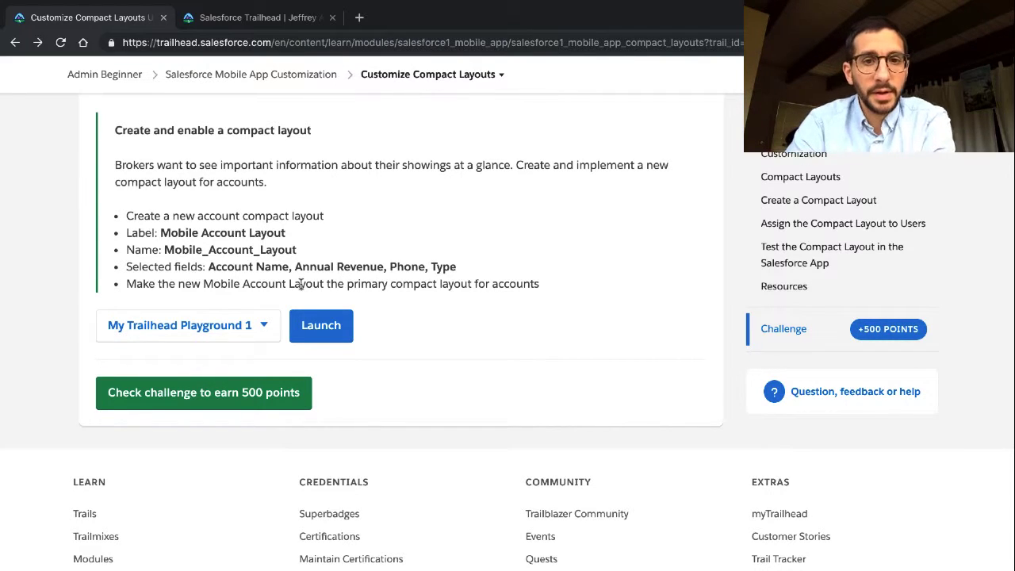
pyautogui.click(320, 325)
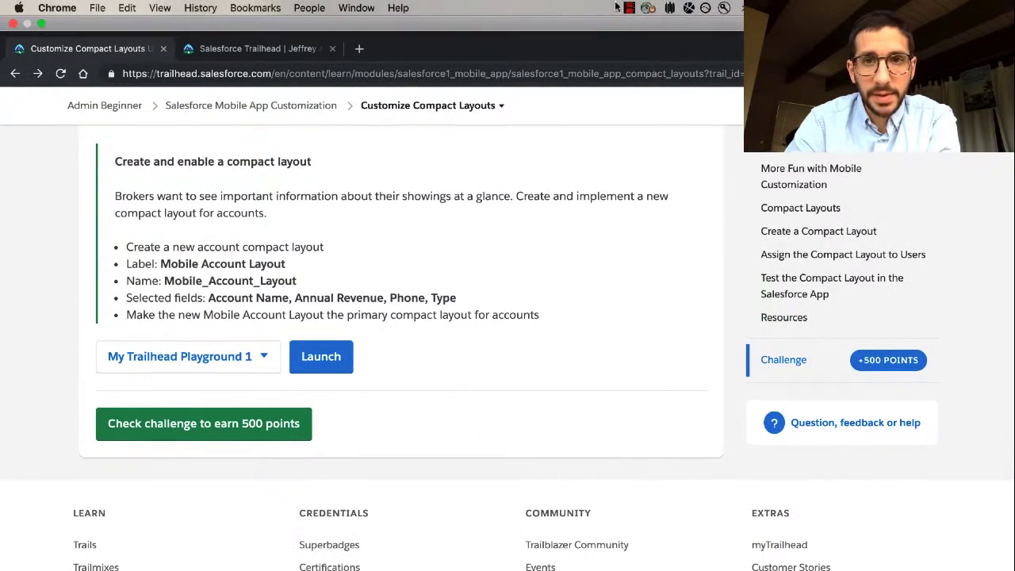
pyautogui.click(628, 8)
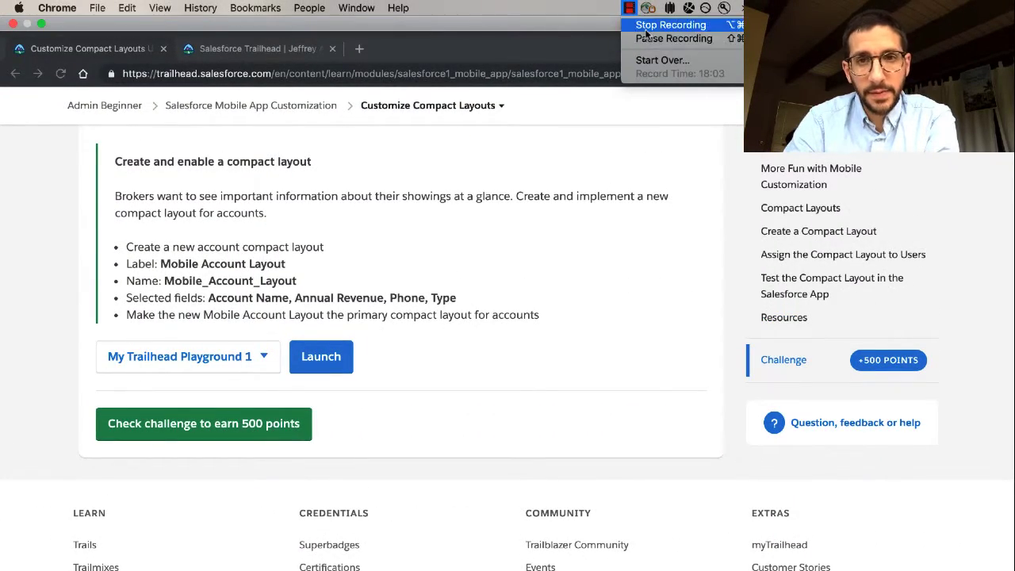
pyautogui.scroll(-3)
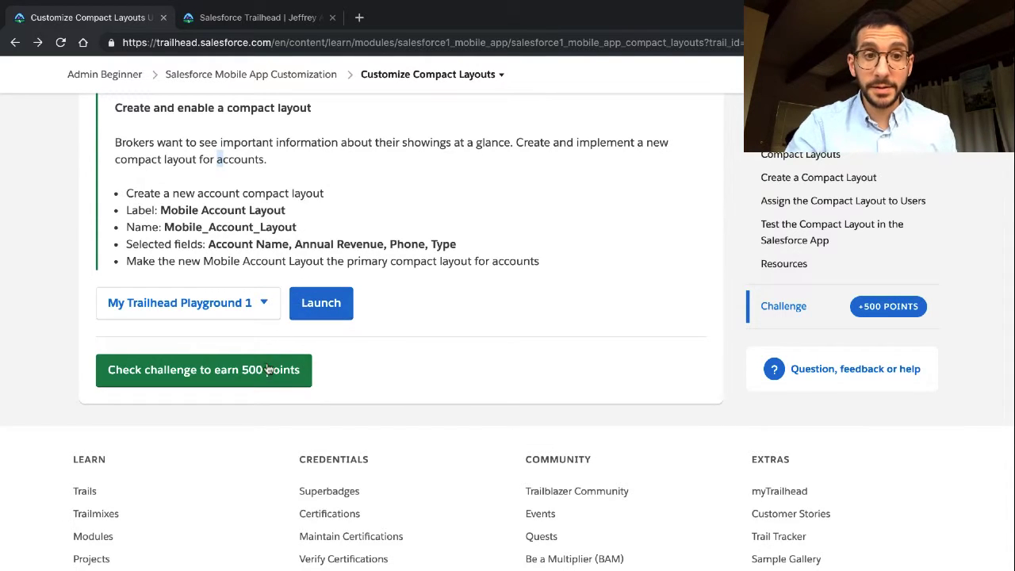
# Check the compact layout challenge against My Trailhead Playground 1 to earn 500 points
pyautogui.click(203, 369)
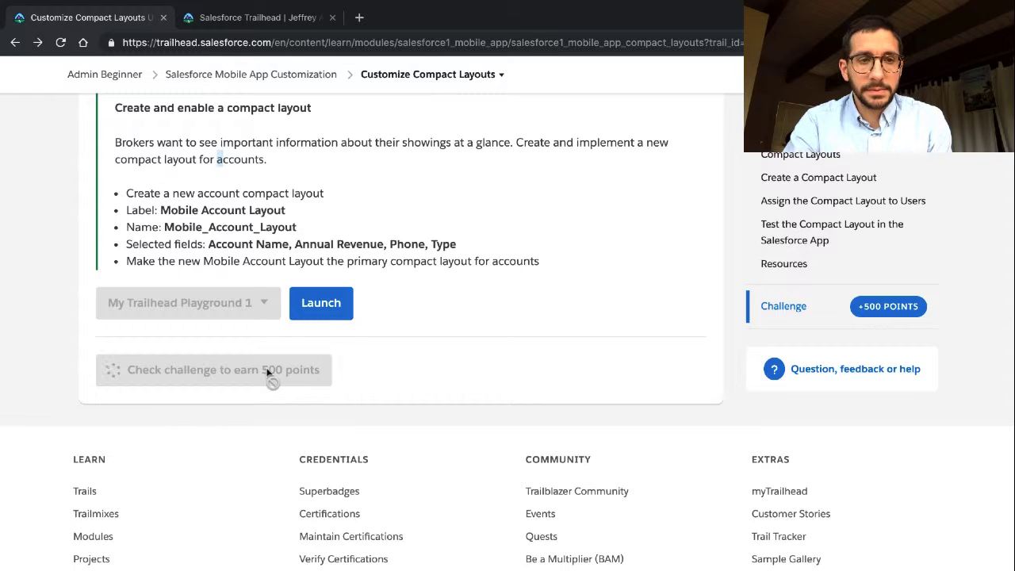
# Pass the challenge, earn the Salesforce Mobile App Customization badge, and bring up sharing options
pyautogui.click(213, 369)
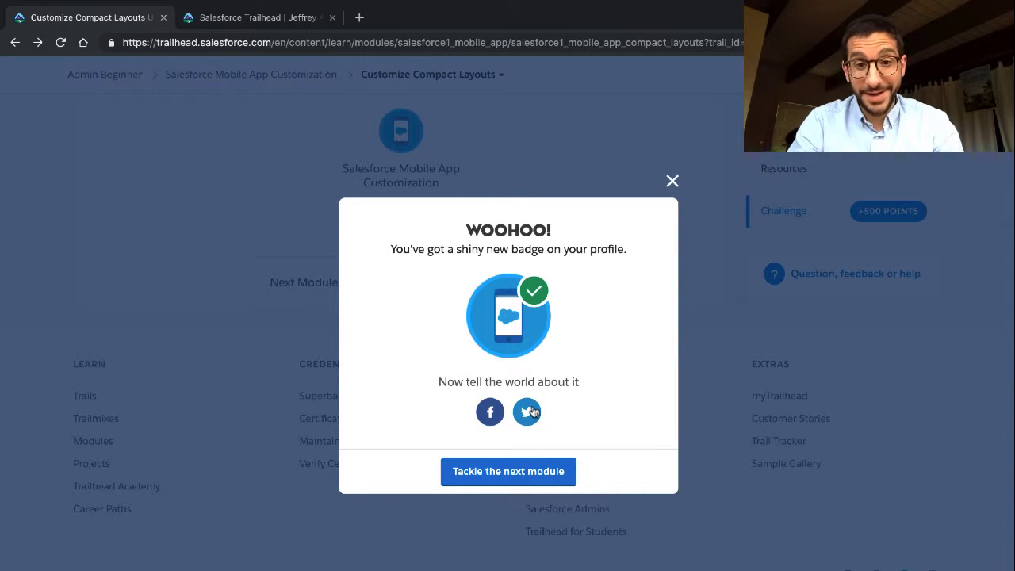
pyautogui.rightClick(527, 412)
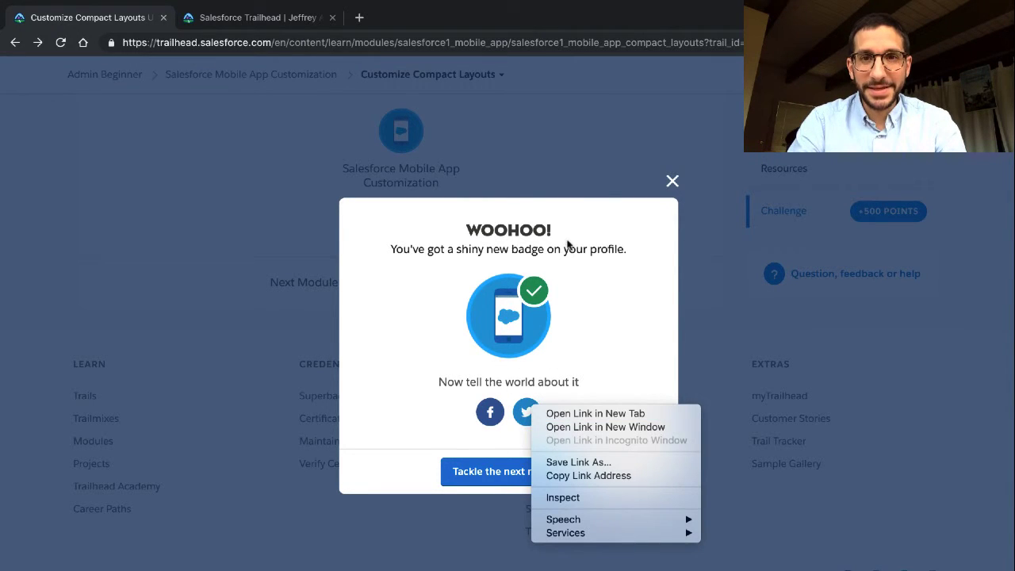